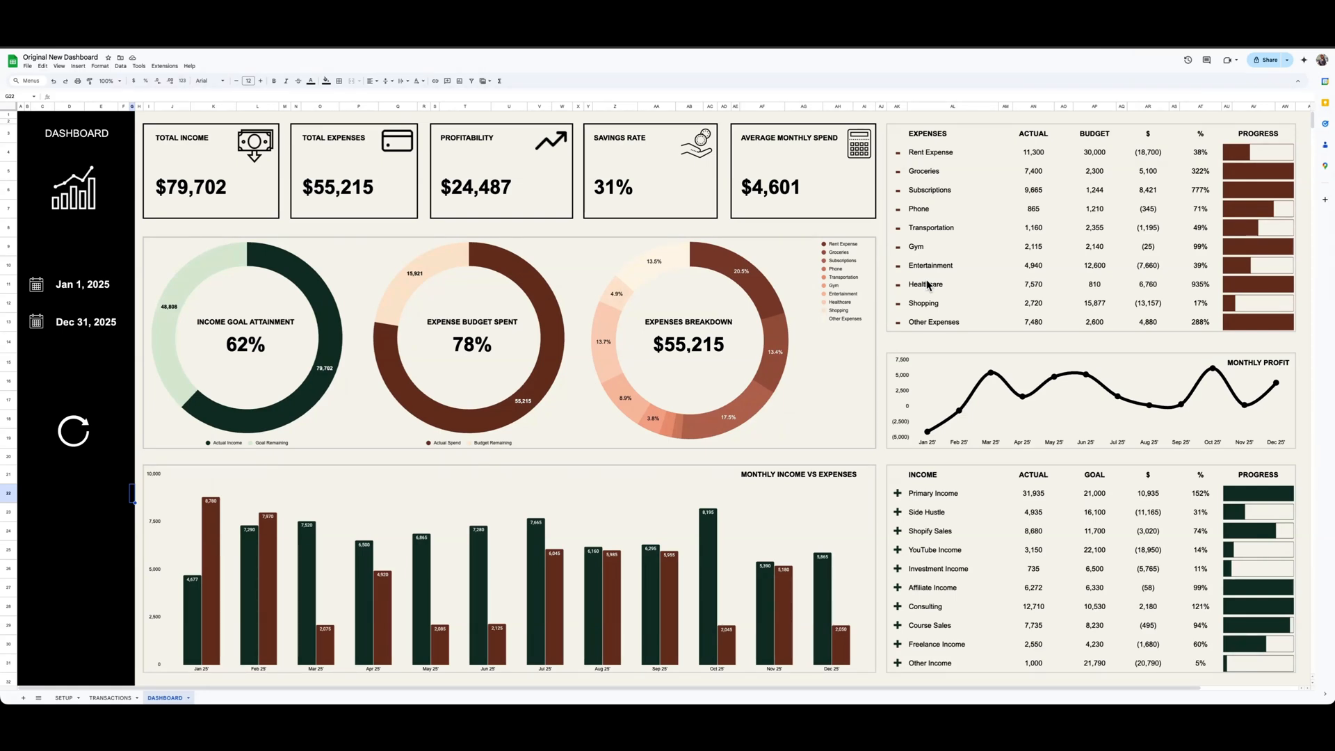
{"action": "mouse_move", "coordinate": [905, 388]}
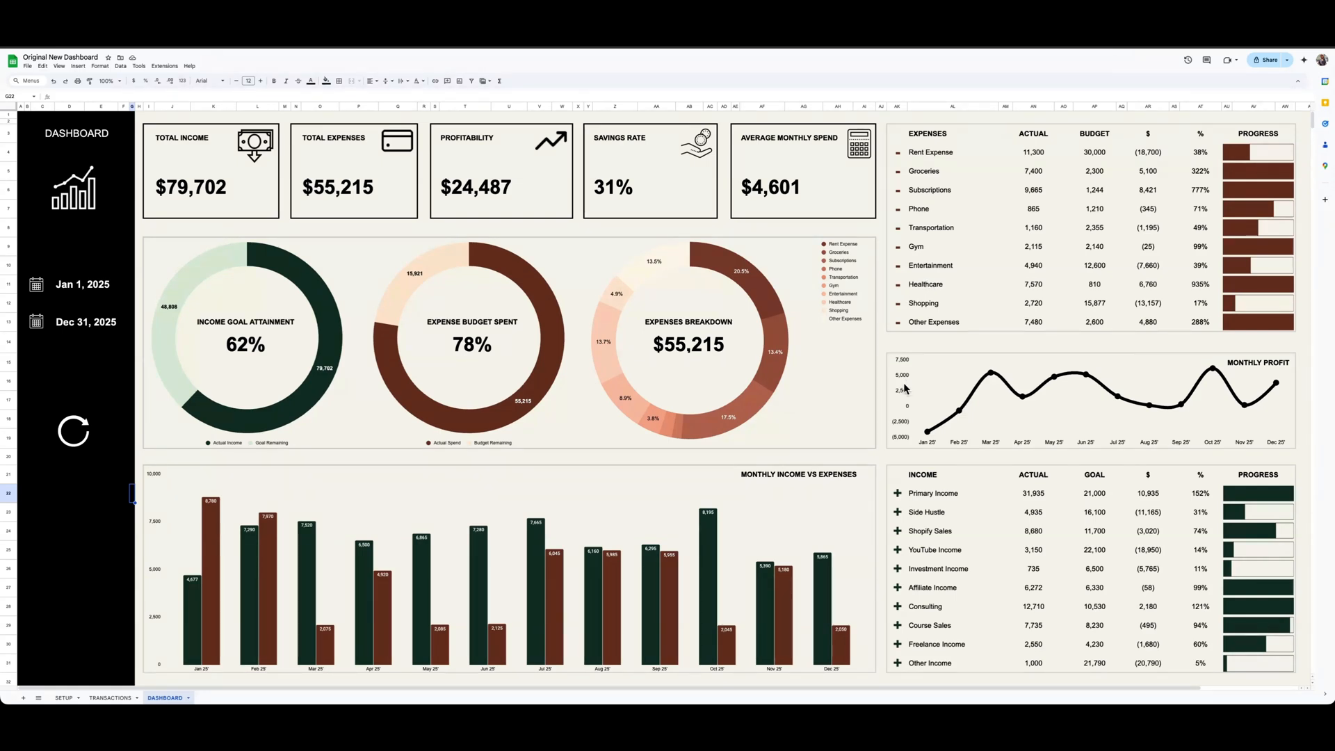
{"action": "mouse_move", "coordinate": [534, 102]}
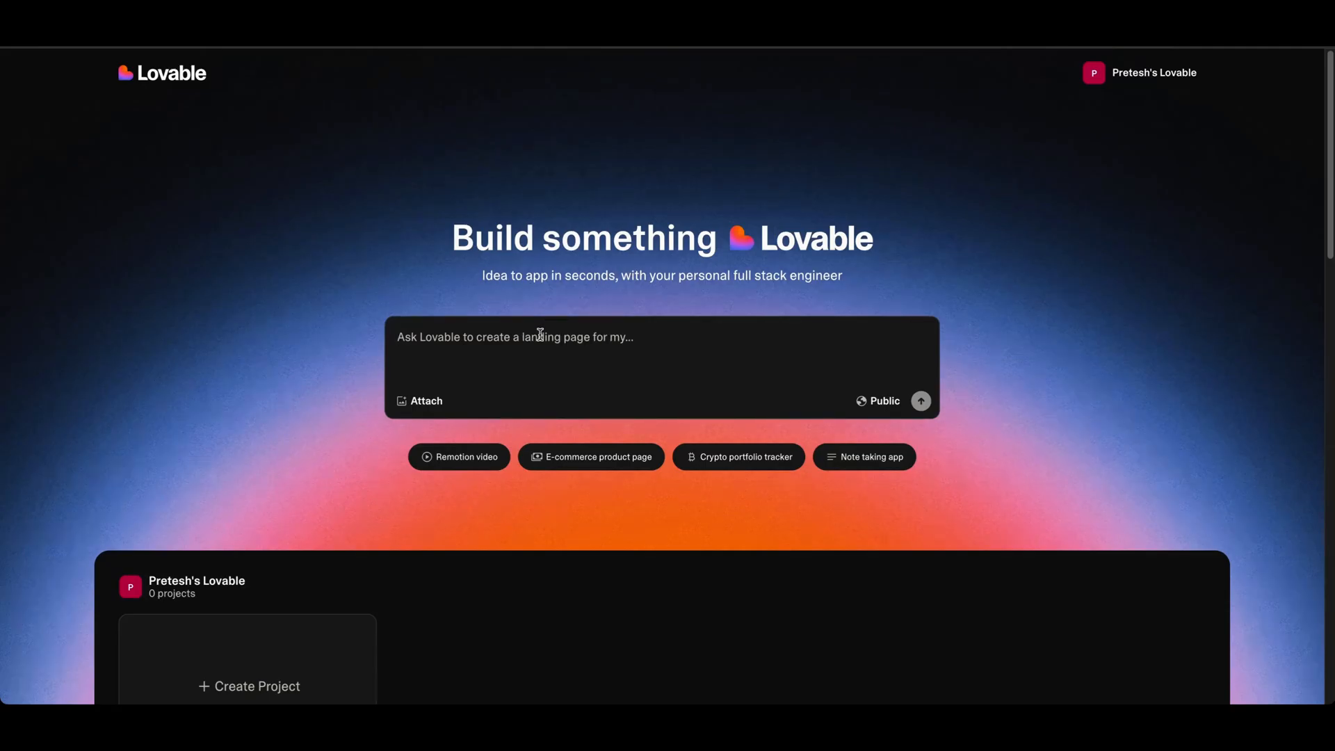
Ask Lovable to build a nice-looking personal budget and finance template front-end to use as inspiration.
{"action": "type", "text": "Build me a"}
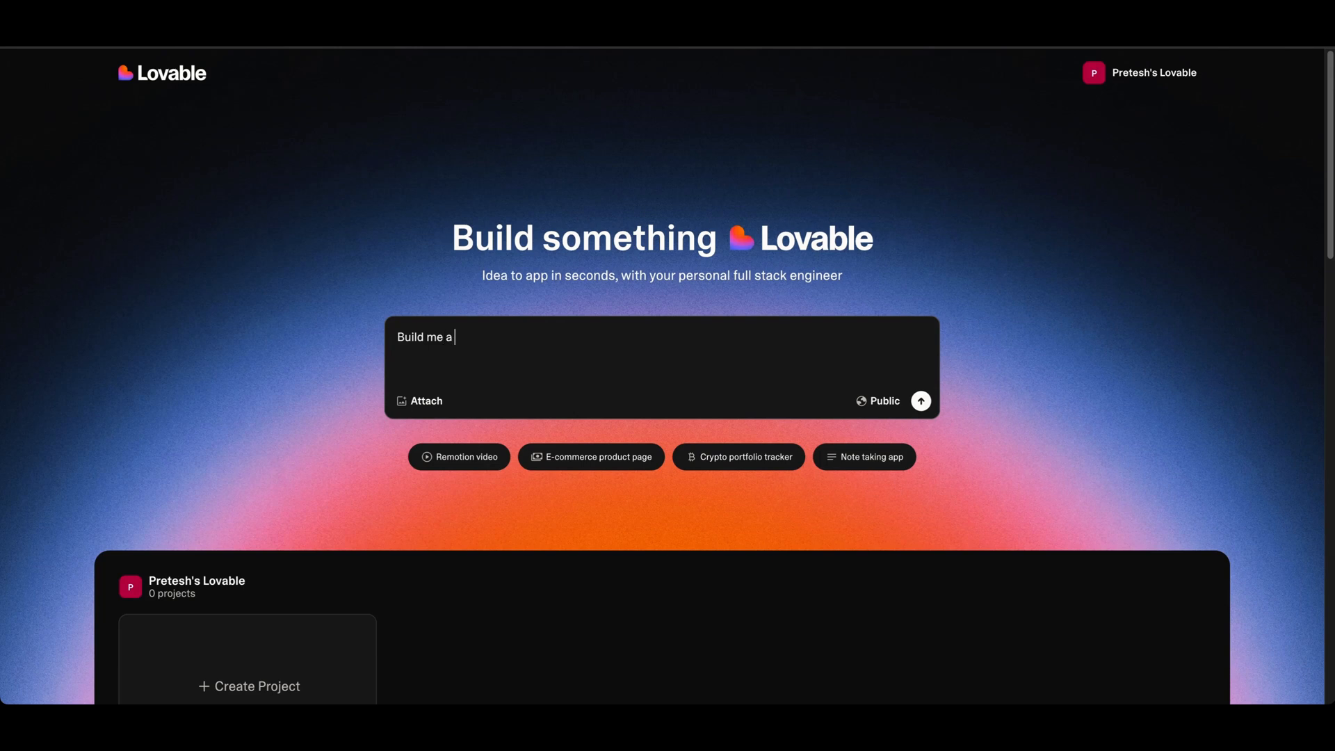
{"action": "type", "text": "really"}
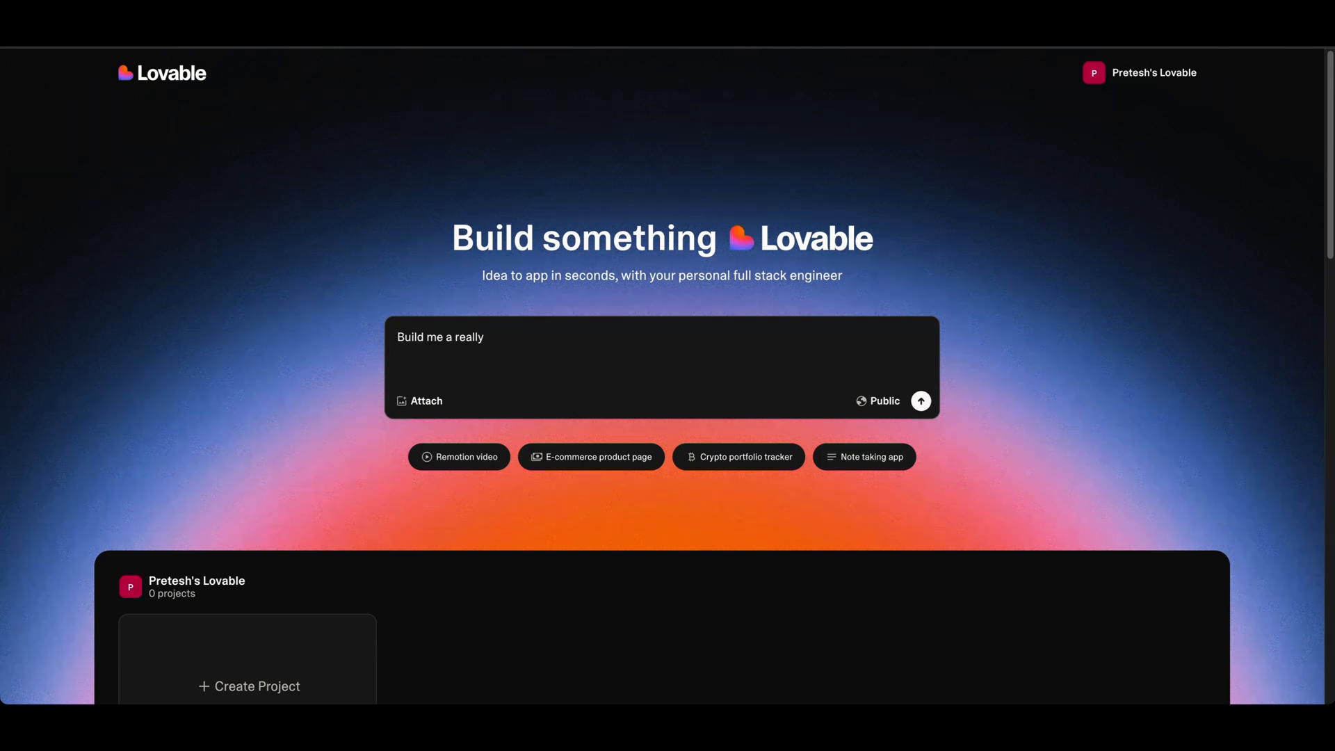
{"action": "type", "text": "nice looking personal budget and"}
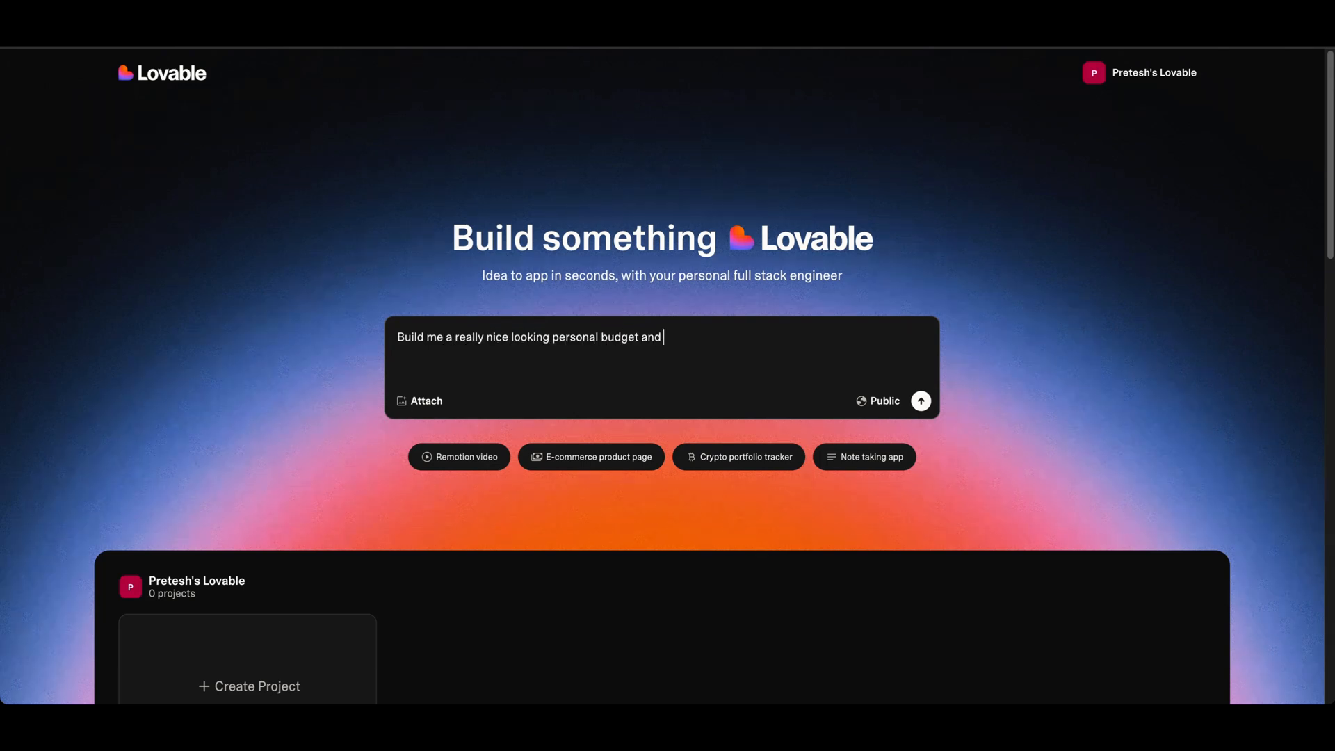
{"action": "type", "text": "finance template, mainly just f"}
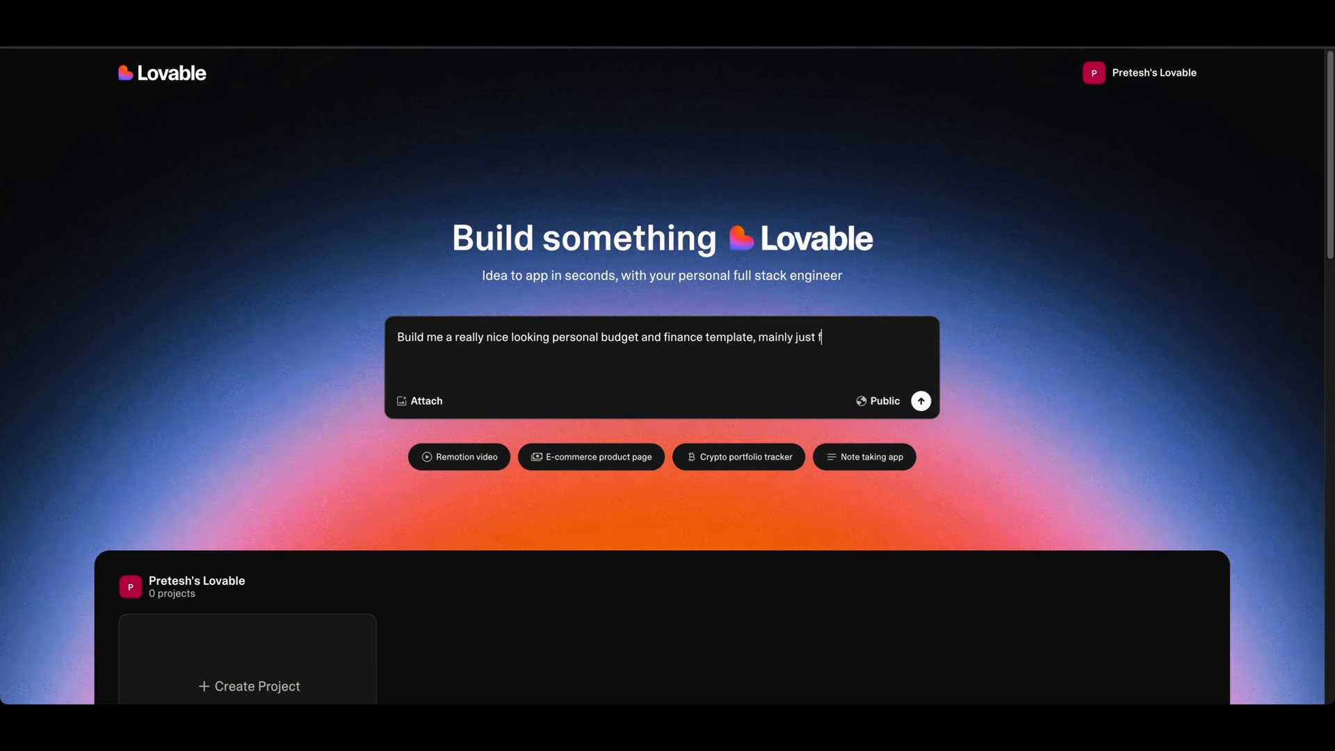
{"action": "type", "text": "he front-end, no code require"}
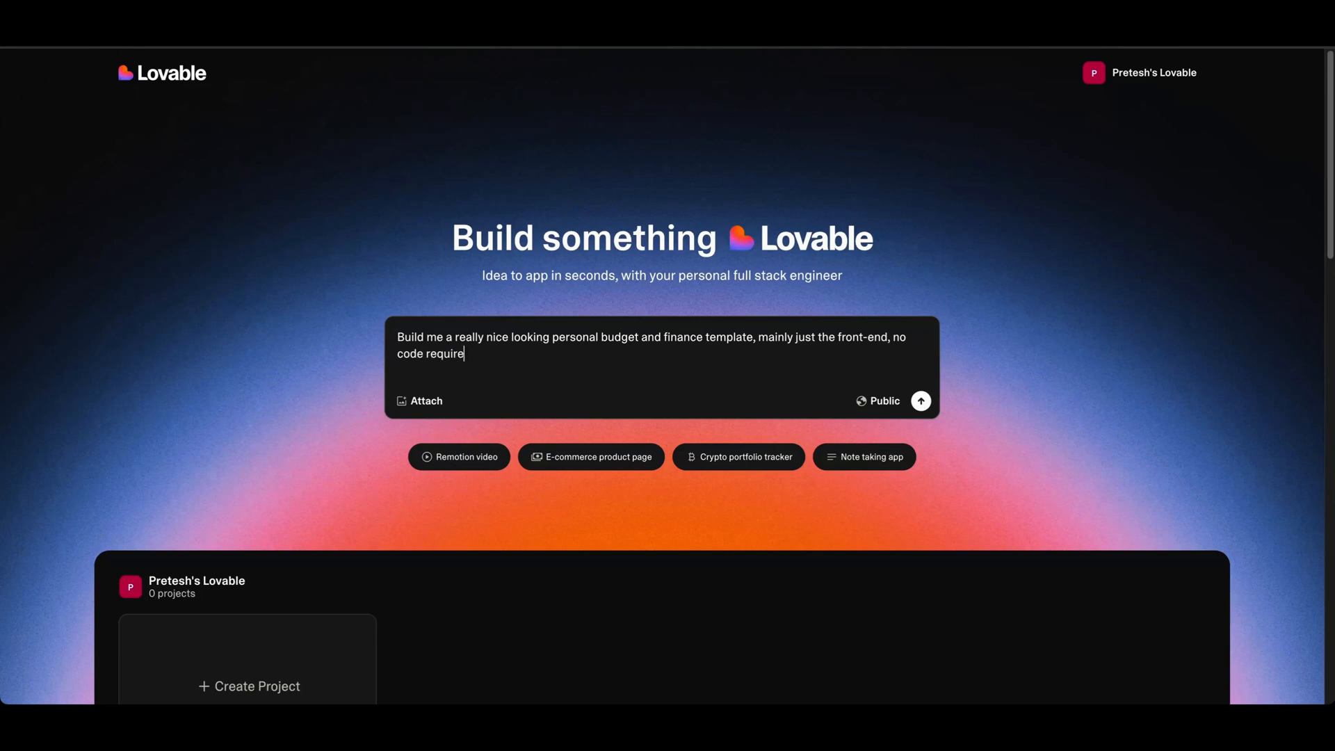
{"action": "type", "text": "d, I want"}
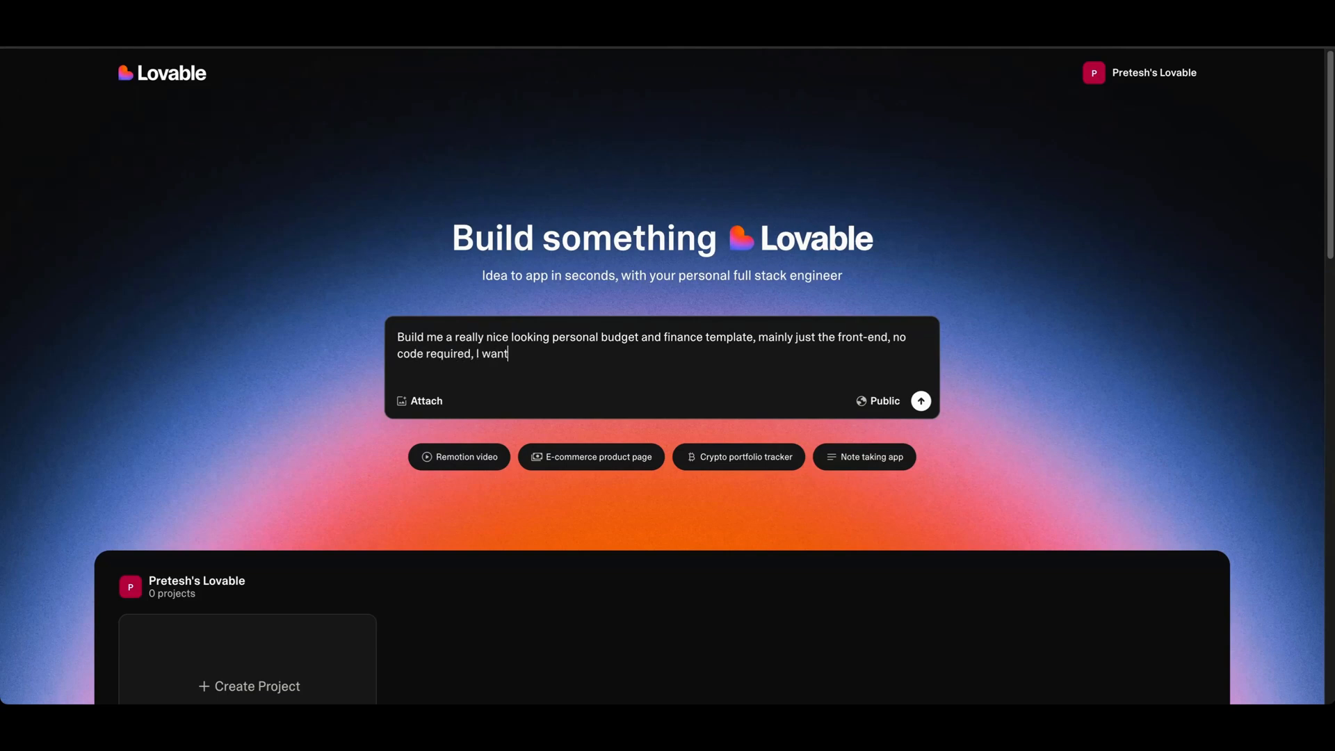
{"action": "type", "text": "to use it as"}
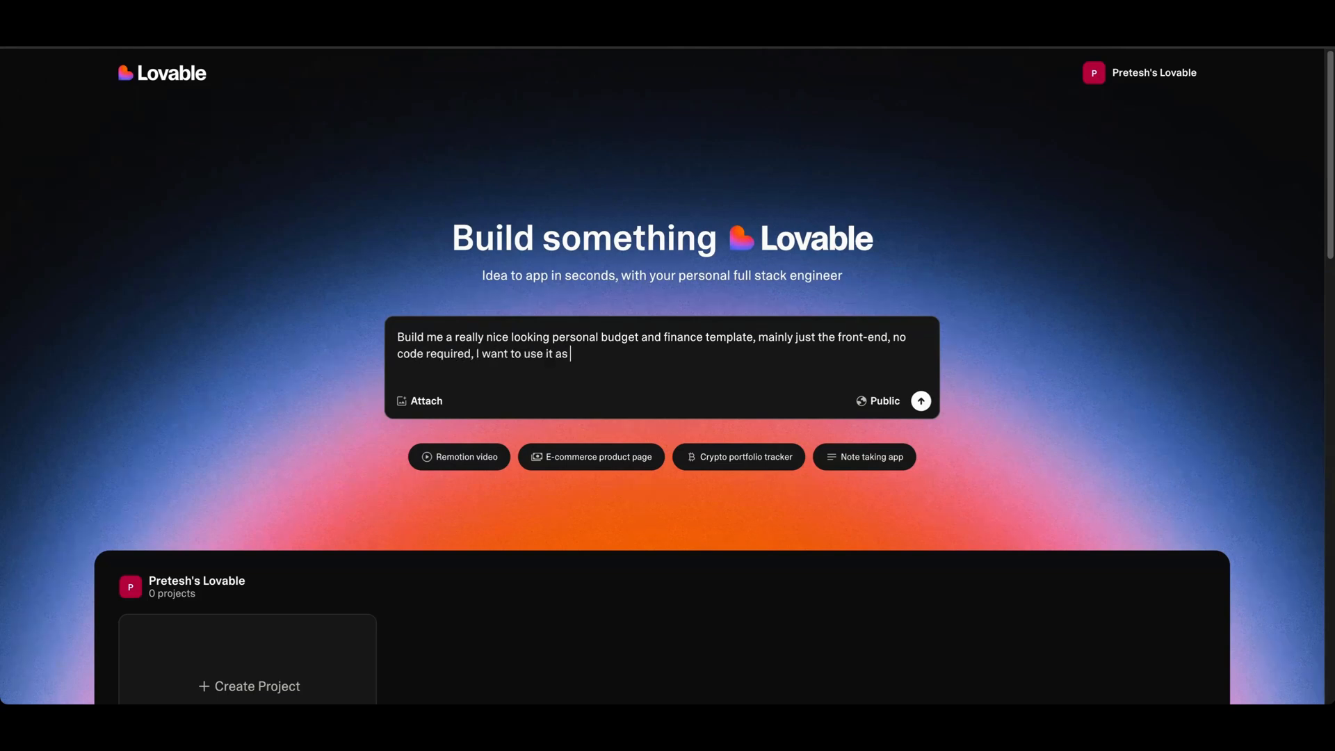
{"action": "type", "text": "inspiration to build a dashboard in a spreadshee"}
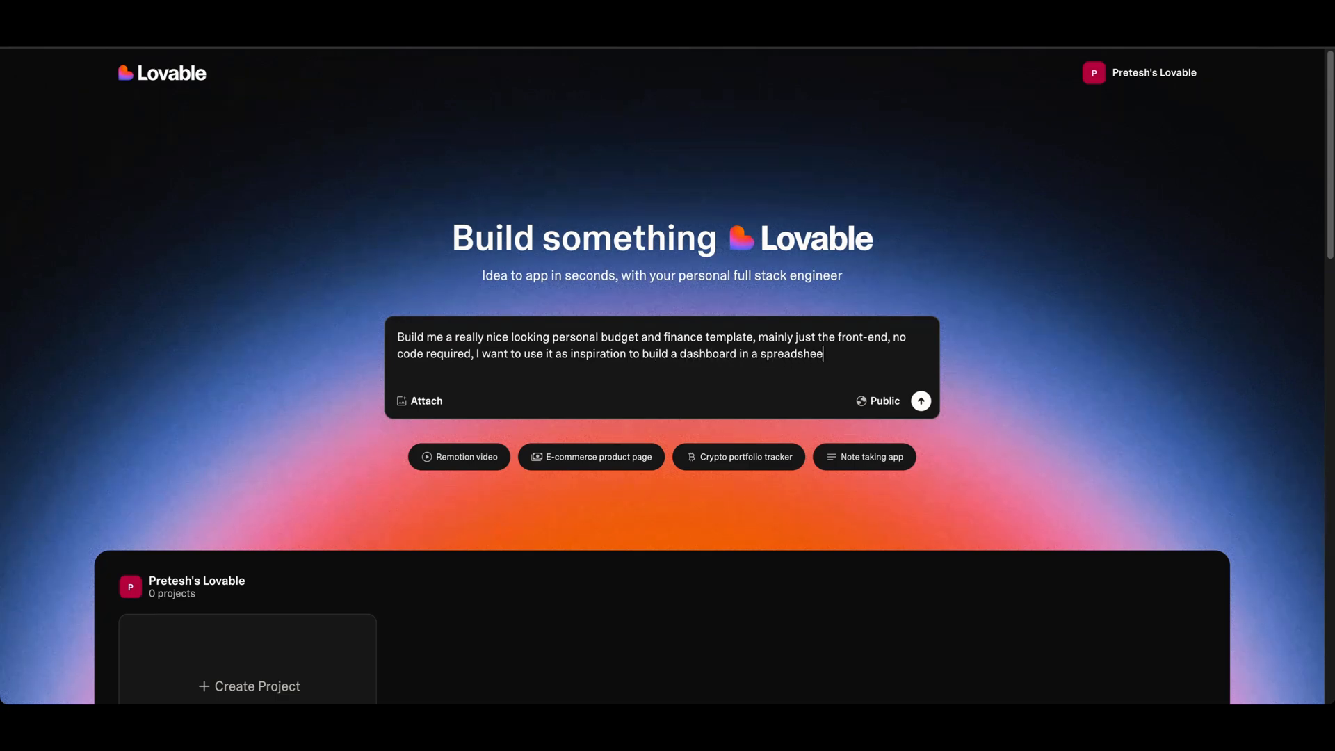
{"action": "left_click", "coordinate": [921, 400]}
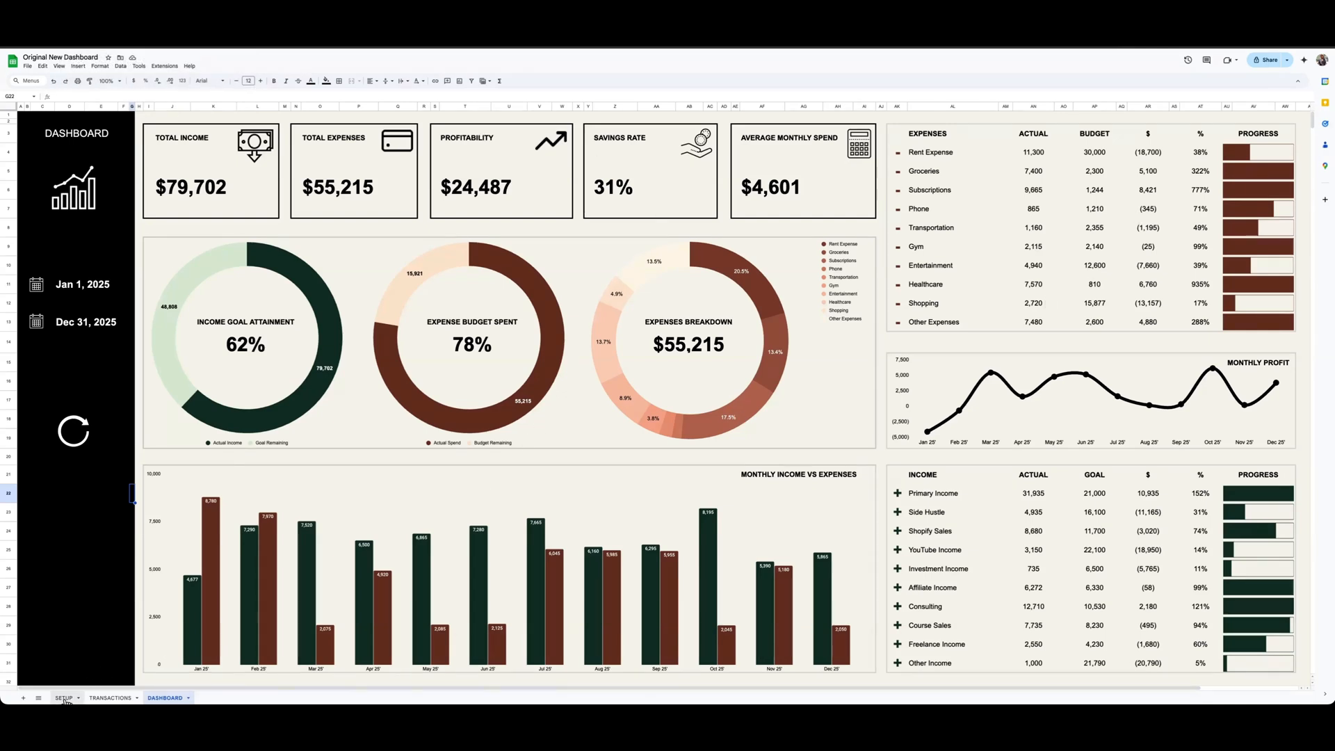
Show the SETUP sheet and look through its currency, period, income goals and expense budgets.
{"action": "left_click", "coordinate": [64, 698]}
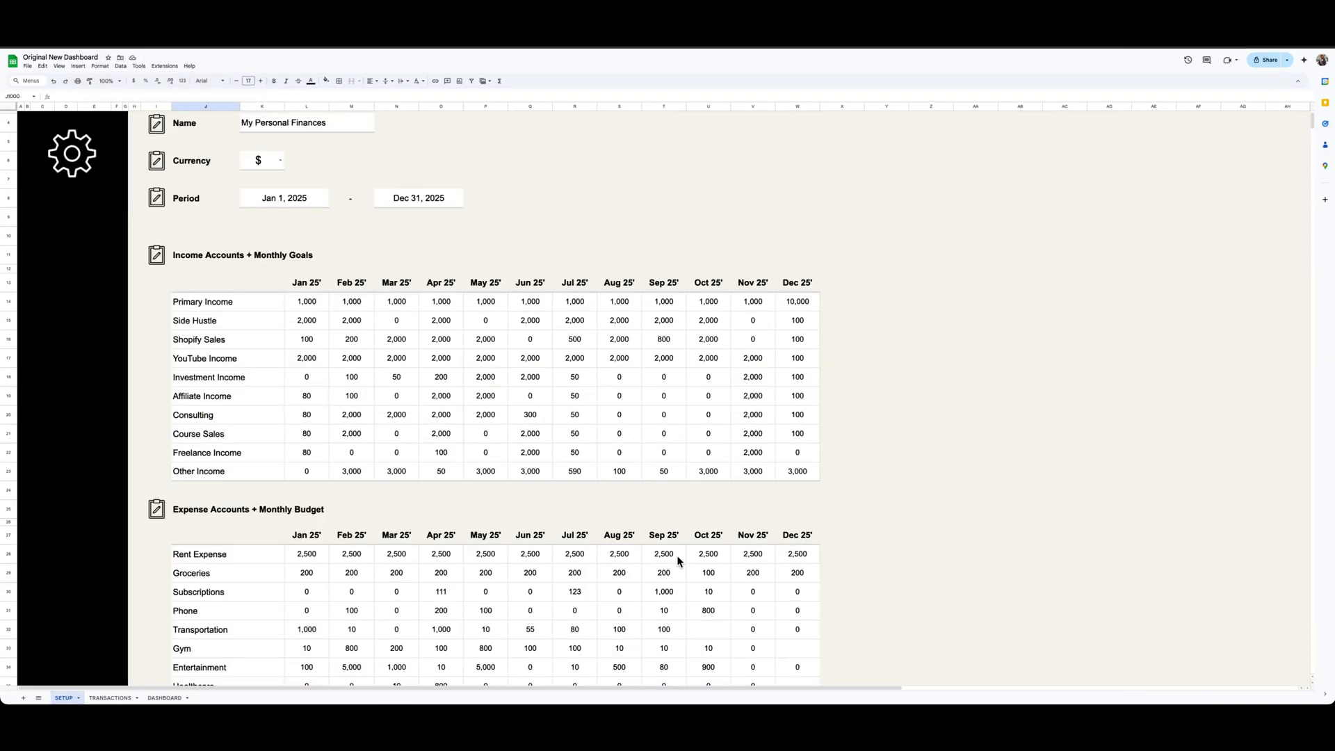
{"action": "scroll", "scroll_direction": "up", "scroll_amount": 3}
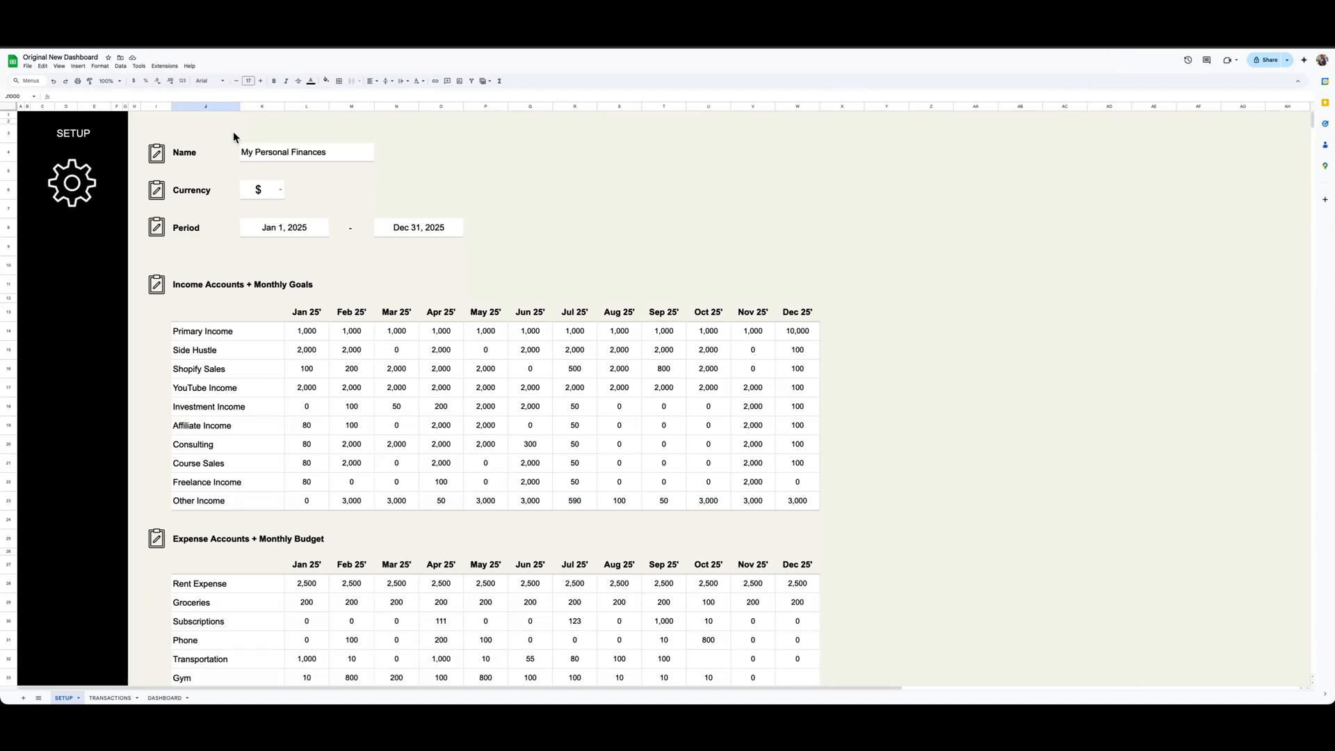
{"action": "mouse_move", "coordinate": [353, 156]}
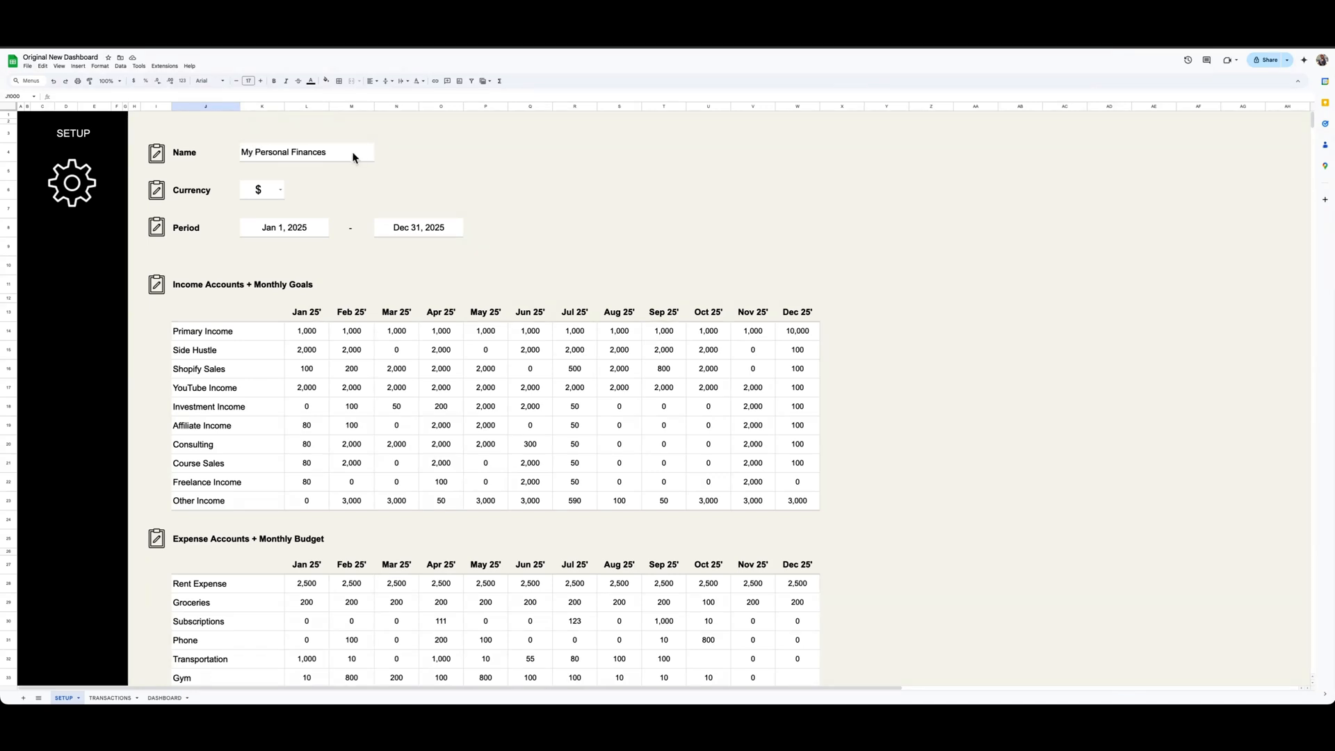
{"action": "left_click", "coordinate": [281, 189]}
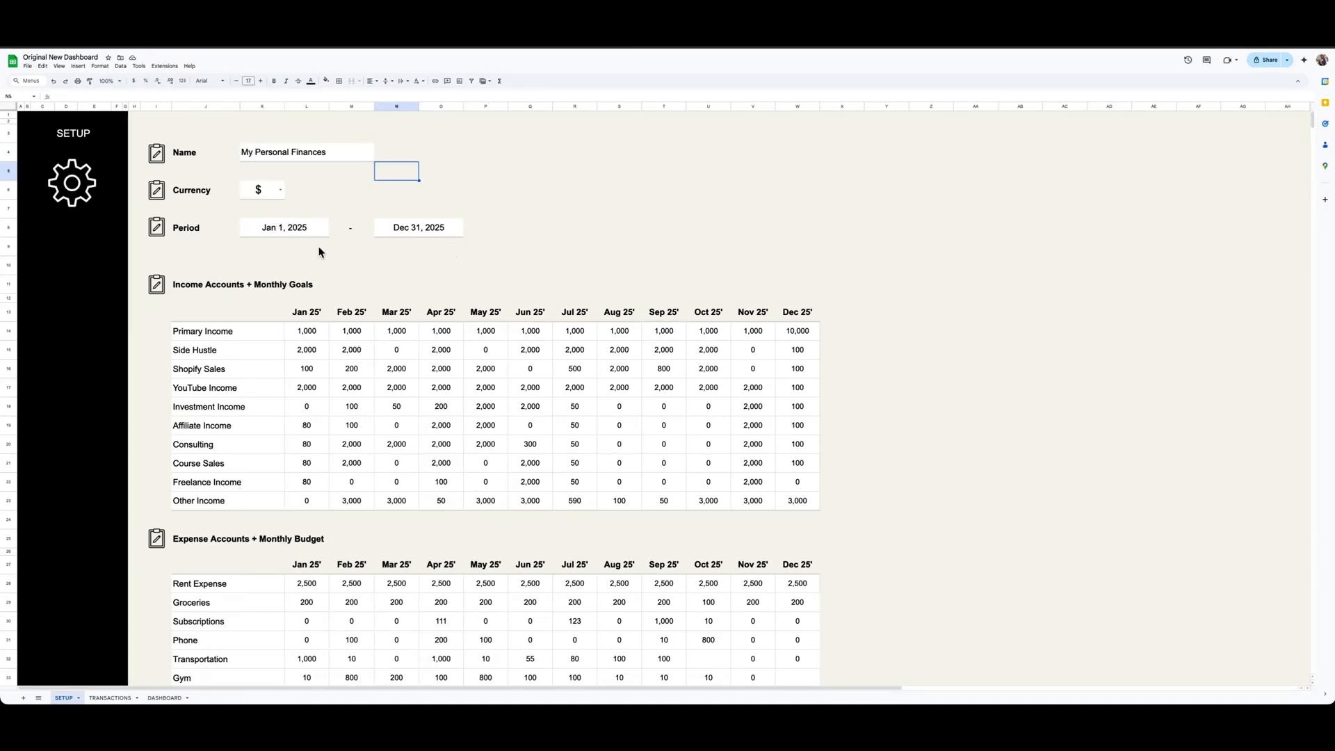
{"action": "mouse_move", "coordinate": [970, 307]}
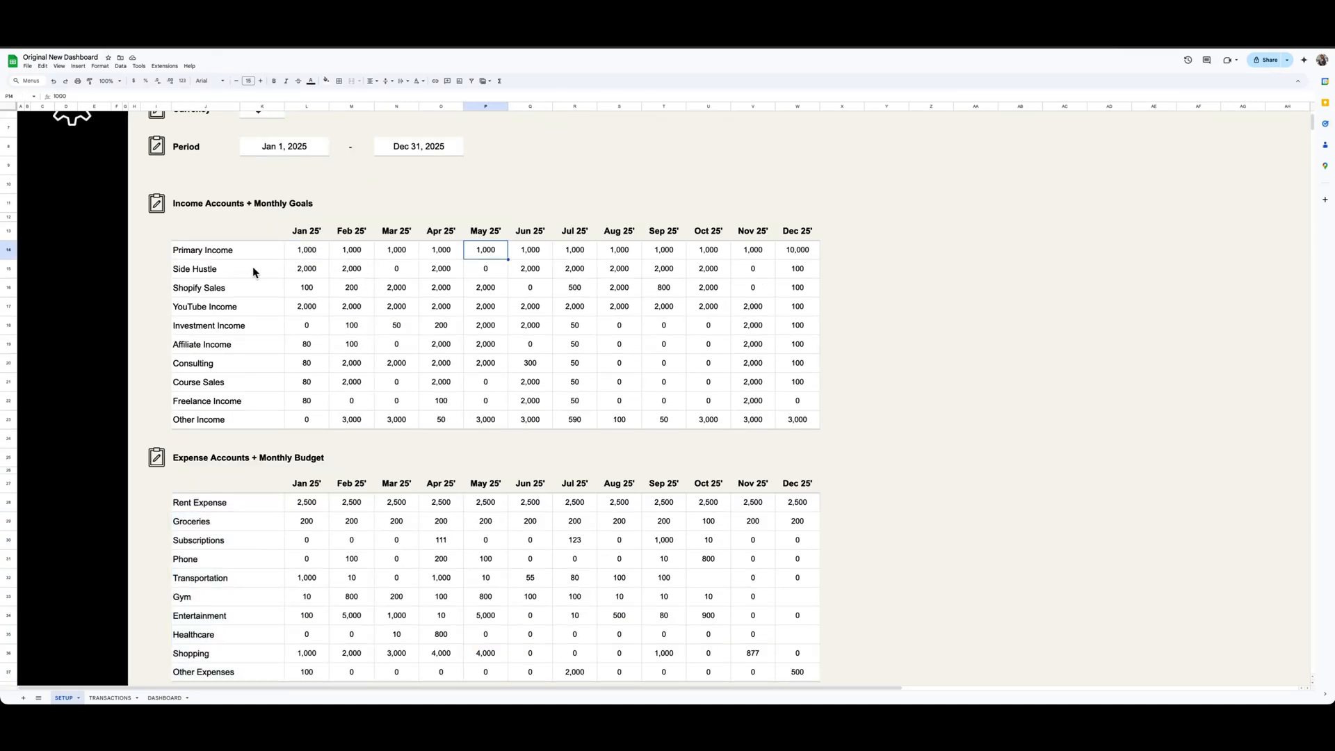
{"action": "scroll", "scroll_direction": "down", "scroll_amount": 3}
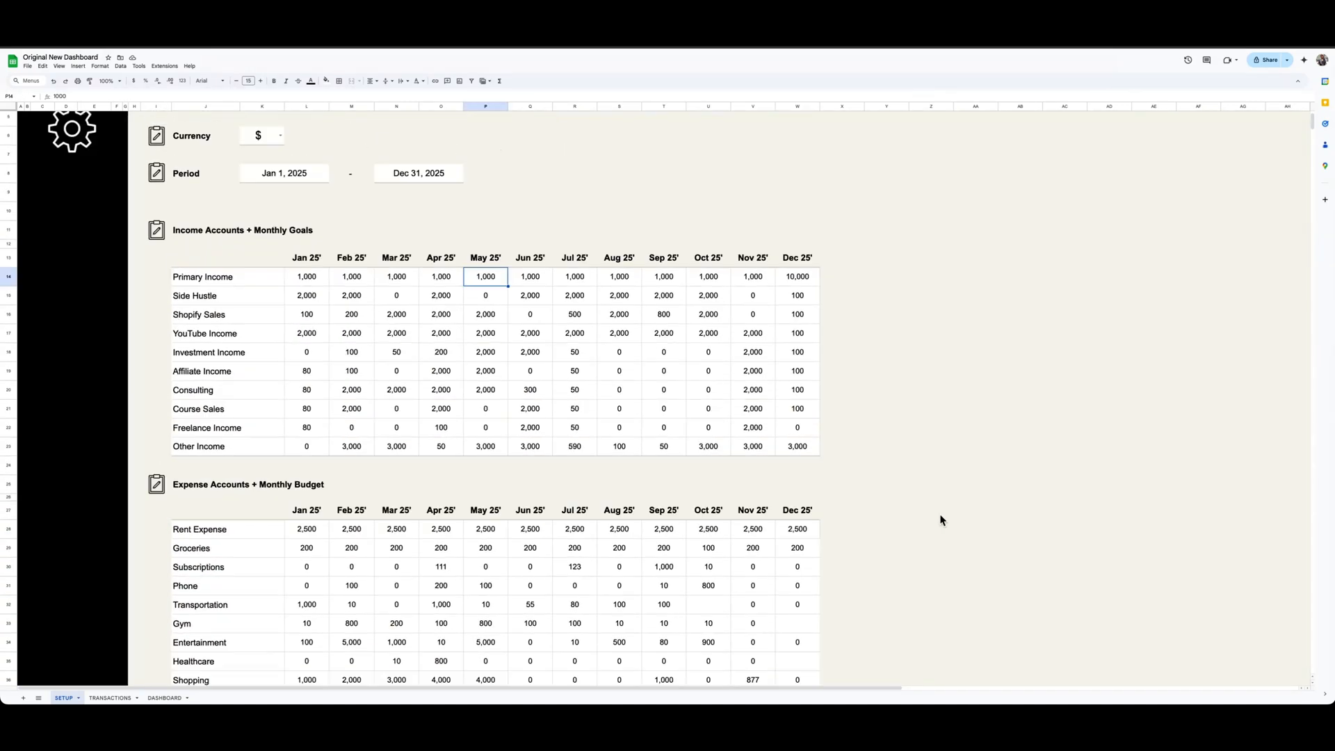
Show the TRANSACTIONS sheet with its dated income and expense tables.
{"action": "left_click", "coordinate": [108, 698]}
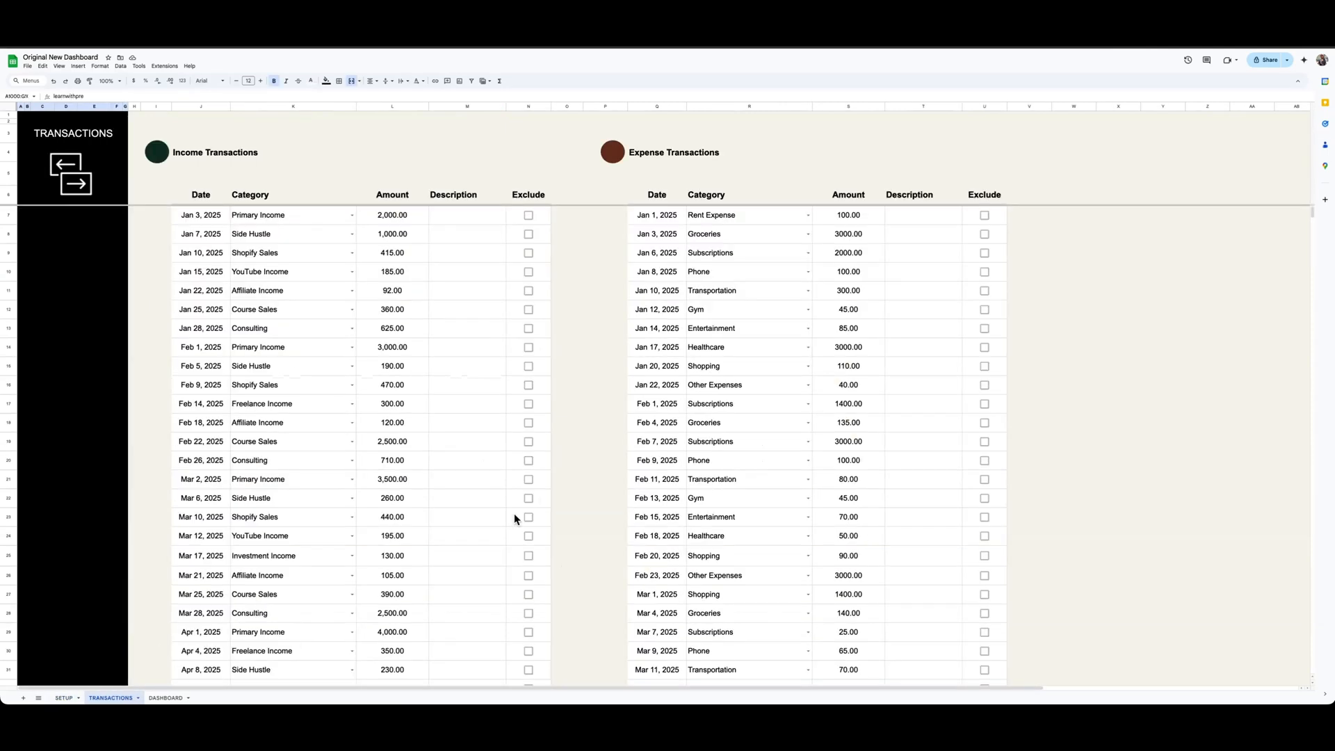
{"action": "mouse_move", "coordinate": [234, 220]}
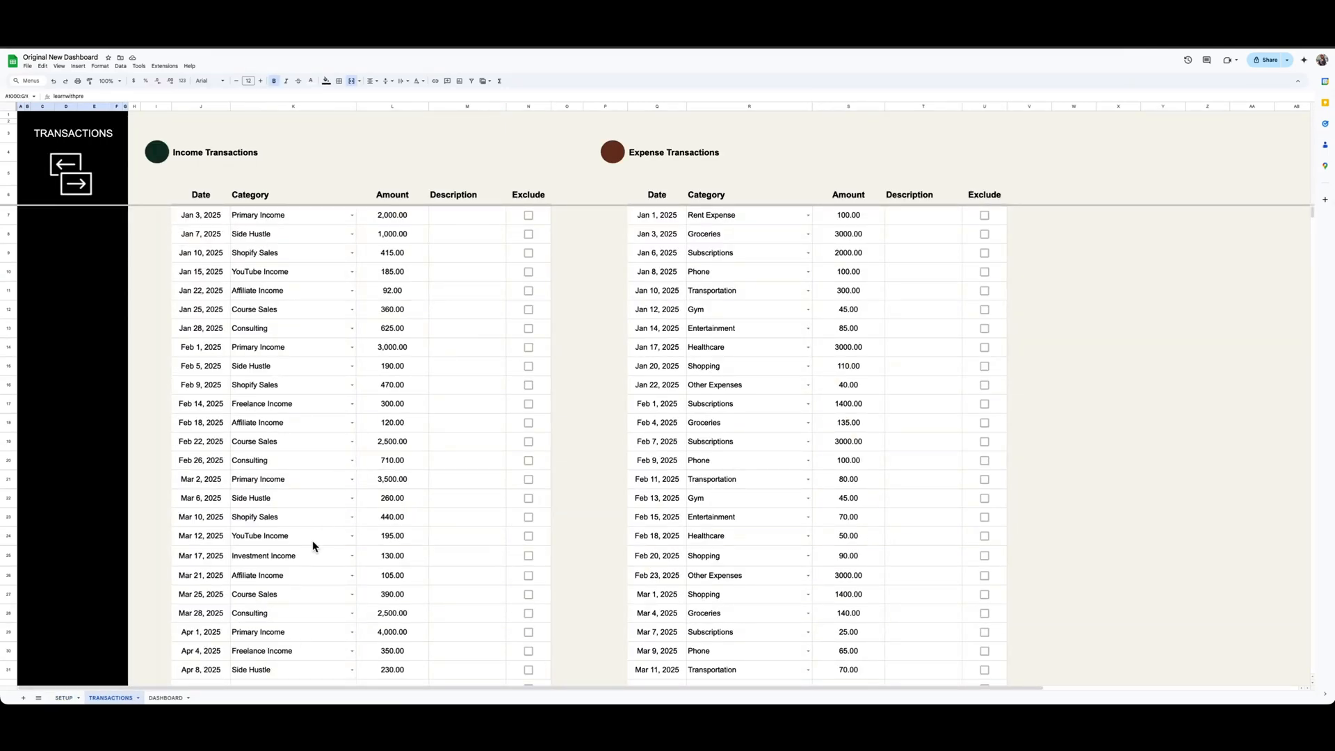
{"action": "scroll", "scroll_direction": "down", "scroll_amount": 3}
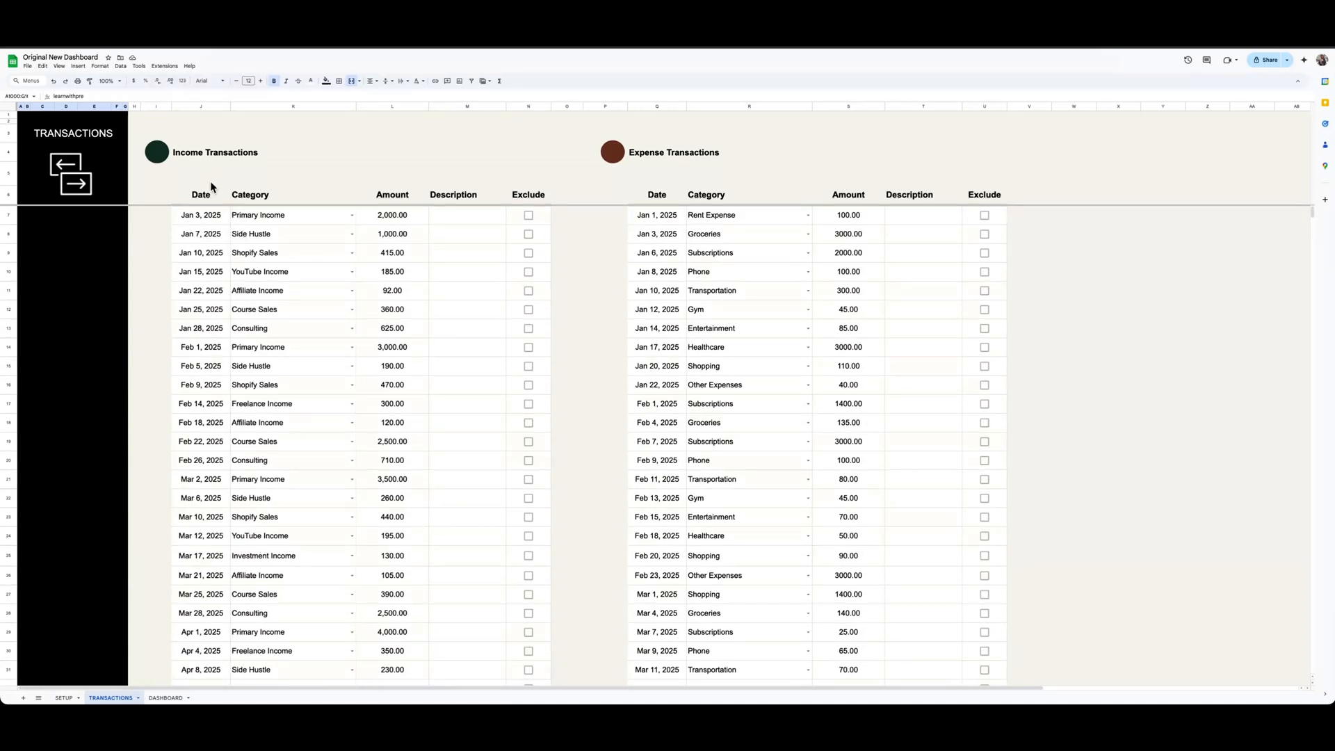
{"action": "mouse_move", "coordinate": [394, 214]}
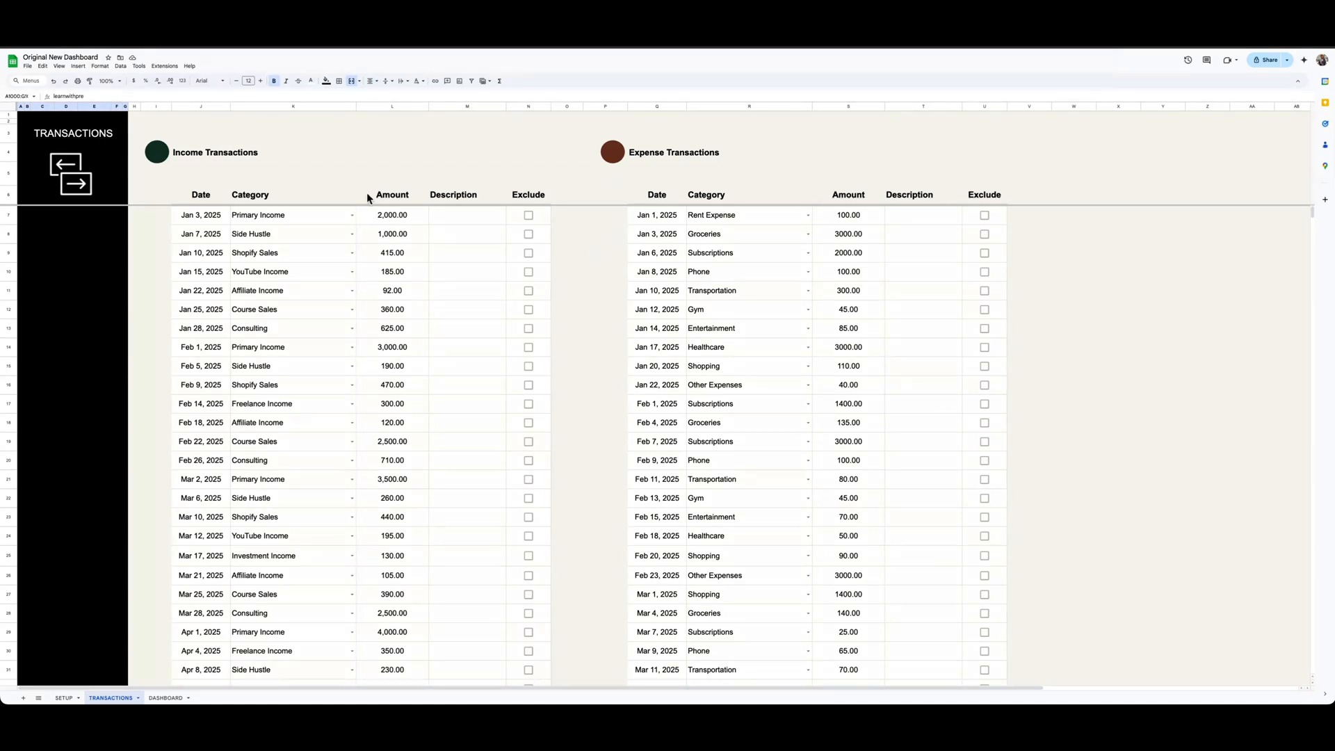
{"action": "mouse_move", "coordinate": [698, 607]}
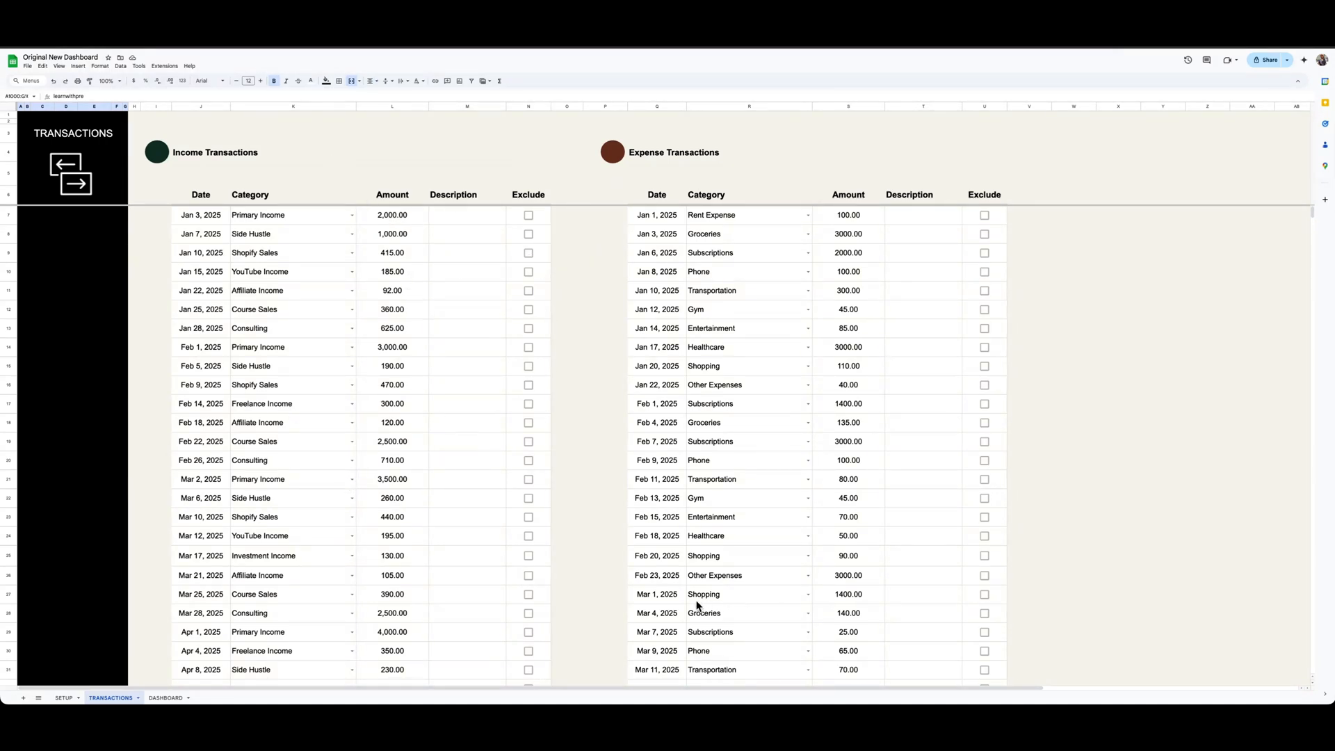
{"action": "mouse_move", "coordinate": [164, 699]}
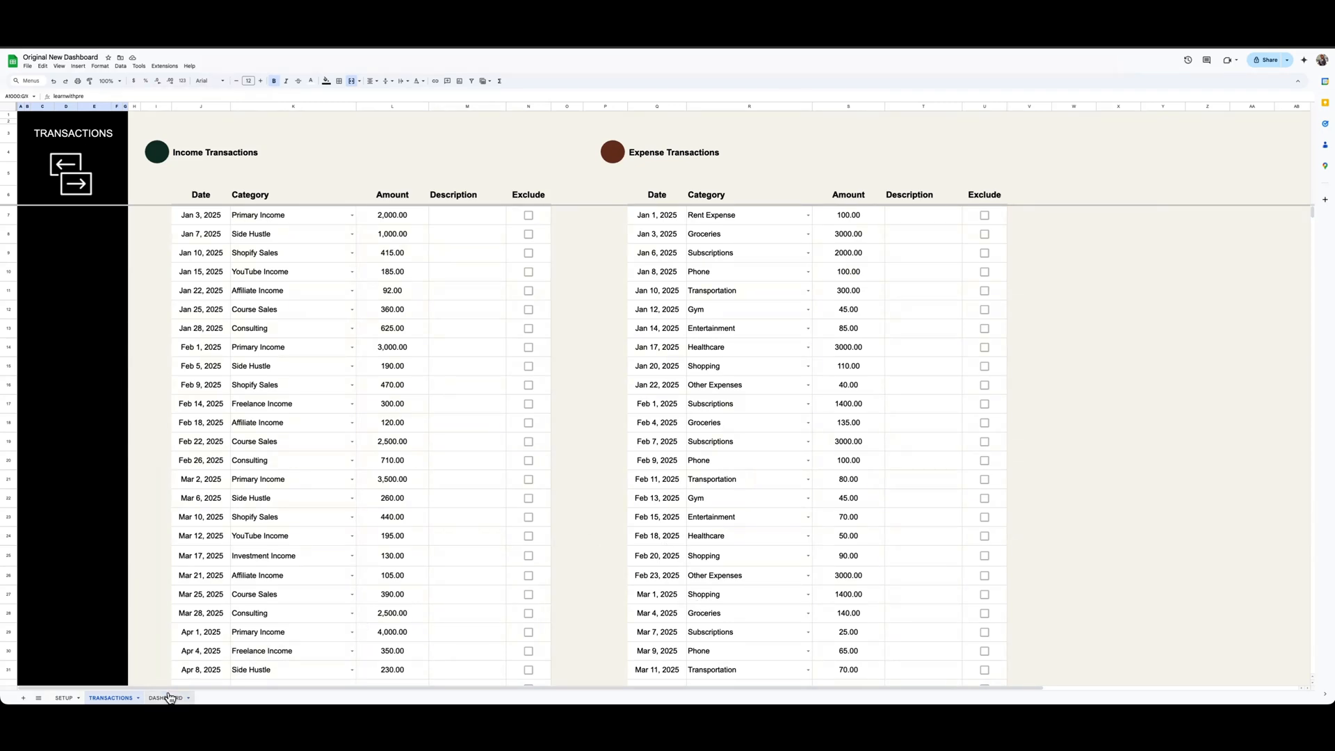
{"action": "left_click", "coordinate": [165, 698]}
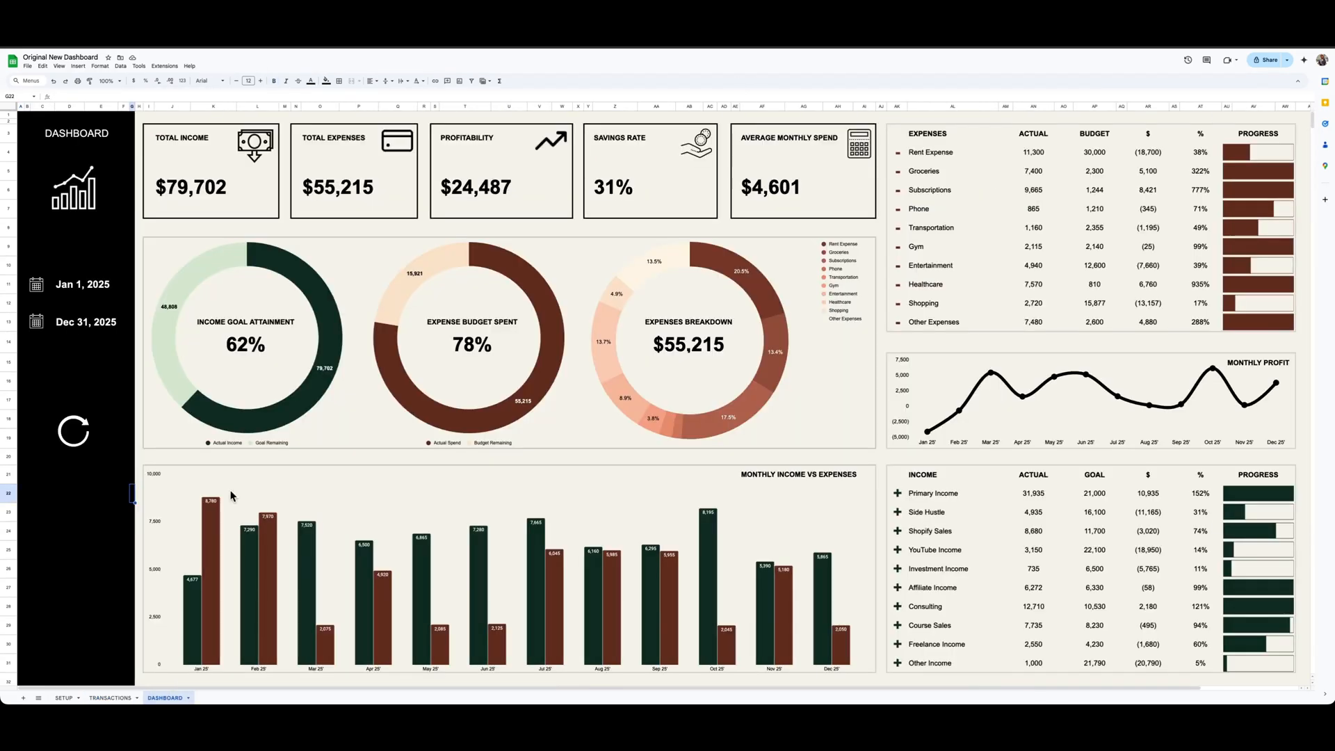
{"action": "mouse_move", "coordinate": [823, 601]}
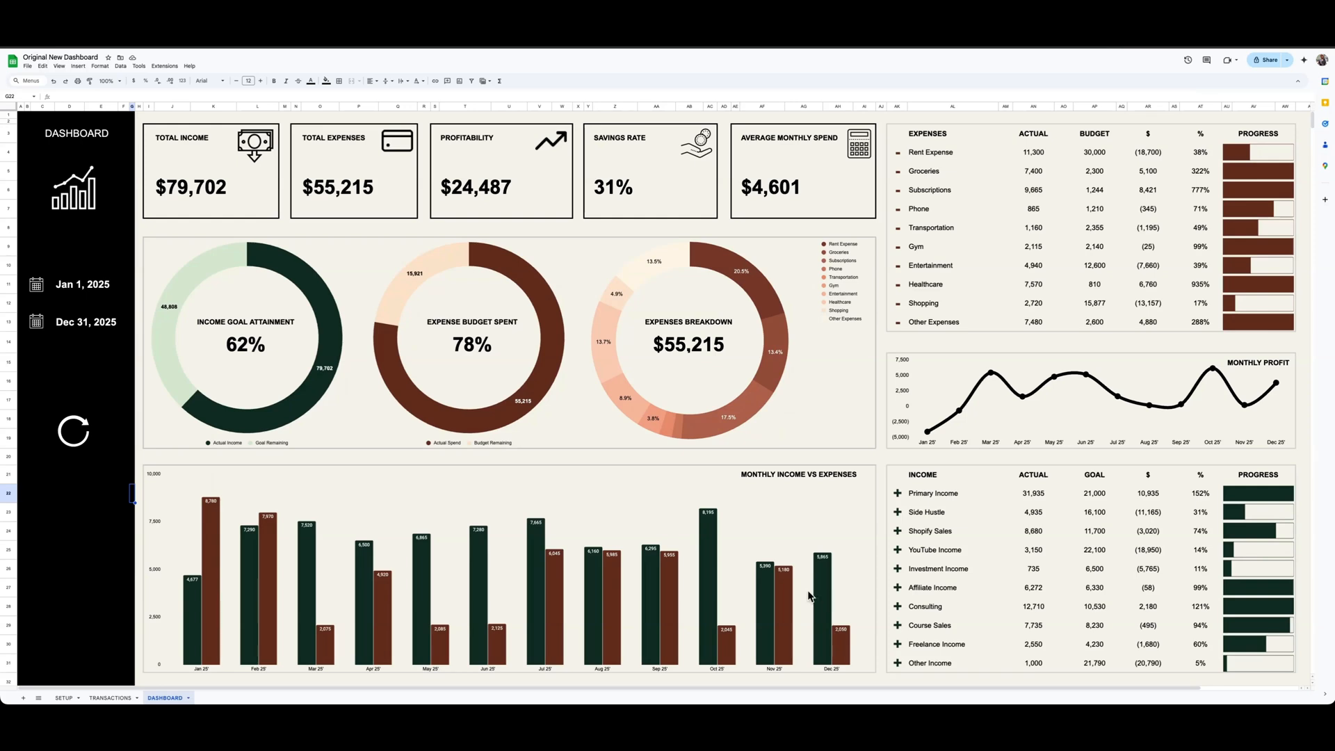
{"action": "mouse_move", "coordinate": [573, 508]}
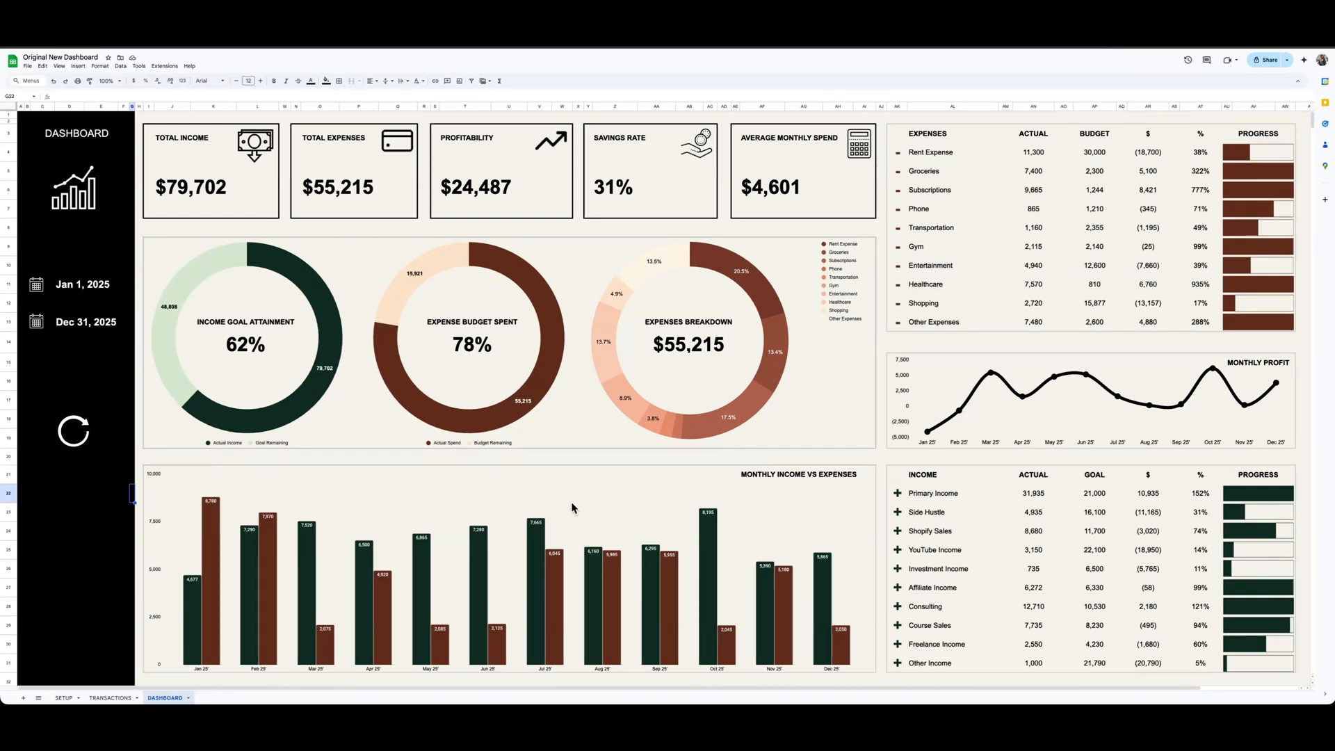
{"action": "mouse_move", "coordinate": [484, 300]}
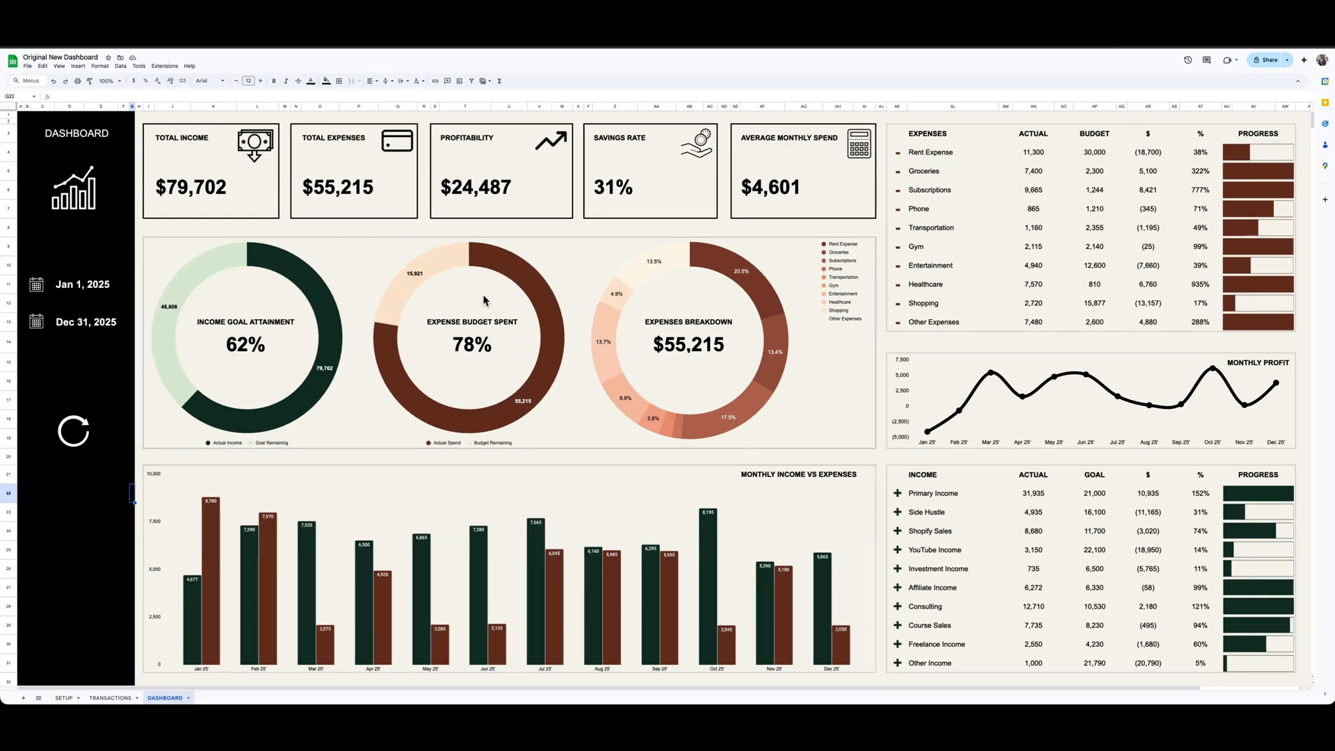
{"action": "mouse_move", "coordinate": [502, 312]}
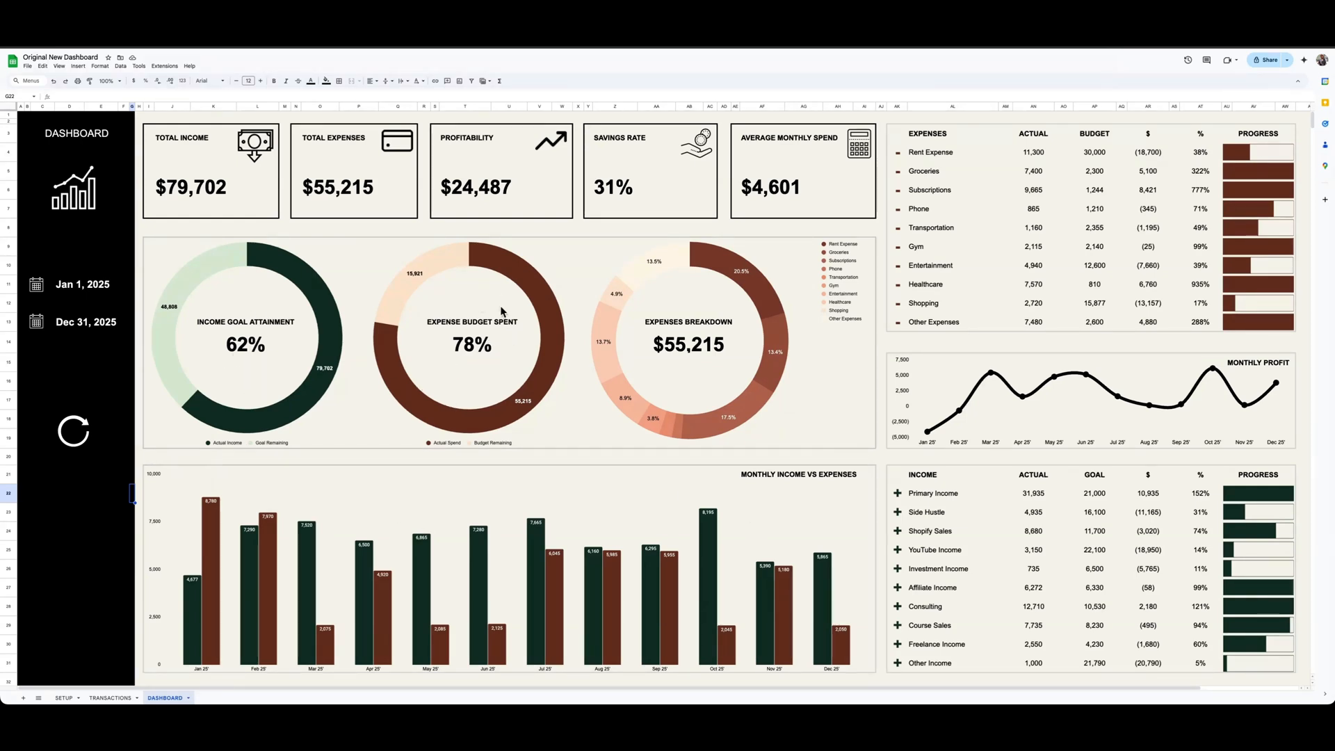
{"action": "mouse_move", "coordinate": [774, 570]}
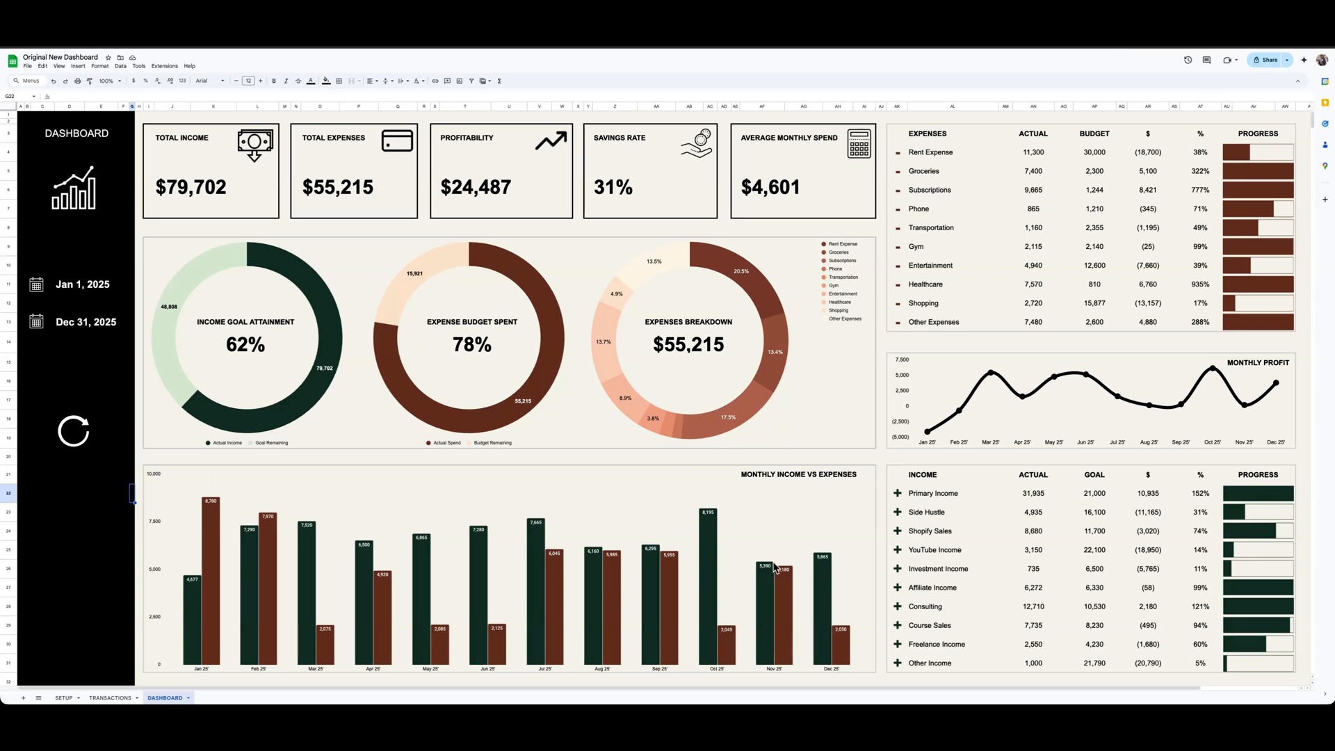
{"action": "mouse_move", "coordinate": [821, 520]}
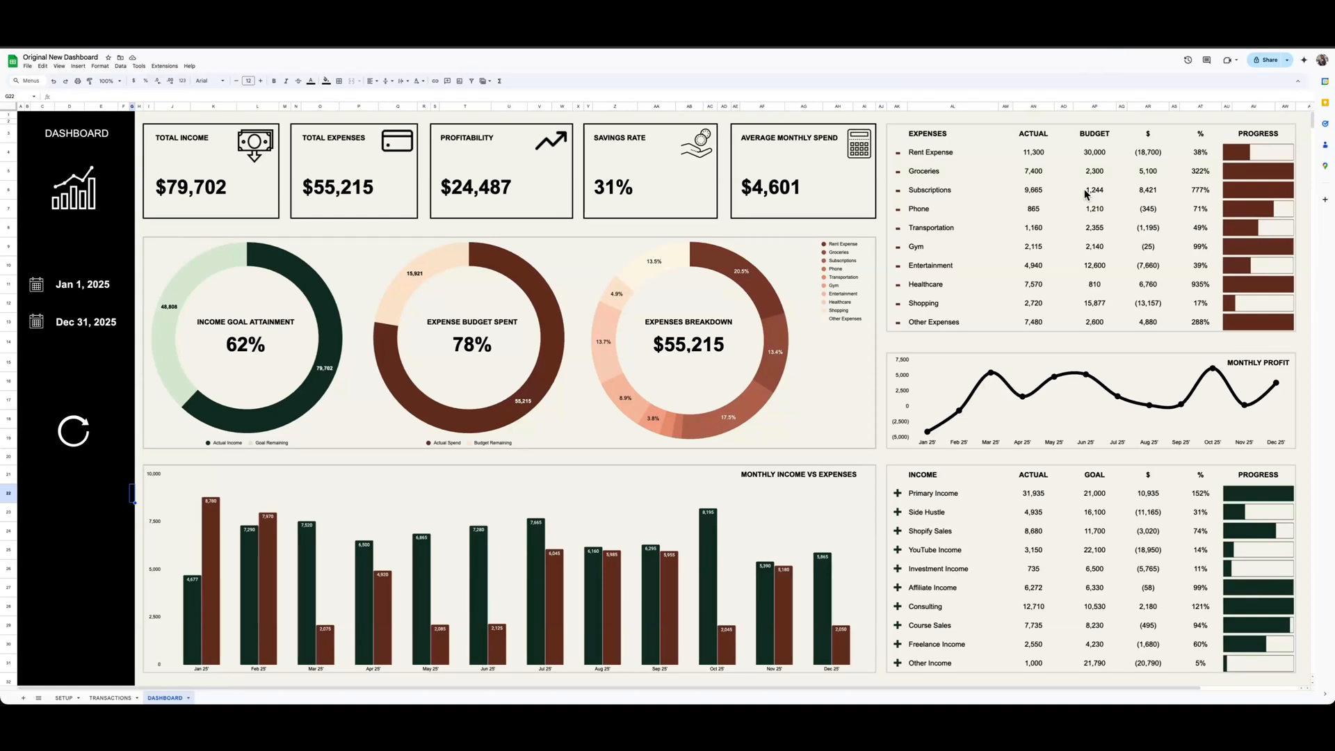
{"action": "mouse_move", "coordinate": [1047, 205]}
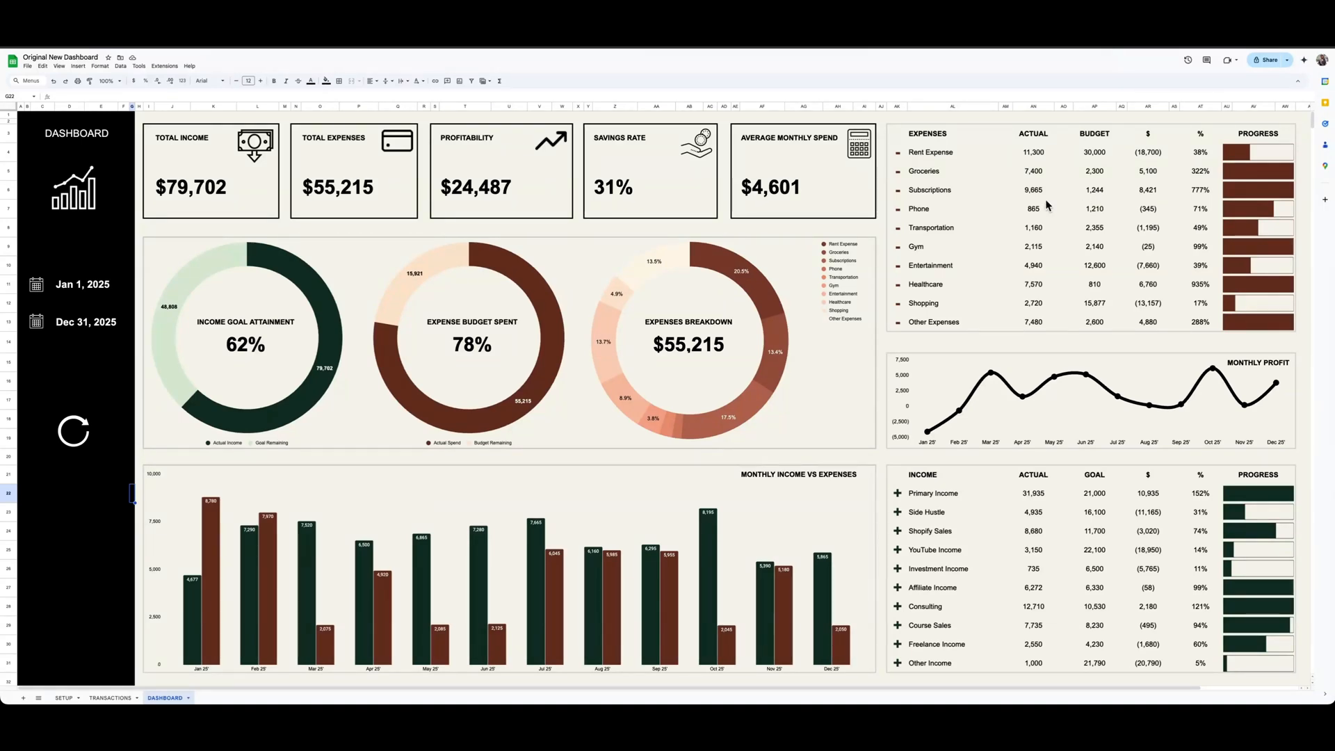
{"action": "mouse_move", "coordinate": [1192, 268]}
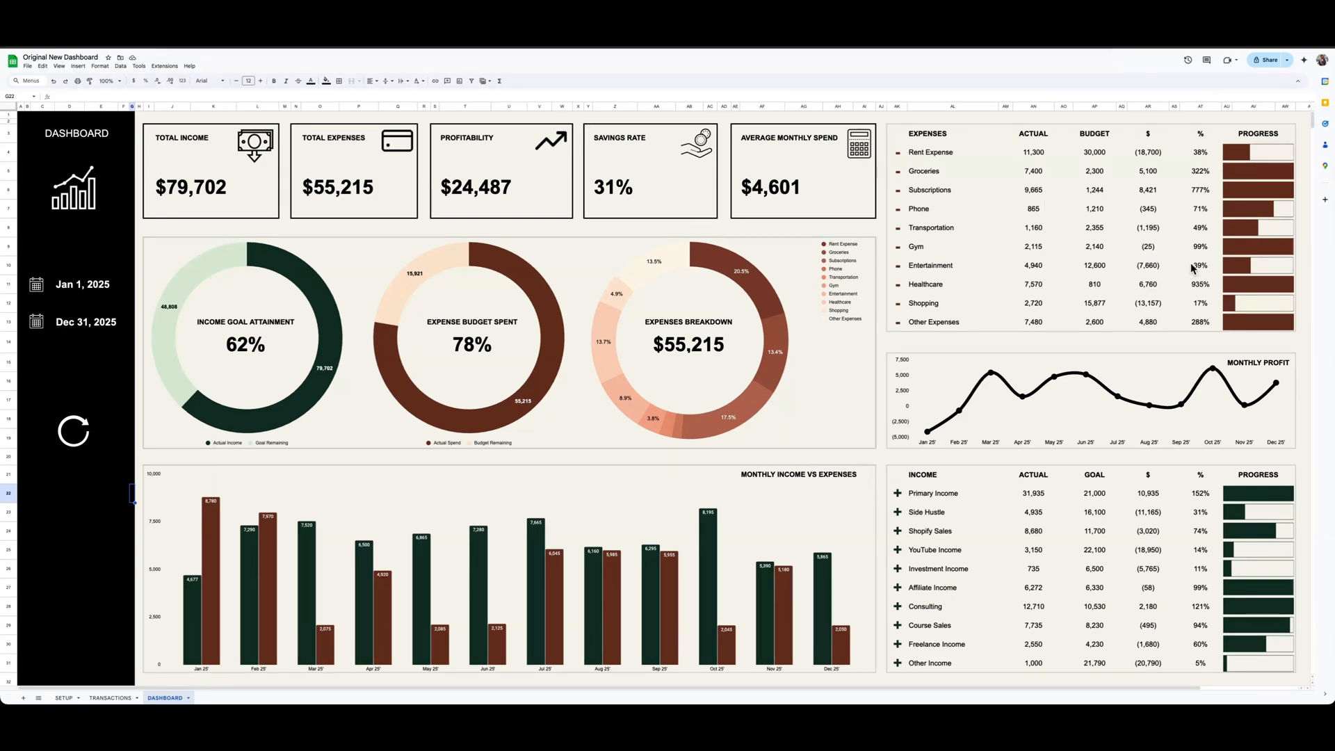
{"action": "mouse_move", "coordinate": [1210, 184]}
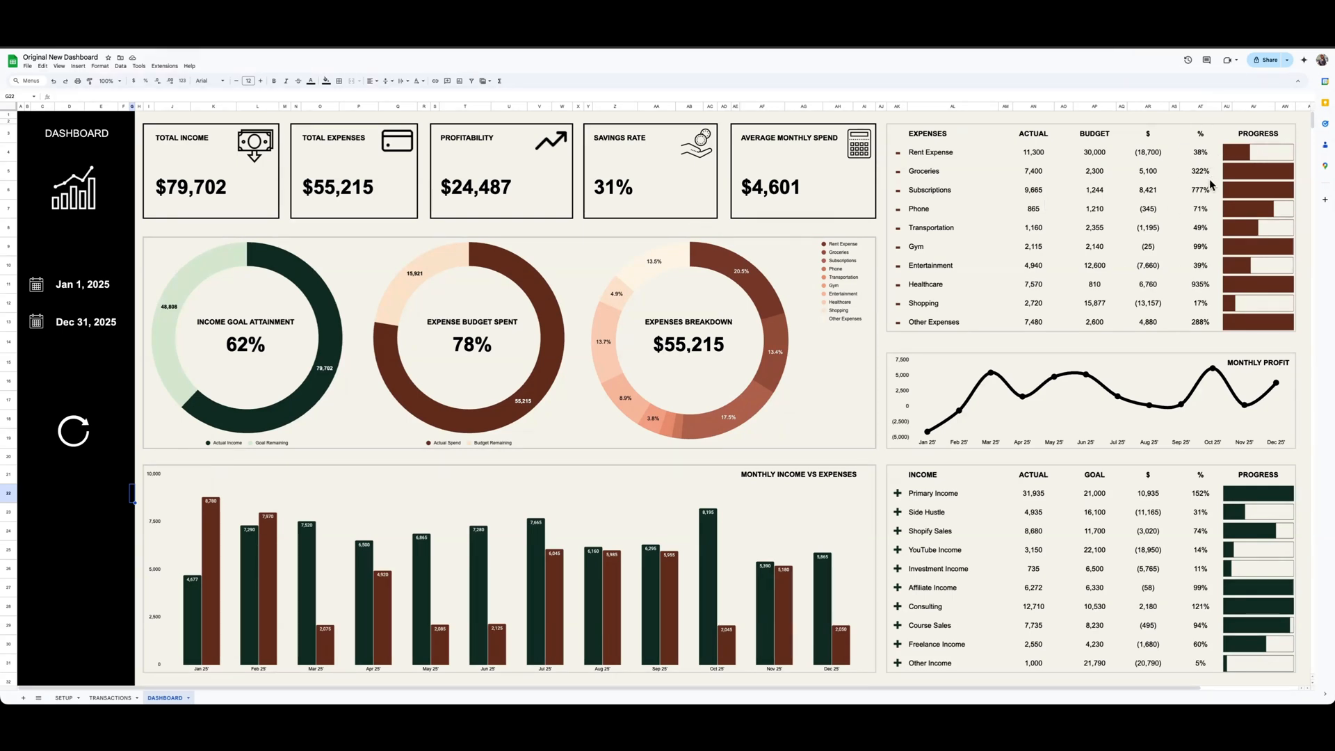
{"action": "mouse_move", "coordinate": [1143, 330]}
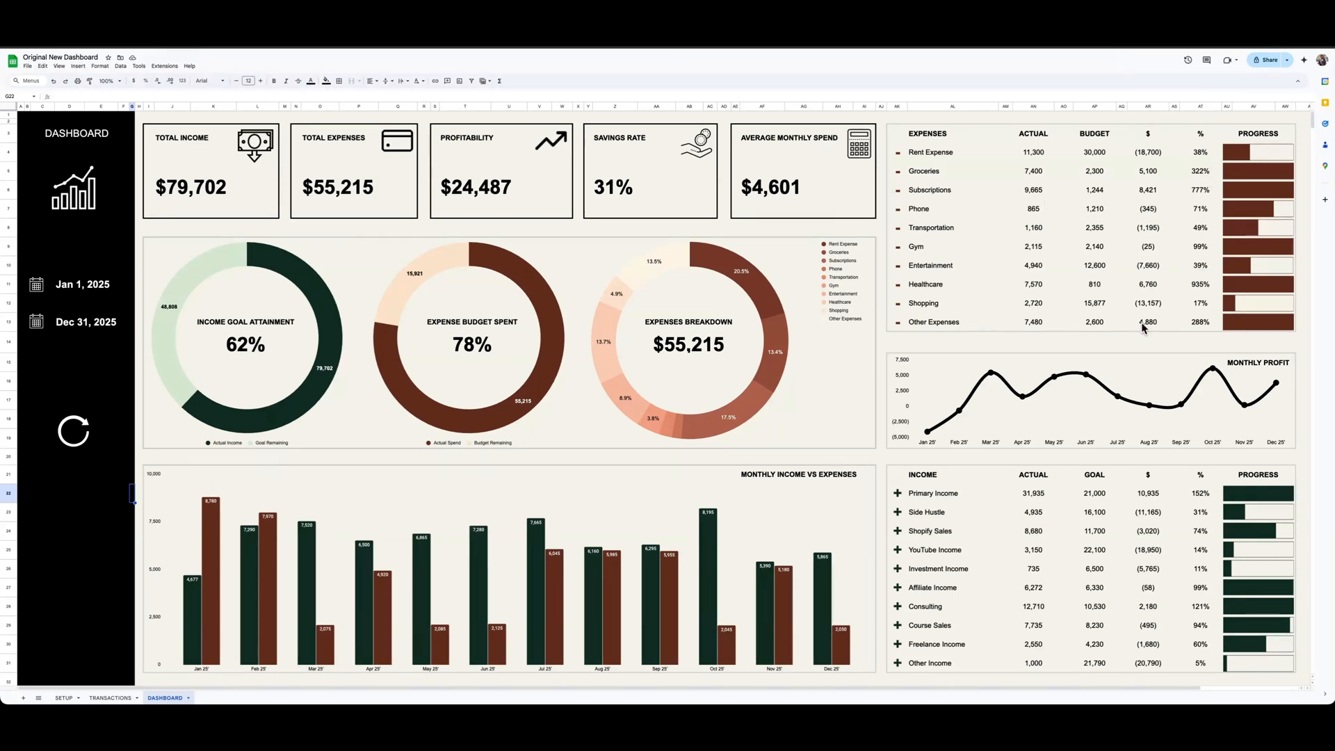
{"action": "mouse_move", "coordinate": [915, 486]}
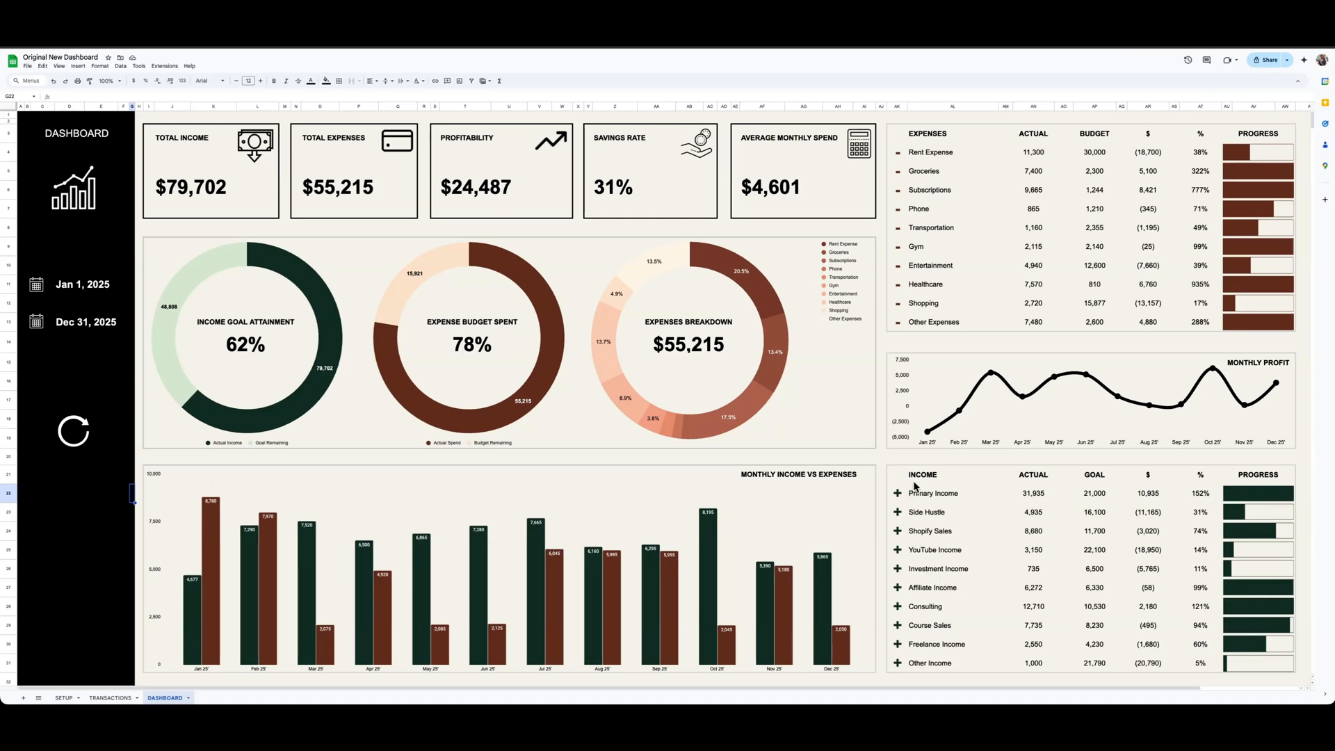
{"action": "mouse_move", "coordinate": [1174, 656]}
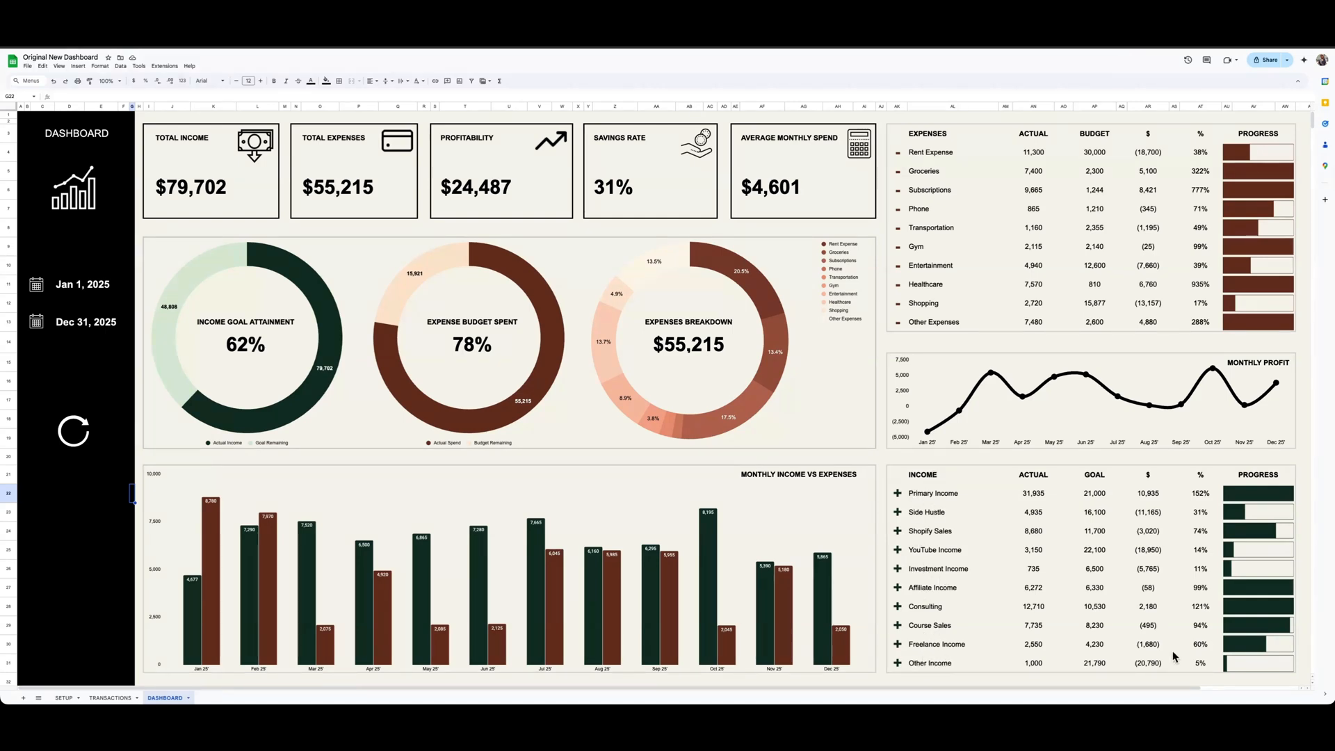
{"action": "mouse_move", "coordinate": [1255, 175]}
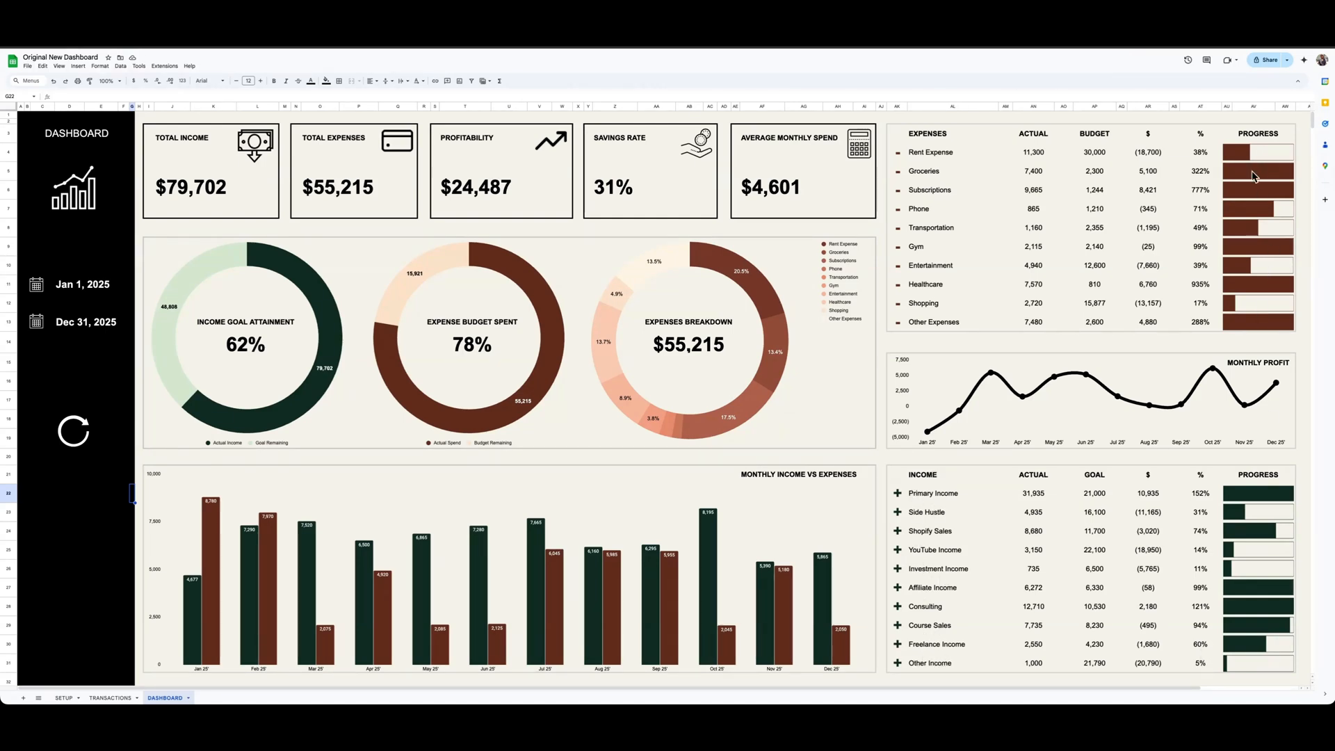
{"action": "mouse_move", "coordinate": [1282, 520]}
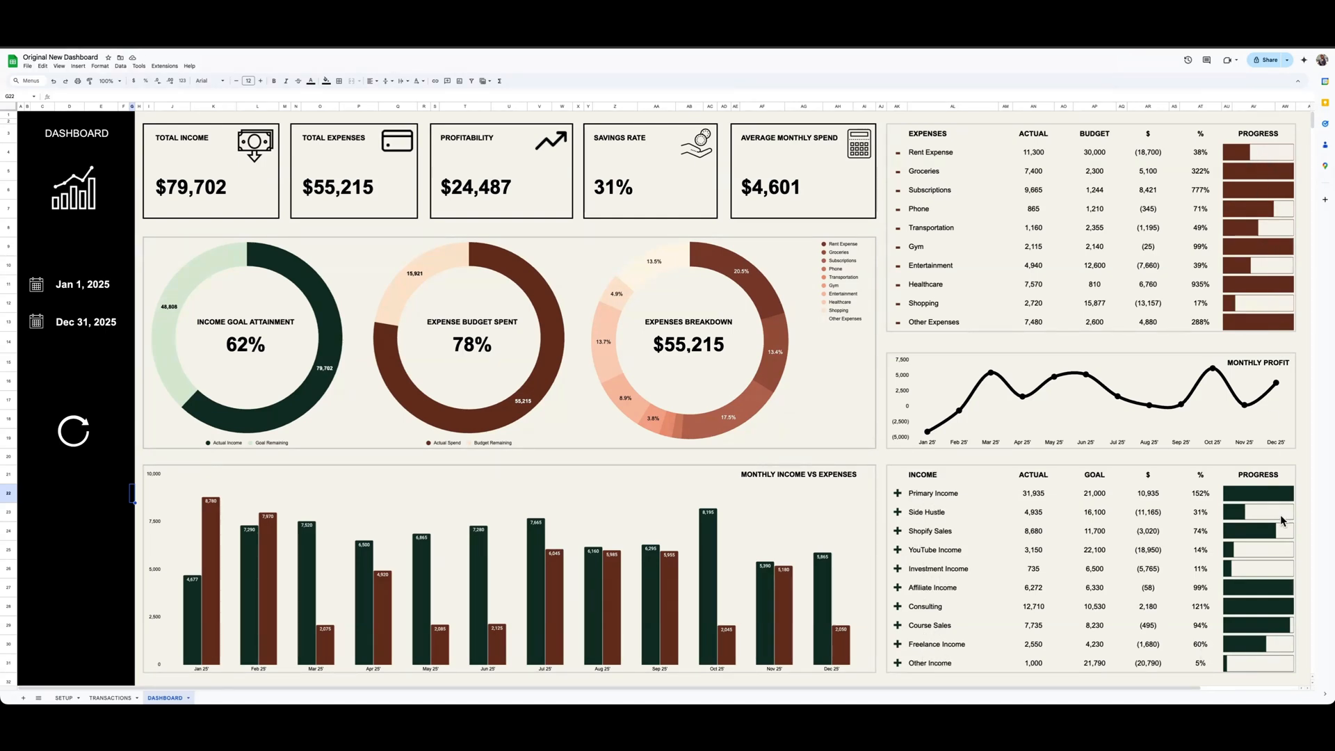
{"action": "mouse_move", "coordinate": [1105, 536]}
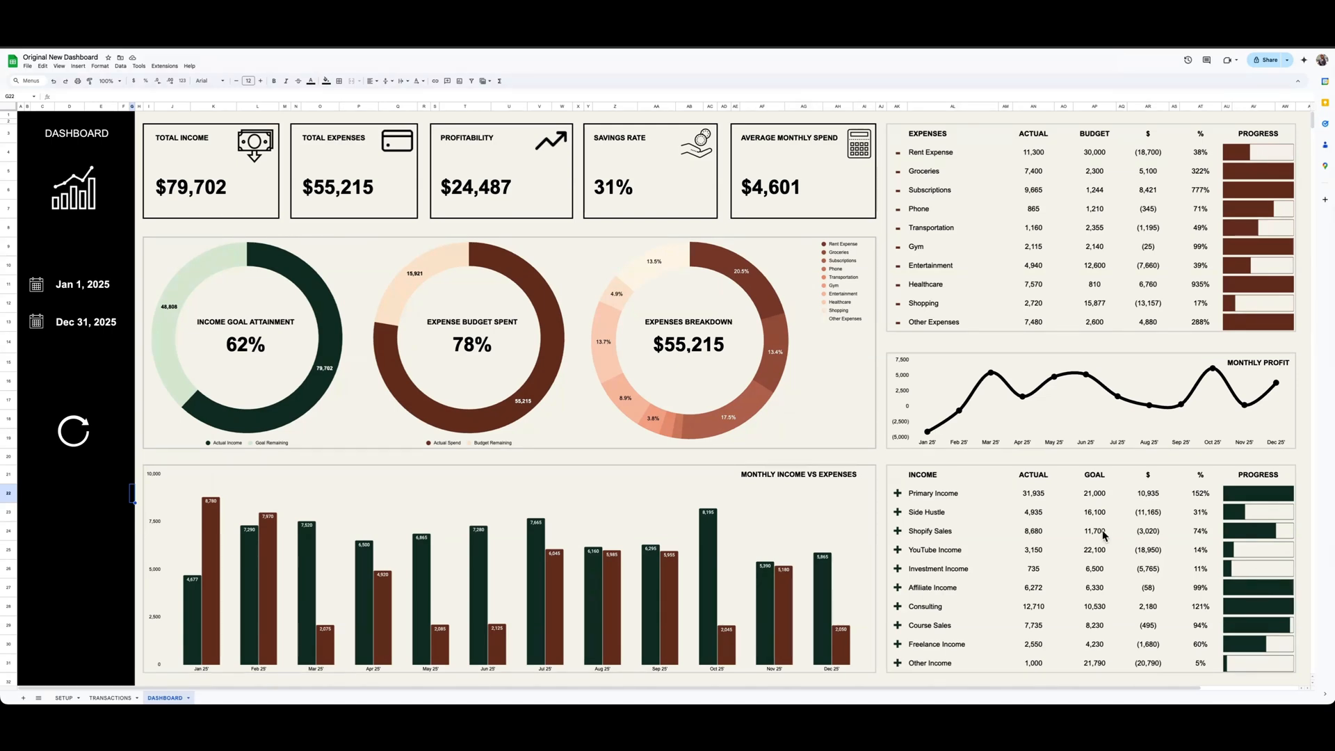
{"action": "mouse_move", "coordinate": [390, 317]}
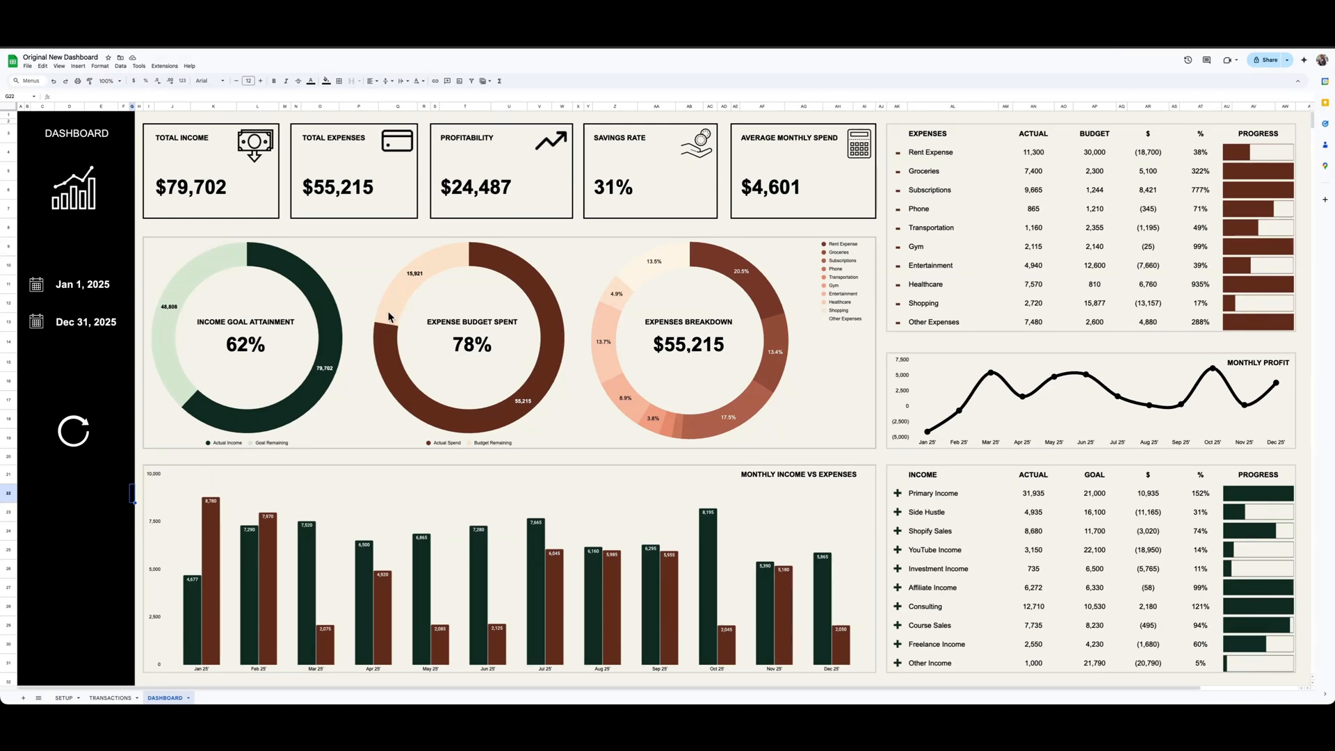
Set the dashboard filter's end date to Apr 14, 2025 so the totals and charts recalculate.
{"action": "left_click", "coordinate": [86, 323]}
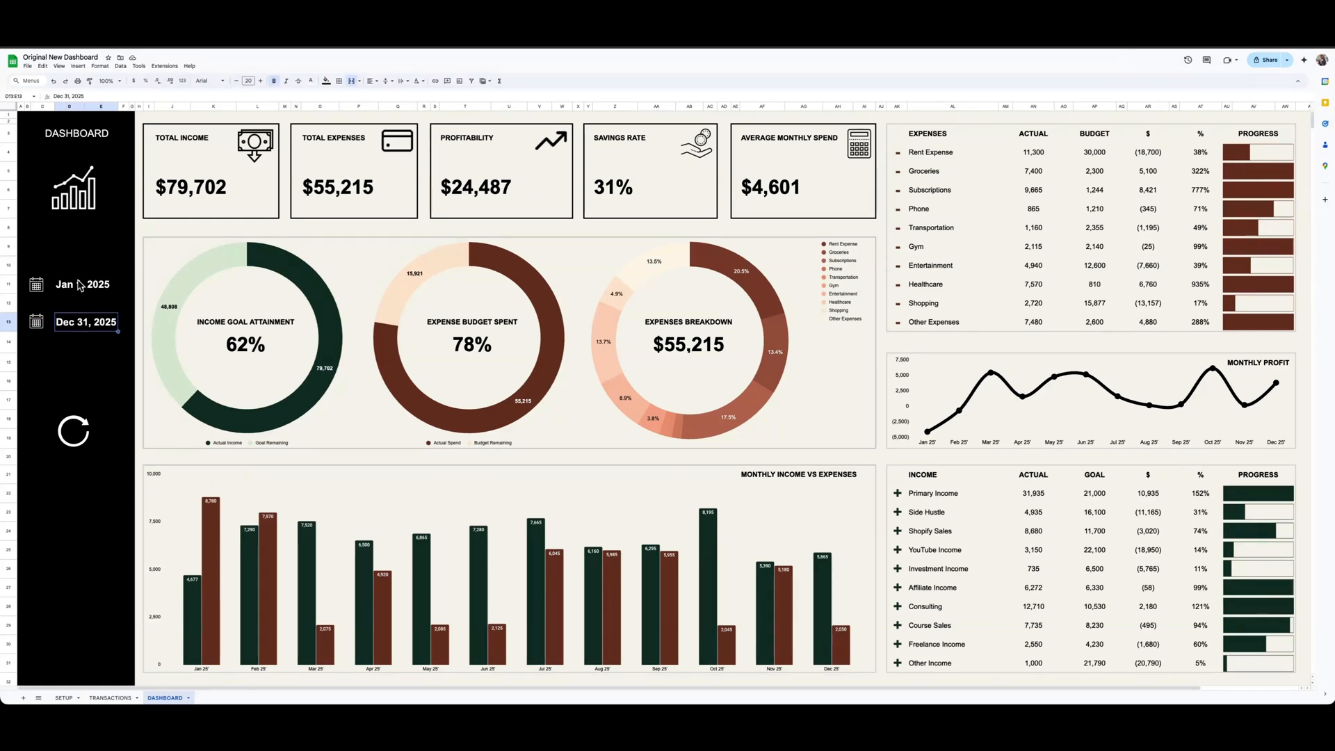
{"action": "left_click", "coordinate": [87, 320]}
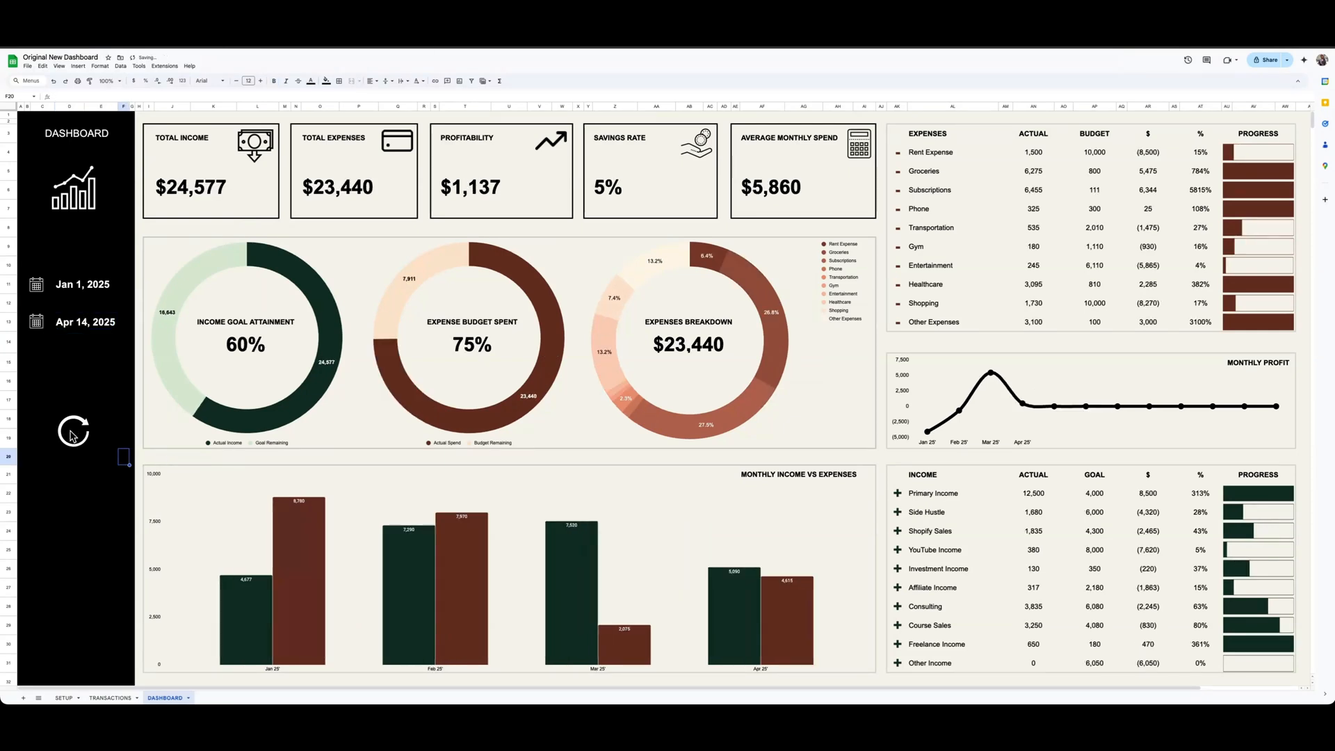
{"action": "mouse_move", "coordinate": [175, 201]}
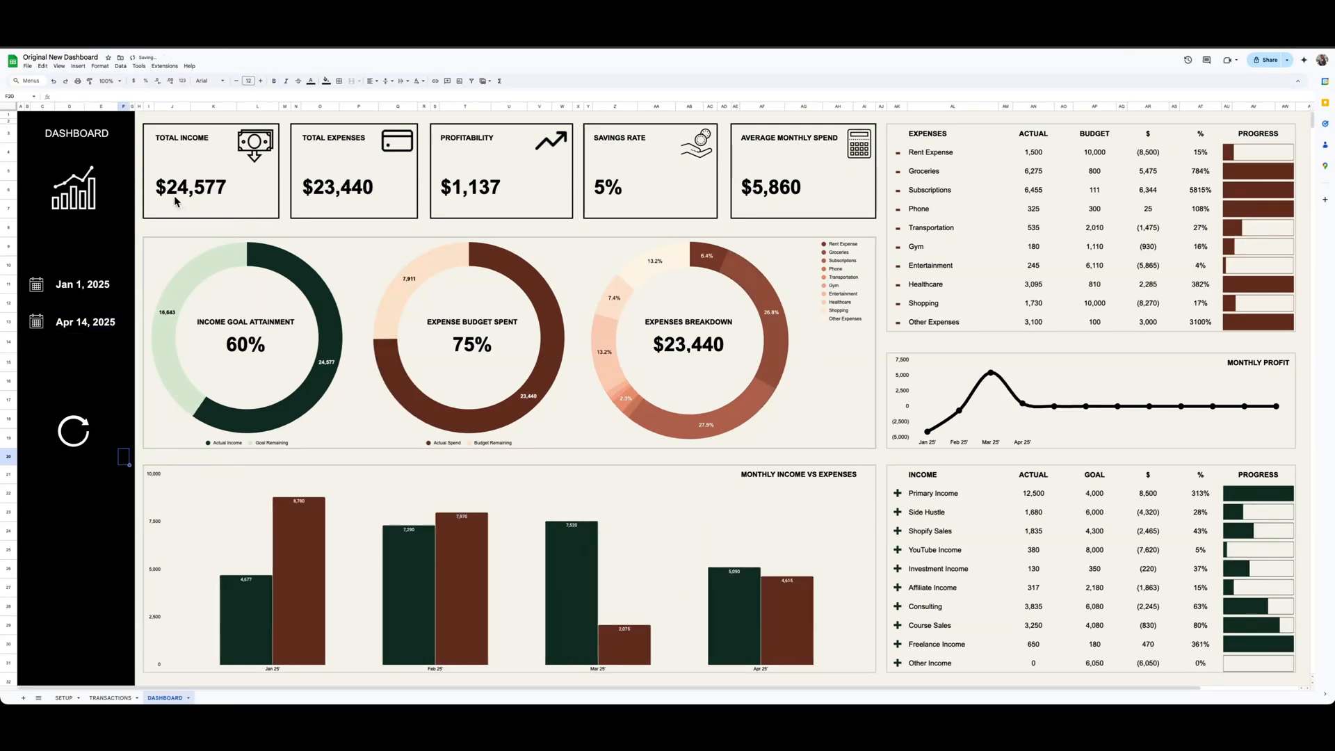
{"action": "mouse_move", "coordinate": [223, 142]}
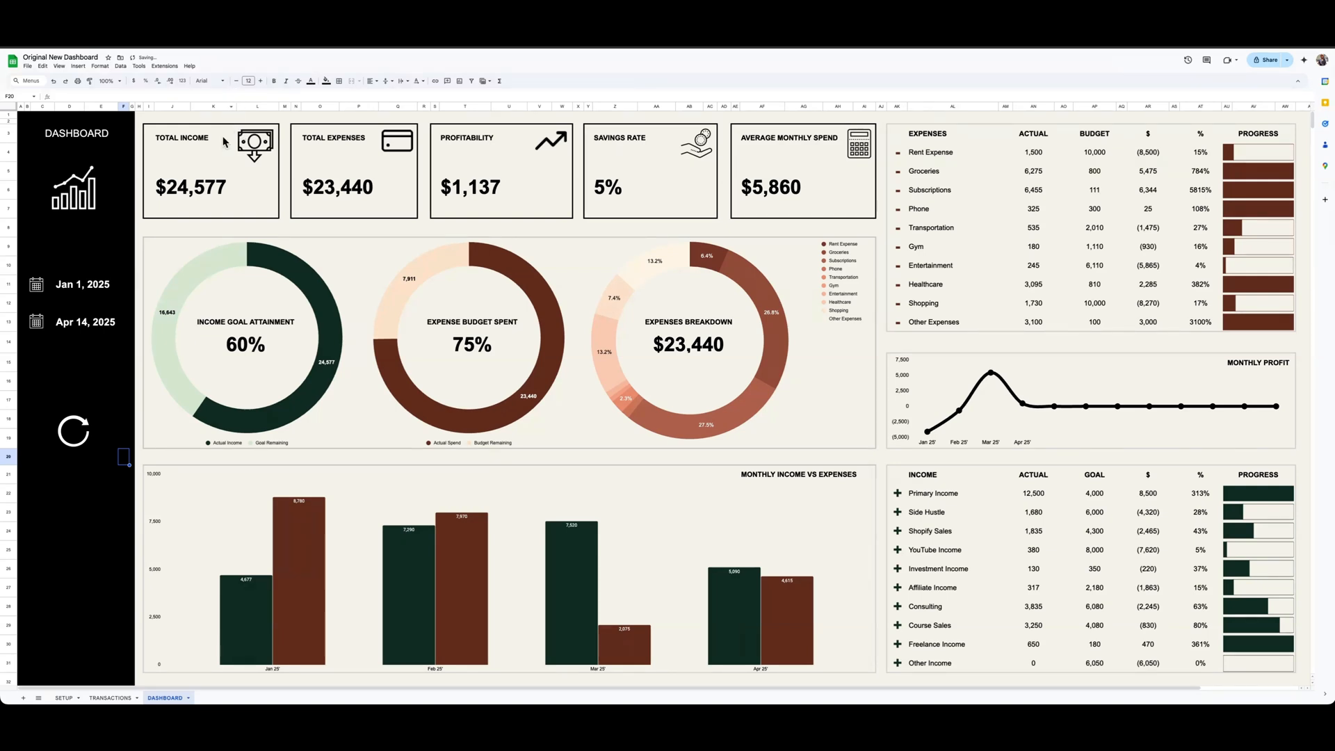
{"action": "left_click", "coordinate": [73, 431]}
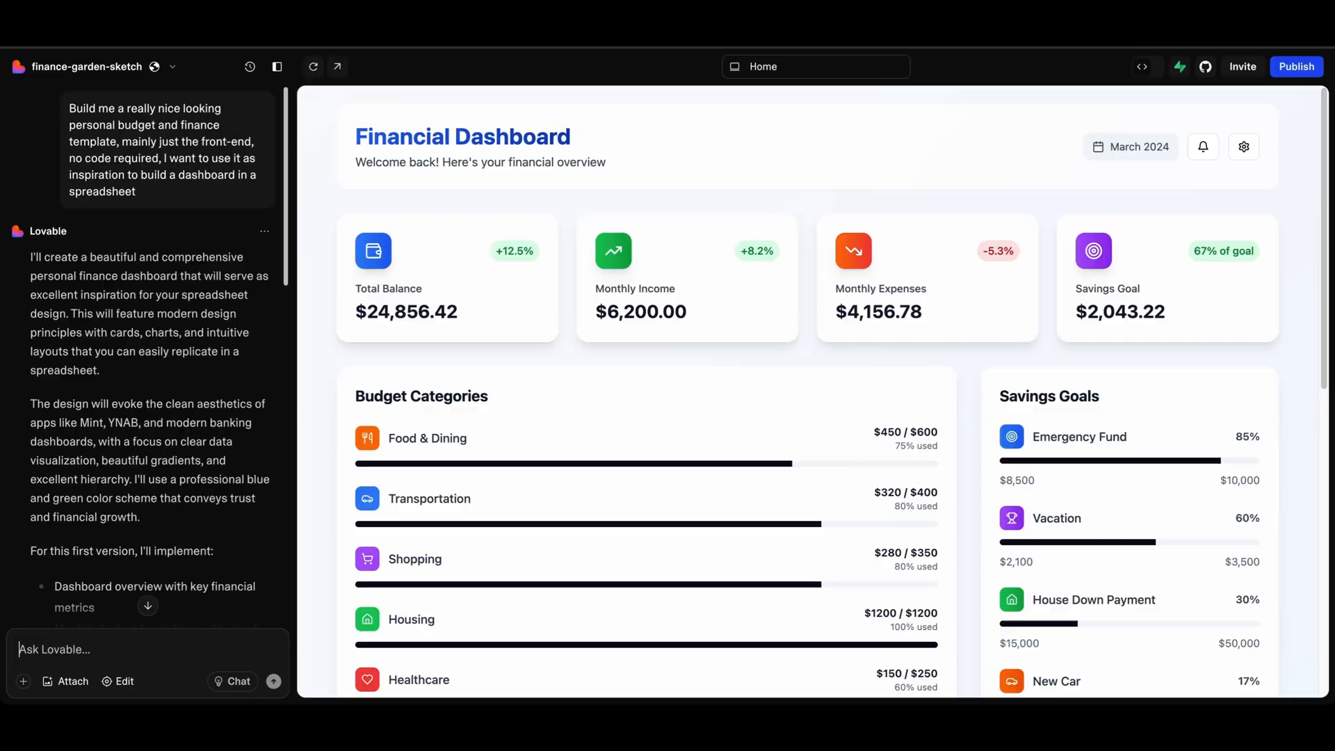
{"action": "mouse_move", "coordinate": [593, 156]}
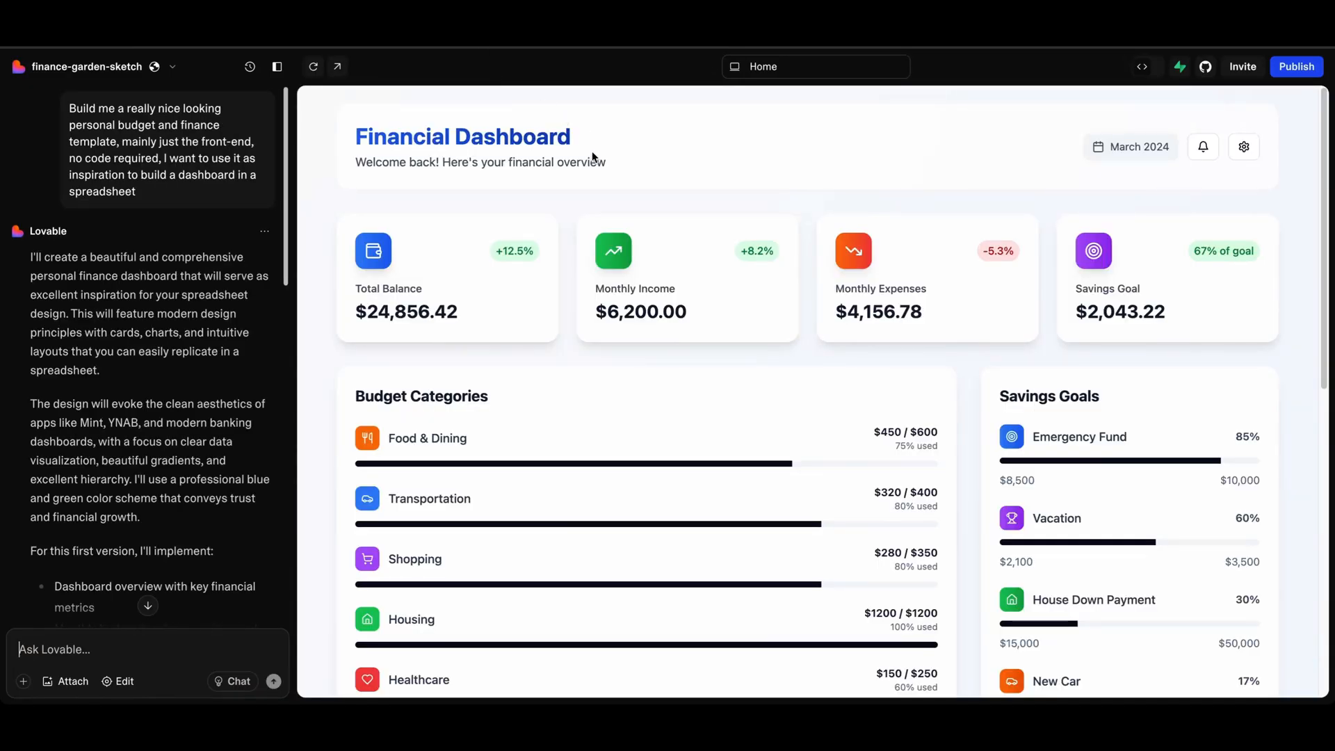
{"action": "mouse_move", "coordinate": [735, 420]}
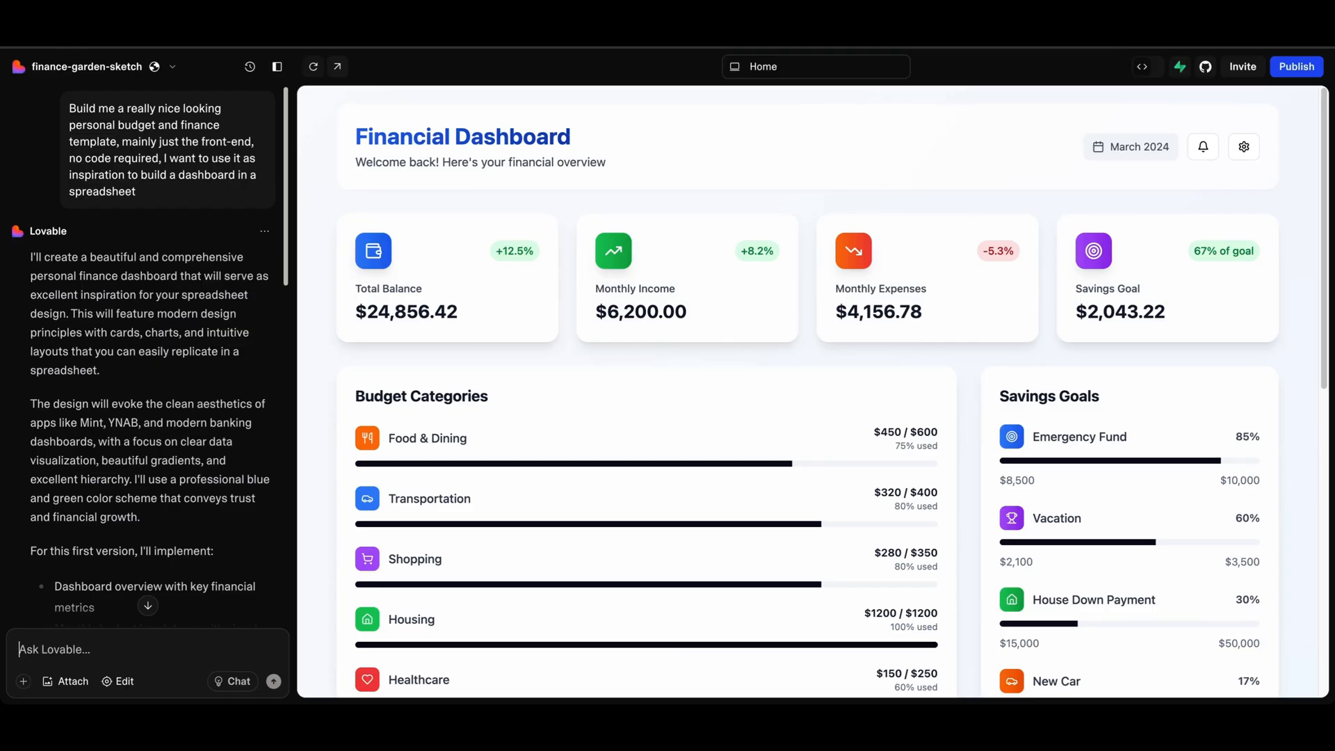
{"action": "mouse_move", "coordinate": [584, 180]}
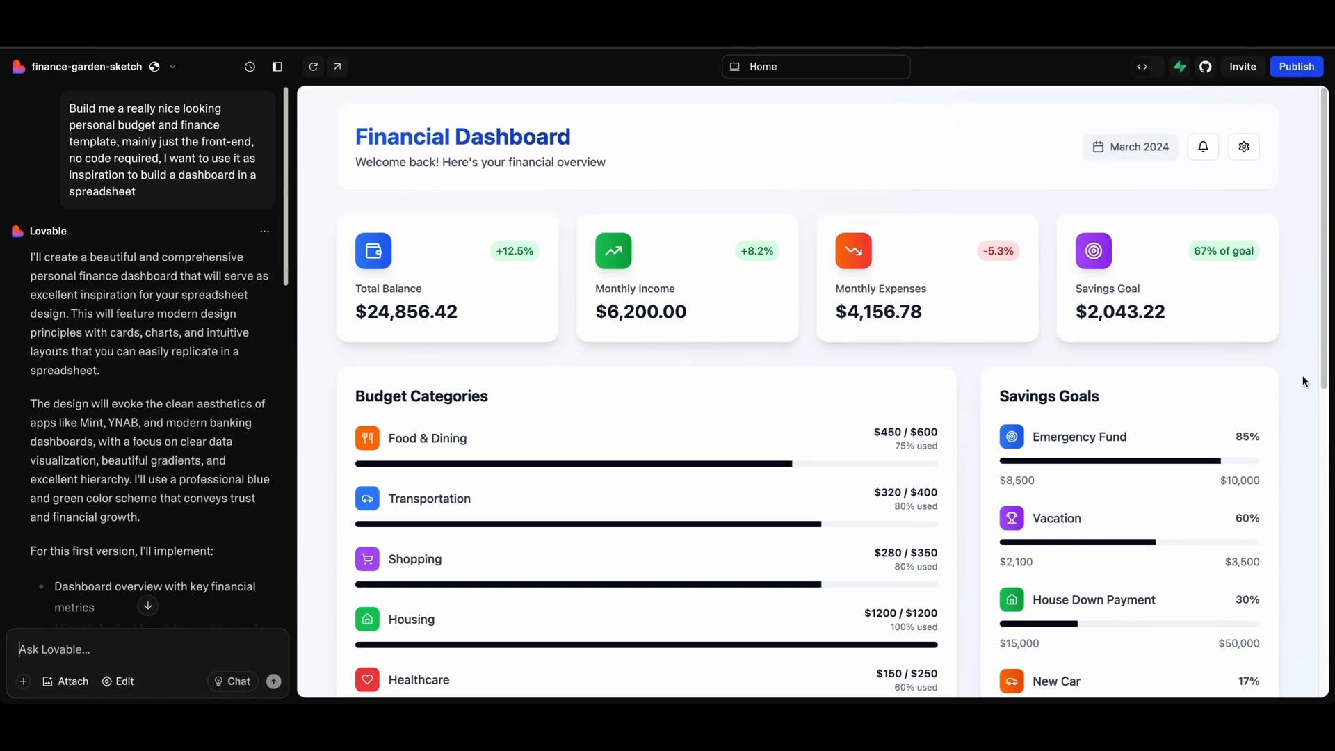
{"action": "mouse_move", "coordinate": [1286, 375]}
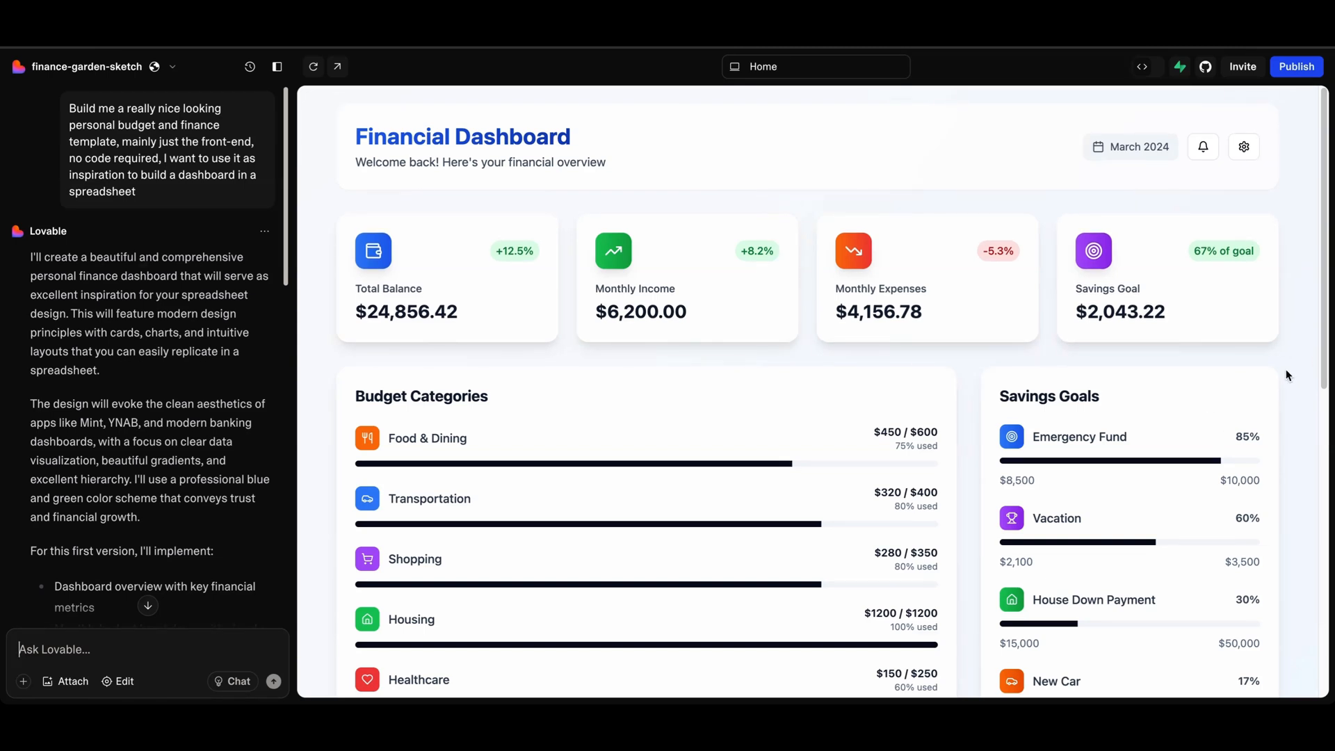
{"action": "mouse_move", "coordinate": [1196, 355]}
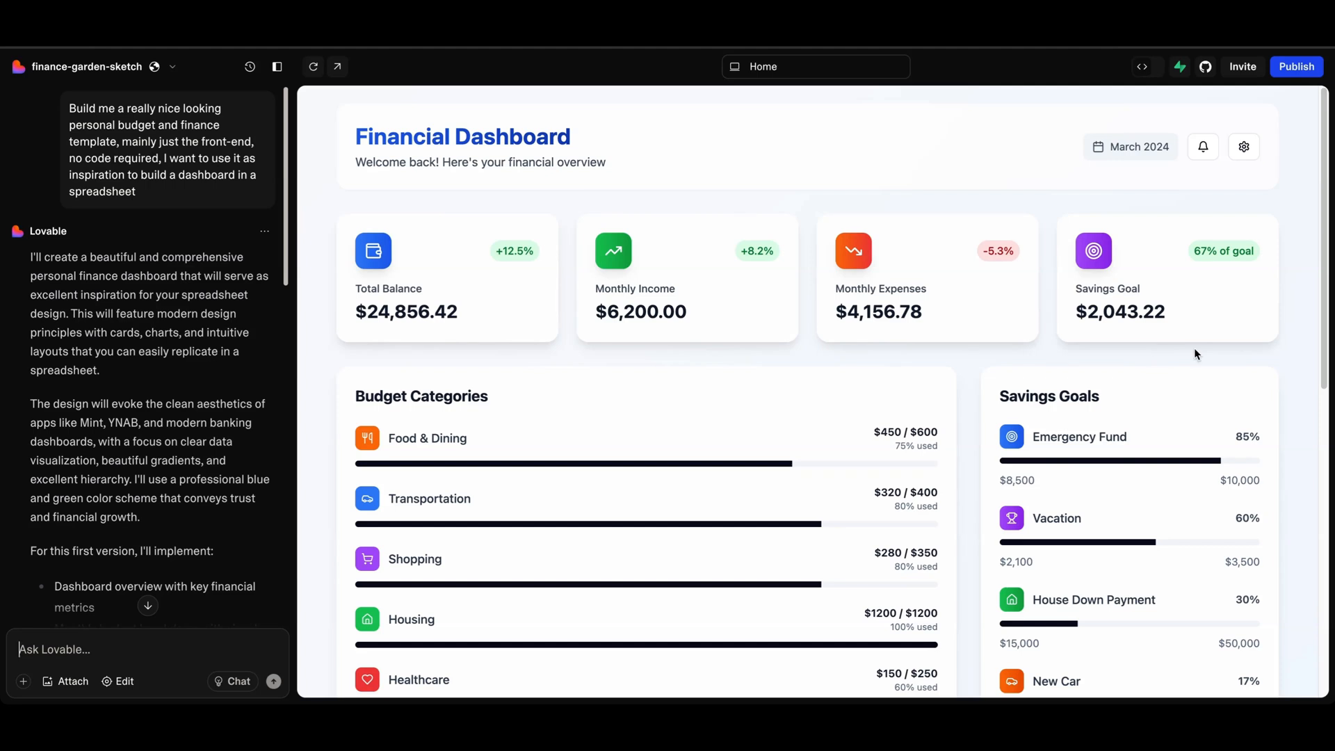
{"action": "mouse_move", "coordinate": [1174, 286]}
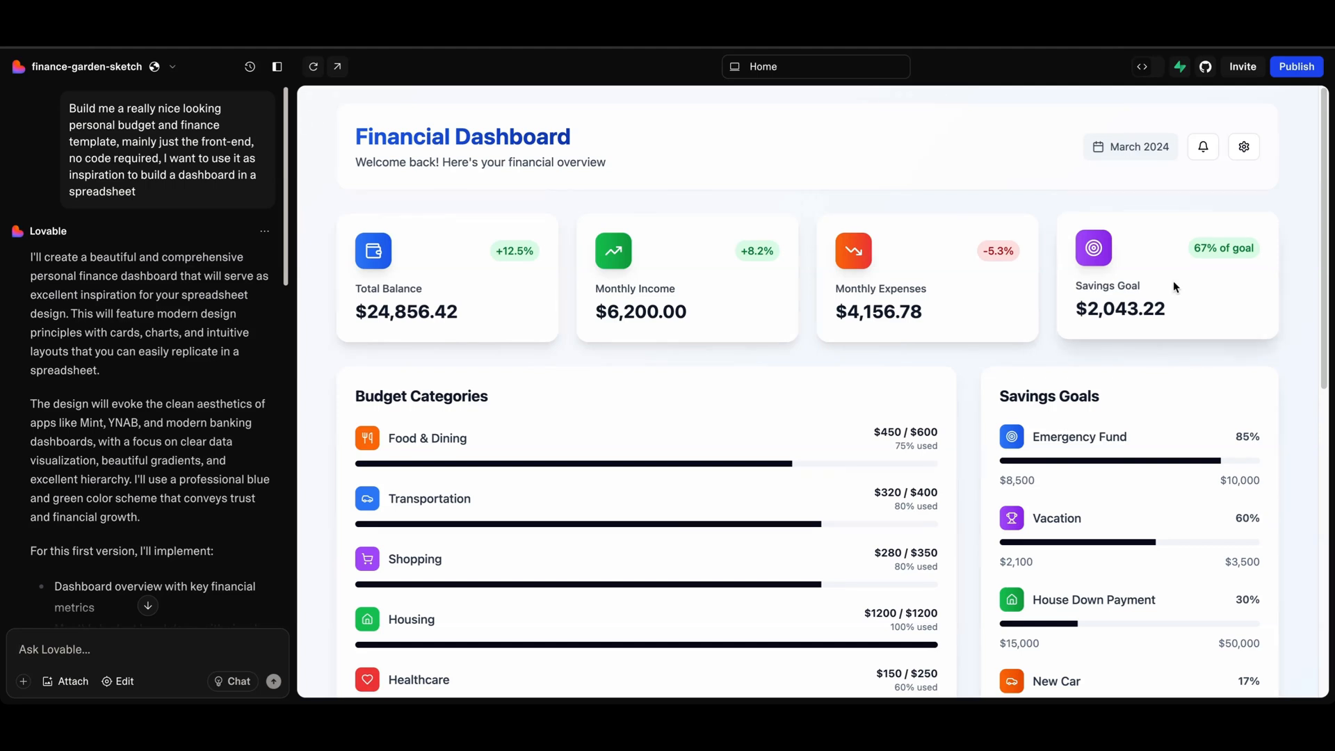
{"action": "mouse_move", "coordinate": [1151, 148]}
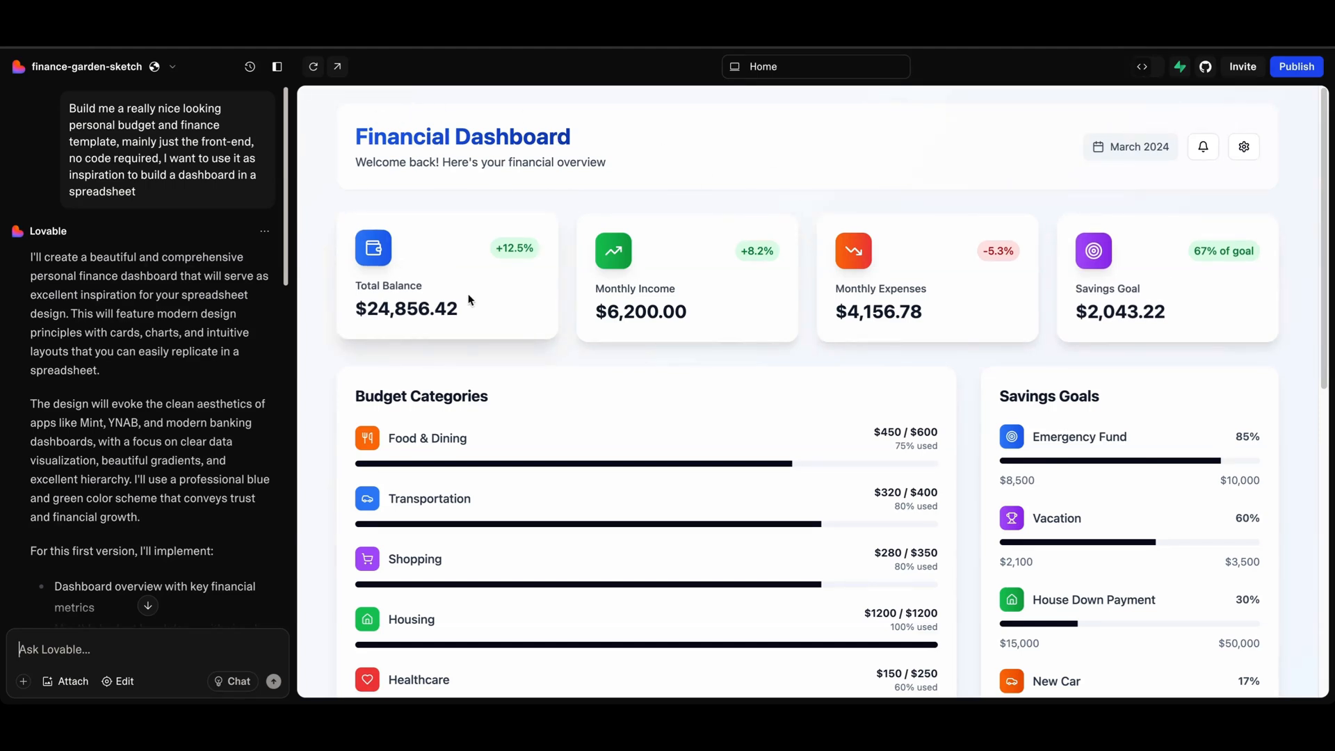
{"action": "scroll", "scroll_direction": "down", "scroll_amount": 3}
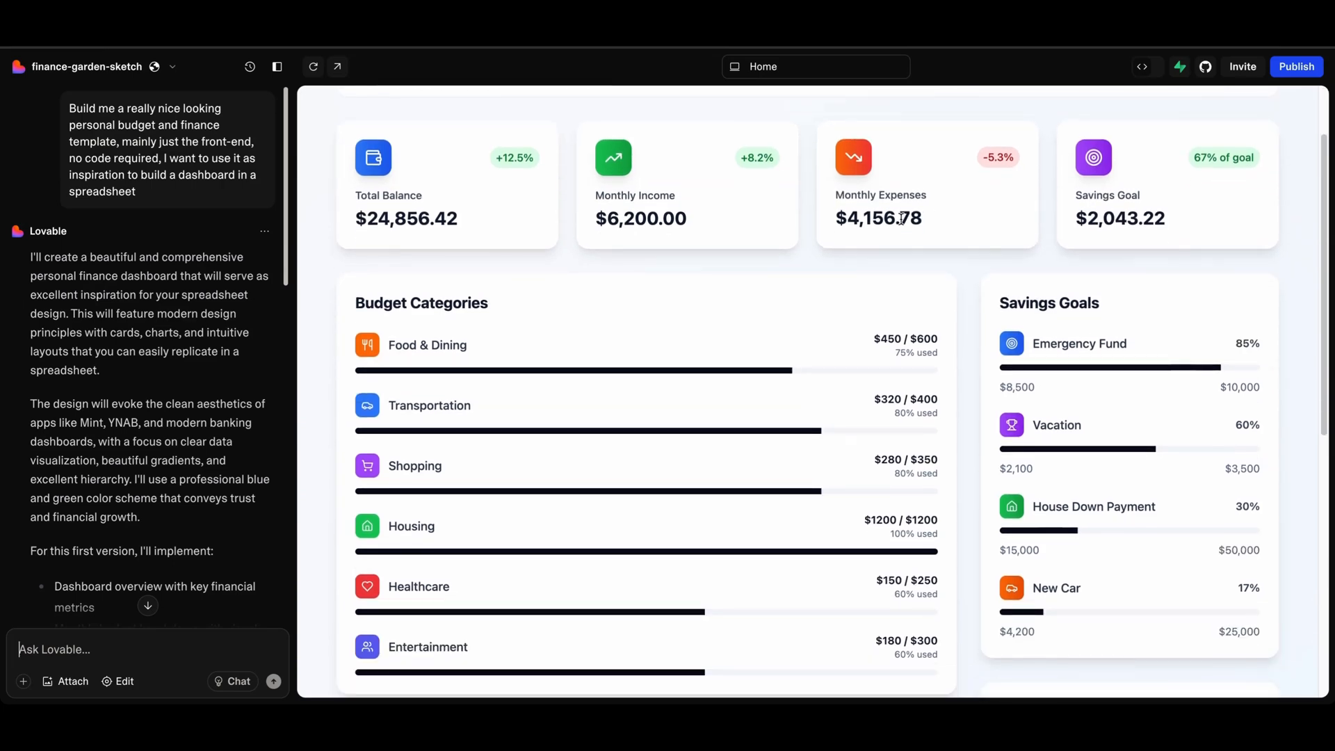
{"action": "scroll", "scroll_direction": "down", "scroll_amount": 3}
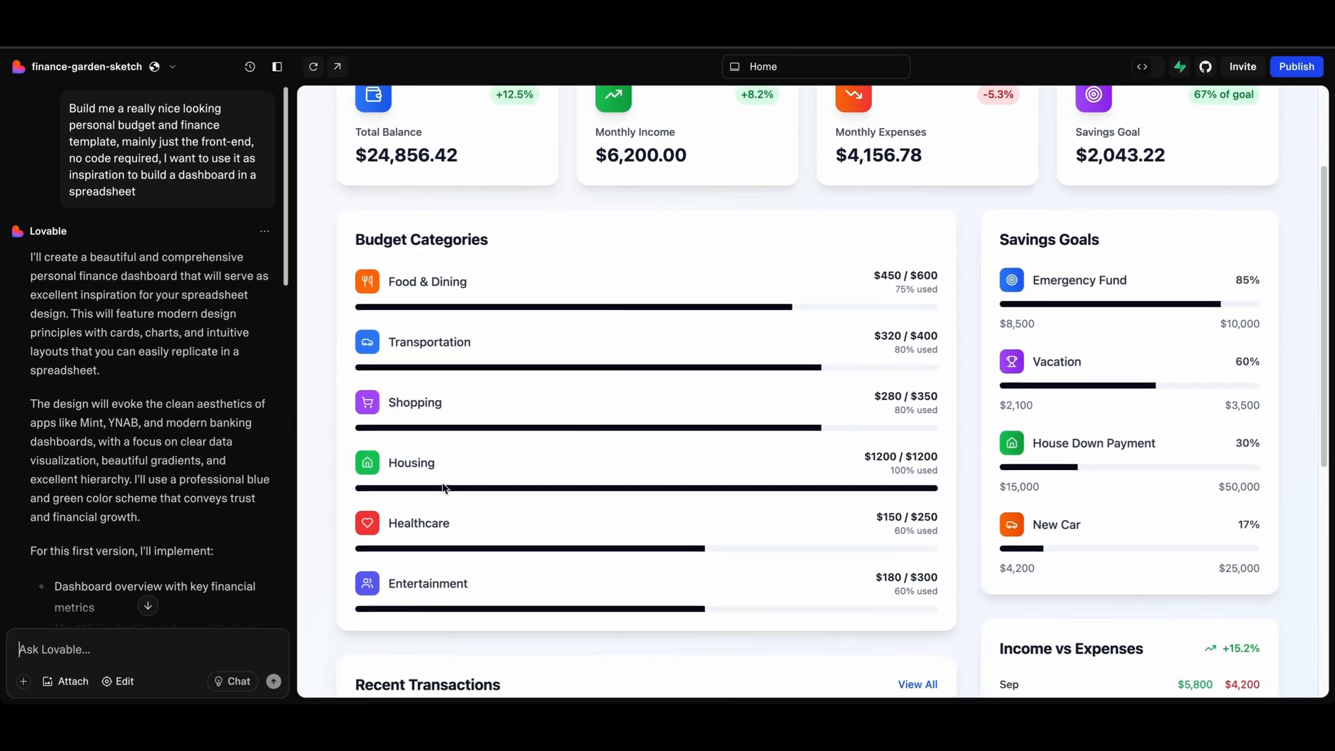
{"action": "mouse_move", "coordinate": [583, 556]}
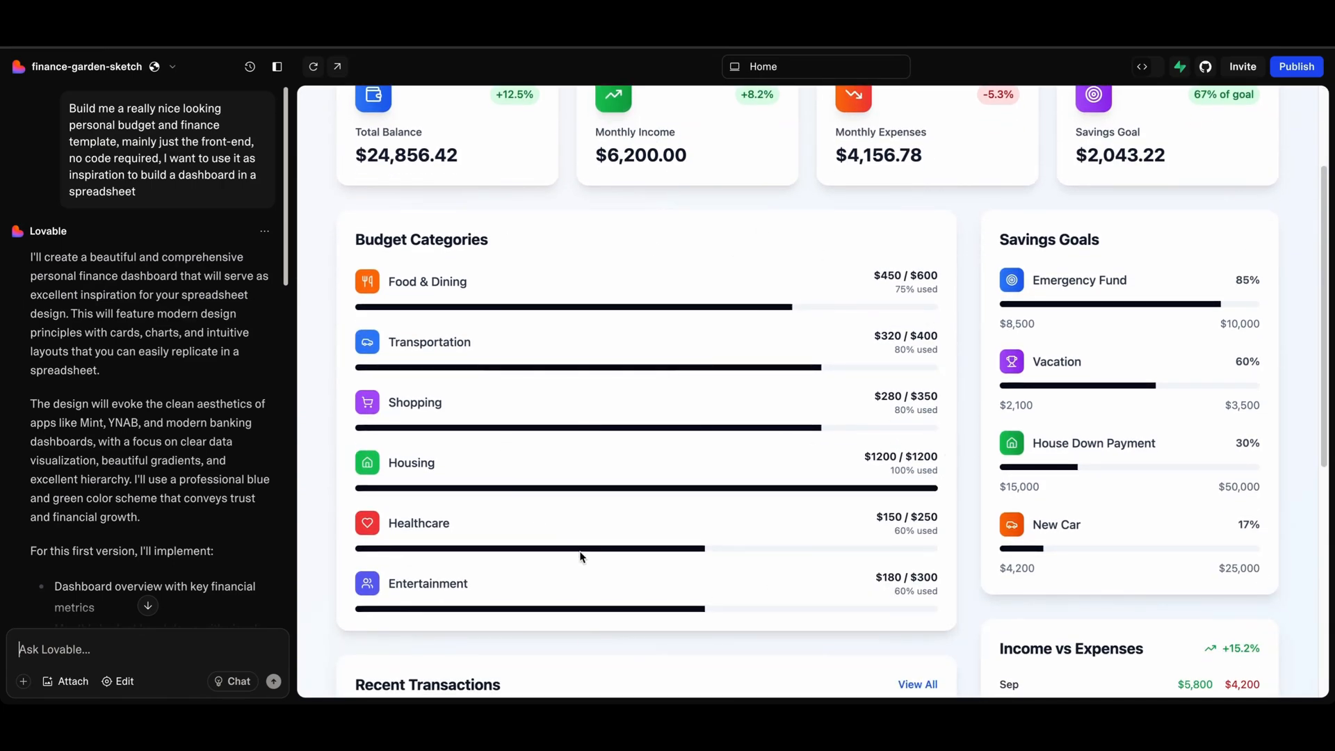
{"action": "mouse_move", "coordinate": [604, 543]}
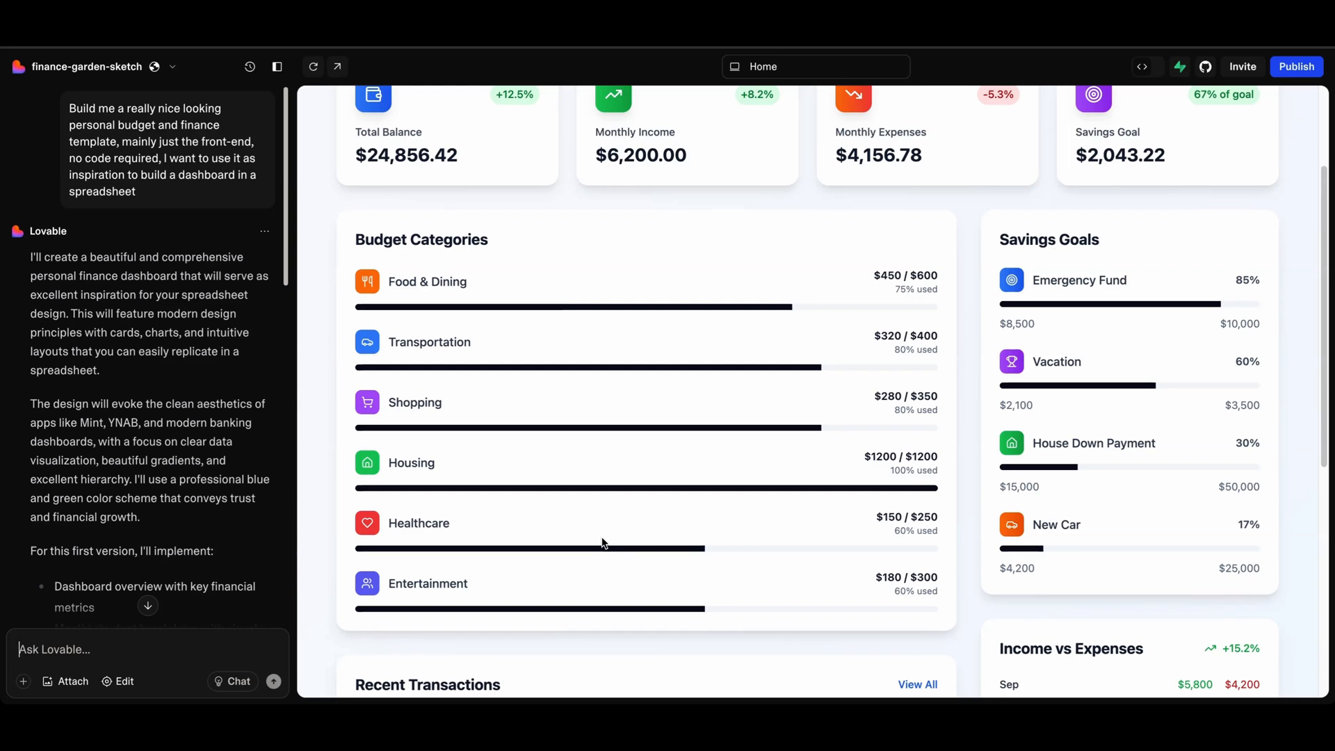
{"action": "mouse_move", "coordinate": [605, 546]}
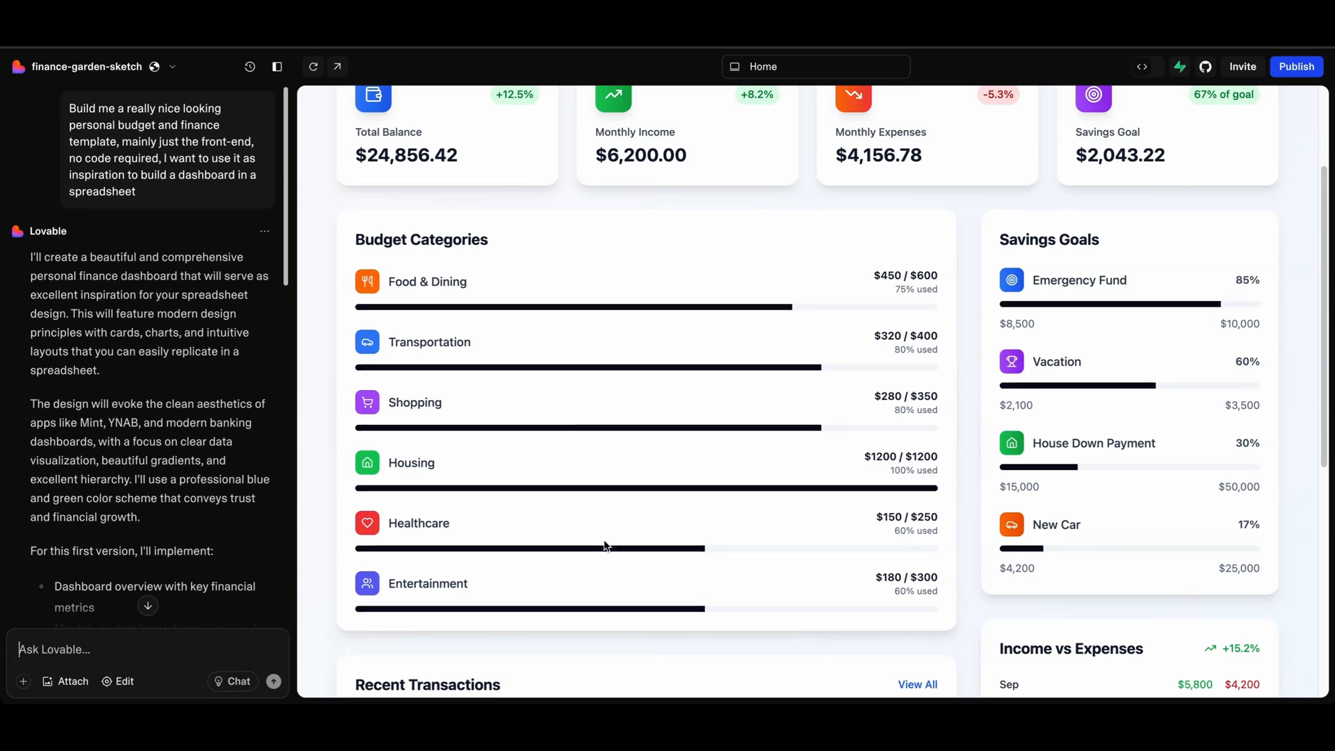
{"action": "scroll", "scroll_direction": "down", "scroll_amount": 3}
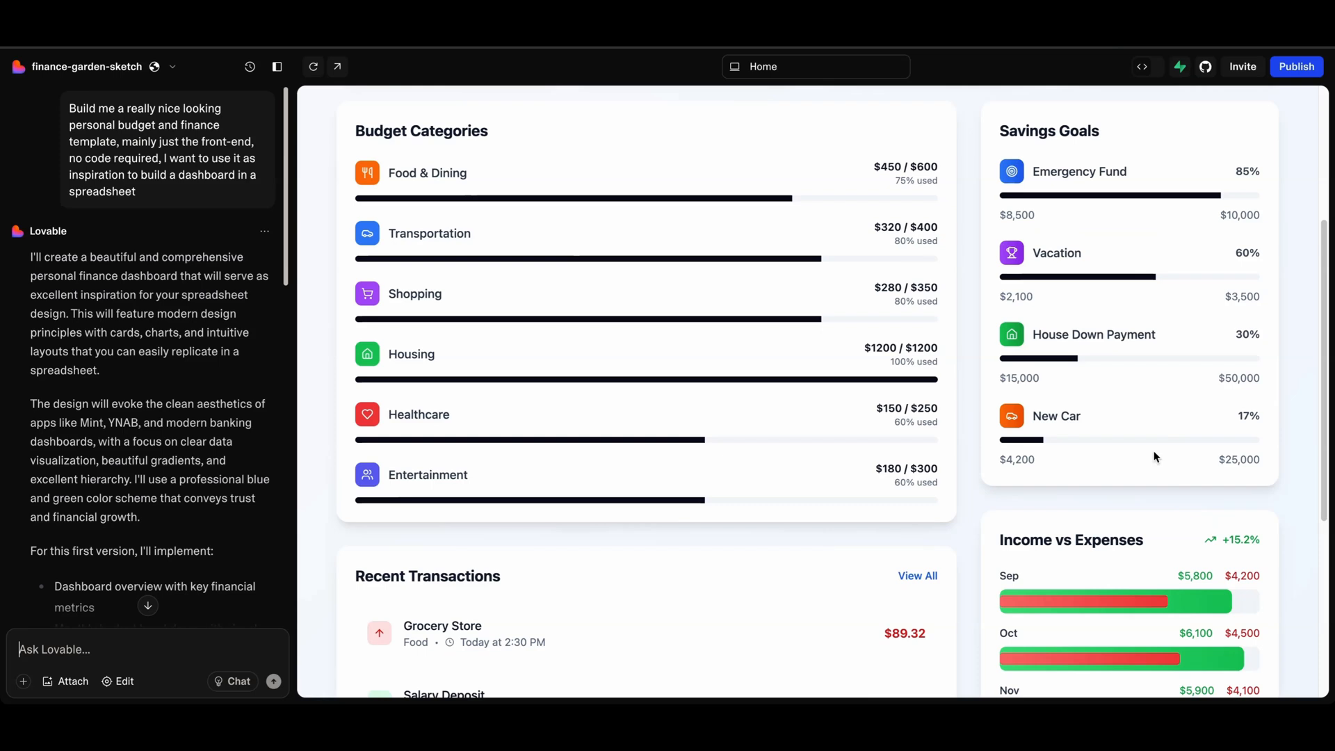
{"action": "scroll", "scroll_direction": "down", "scroll_amount": 3}
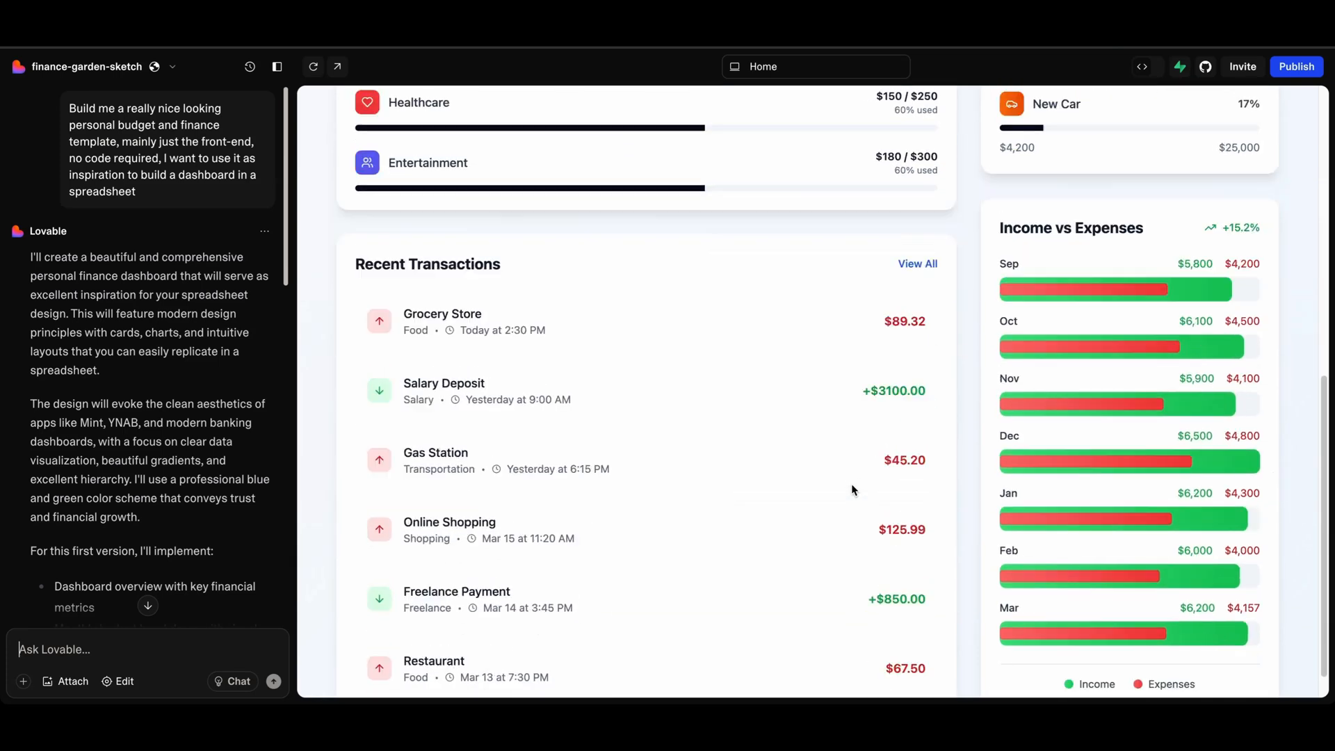
{"action": "scroll", "scroll_direction": "down", "scroll_amount": 3}
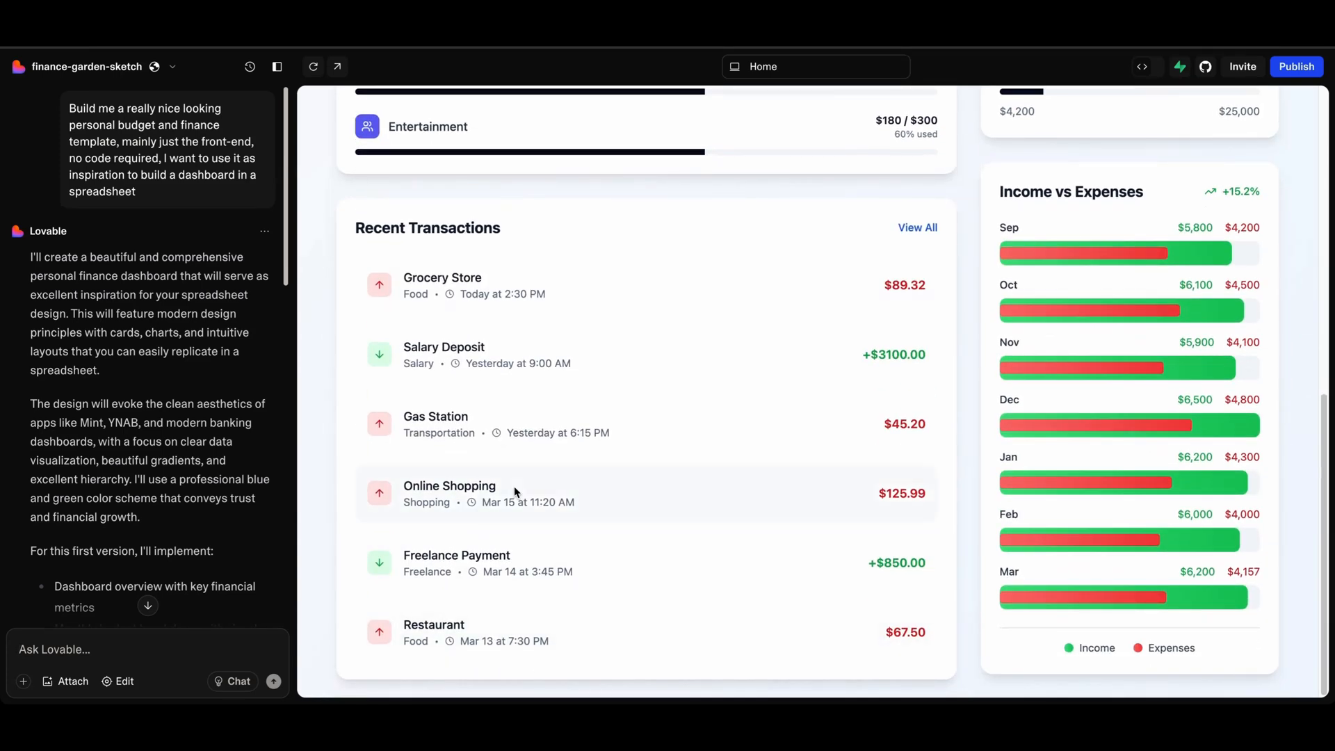
{"action": "mouse_move", "coordinate": [584, 333]}
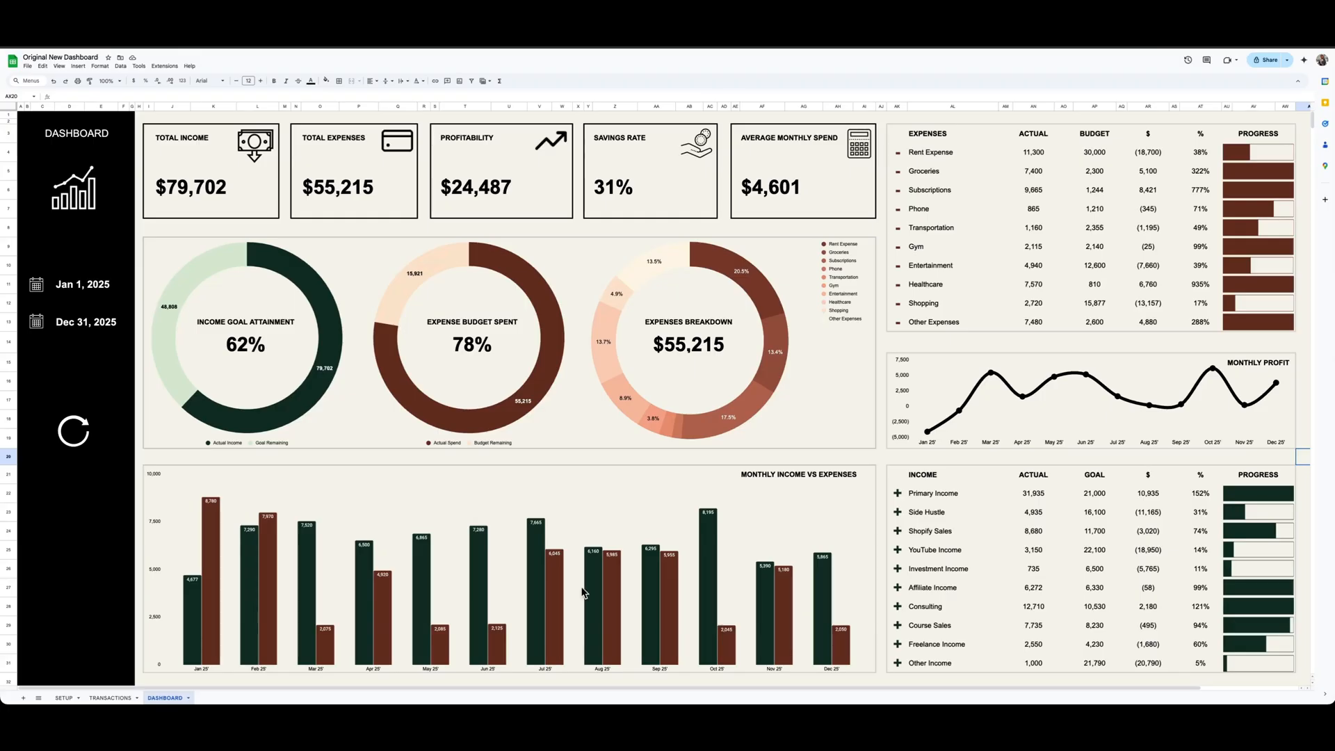
Glance across the dashboard, then show the Transactions sheet and the next sheet tab.
{"action": "scroll", "scroll_direction": "right", "scroll_amount": 3}
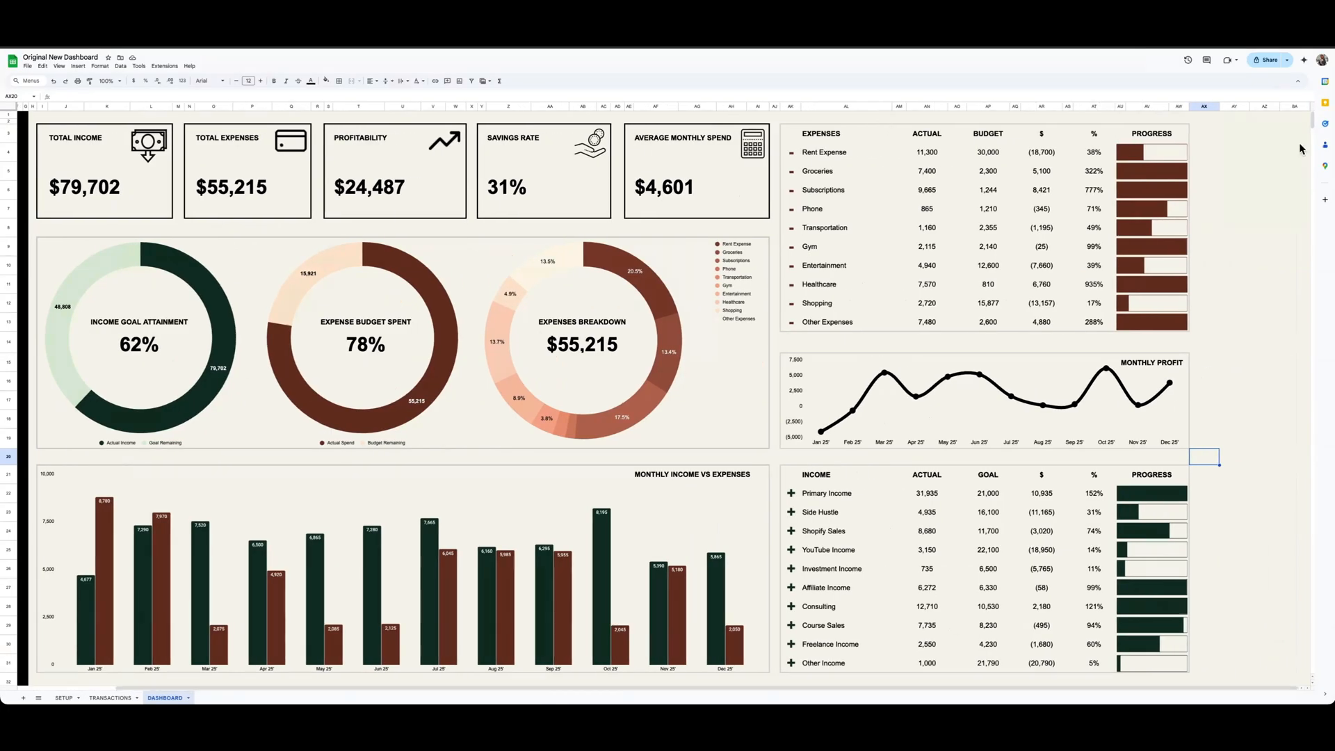
{"action": "mouse_move", "coordinate": [1232, 679]}
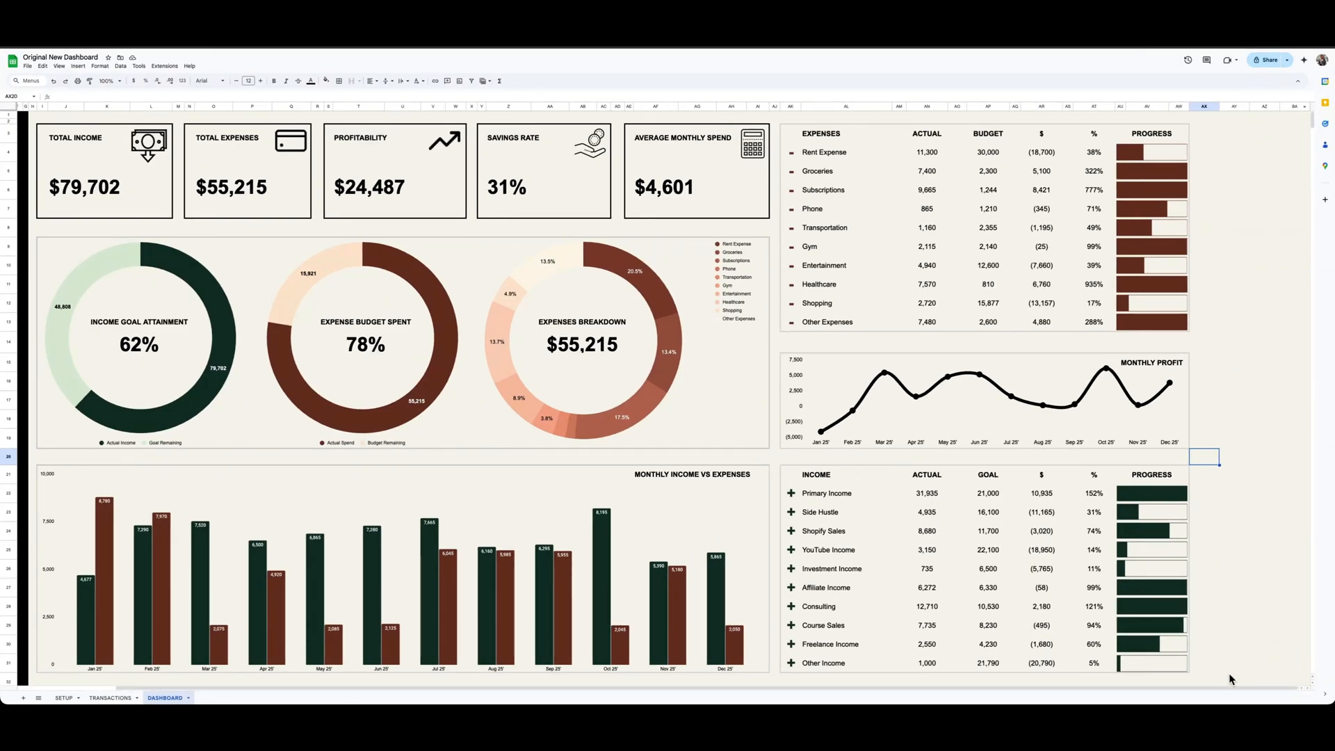
{"action": "mouse_move", "coordinate": [87, 712]}
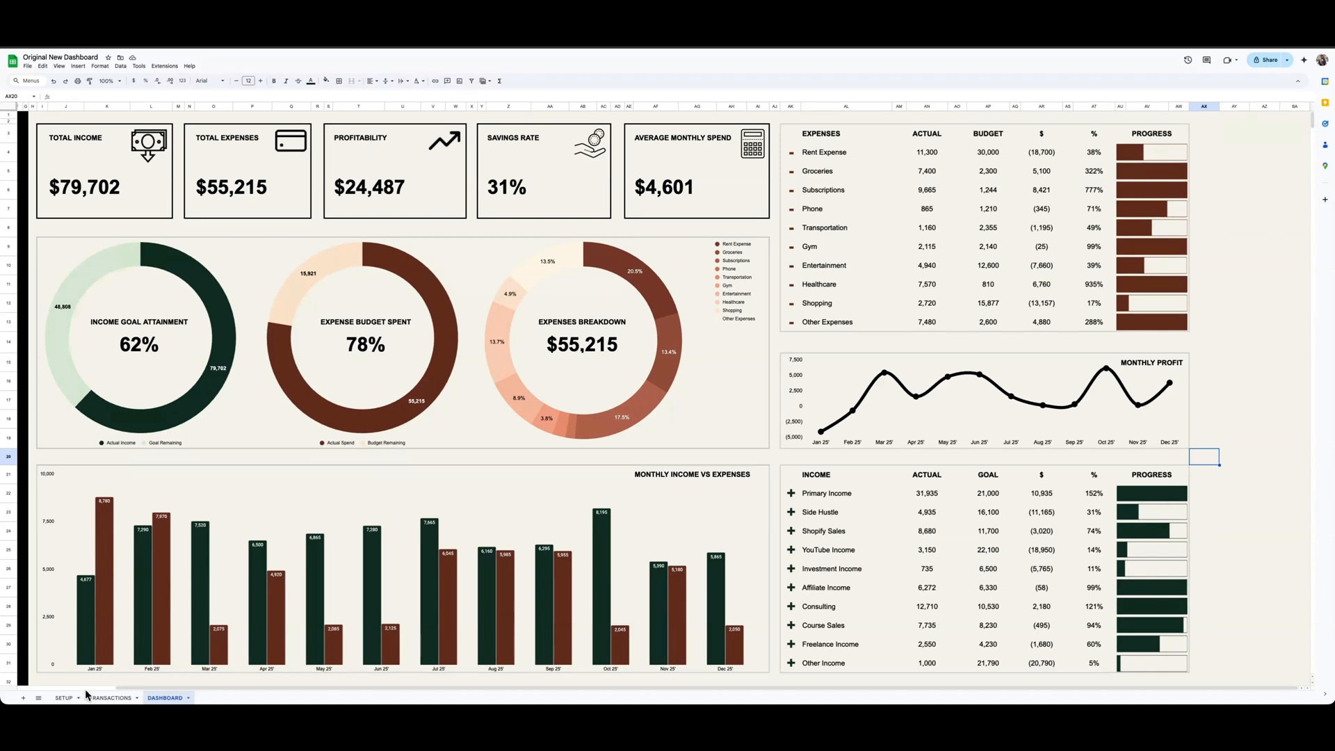
{"action": "left_click", "coordinate": [108, 698]}
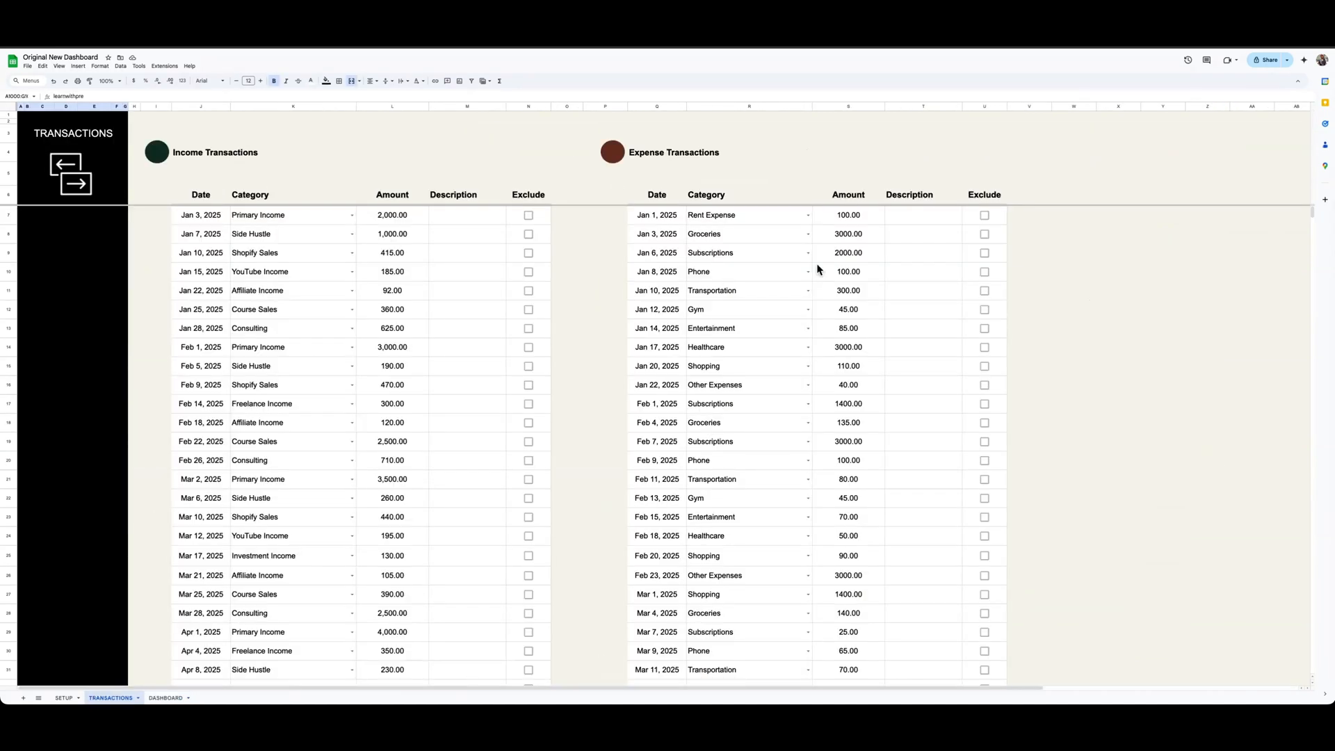
{"action": "left_click", "coordinate": [164, 698]}
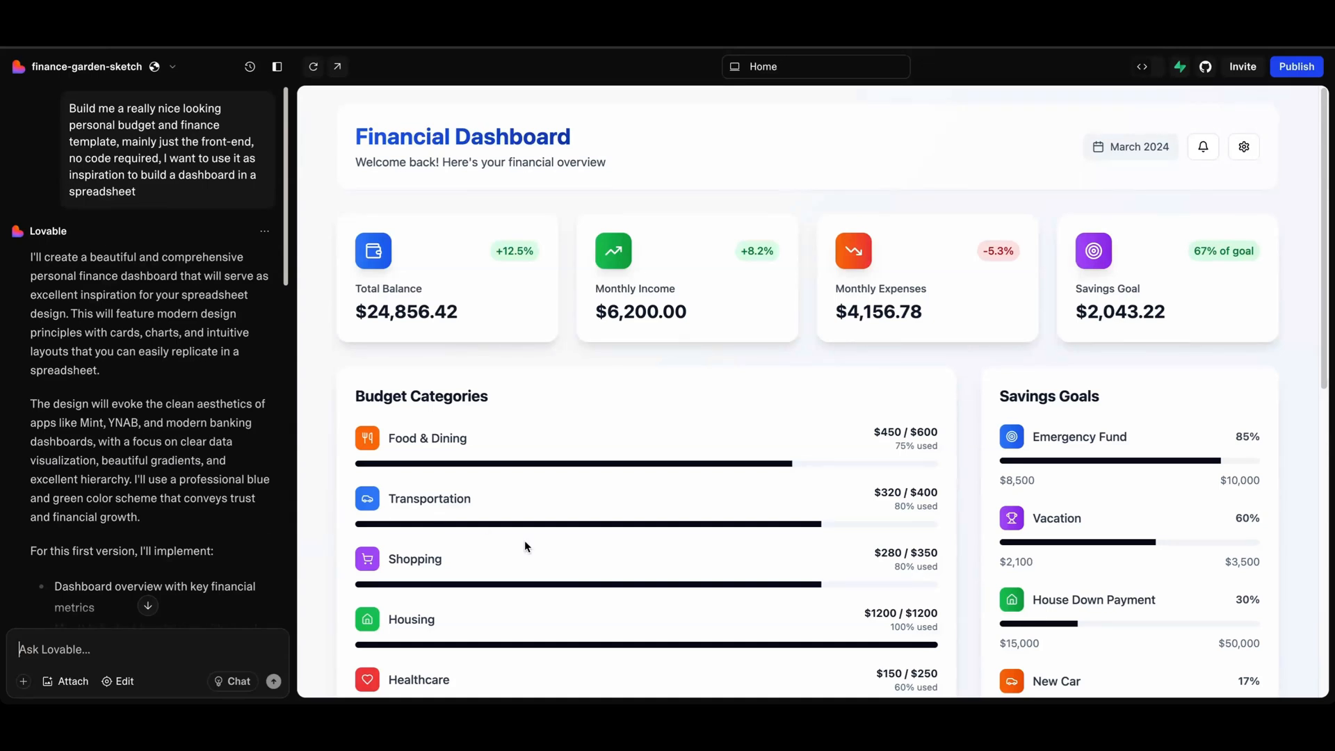
Ask Lovable for a traditional web-style side panel/bar and a calendar picker on the dashboard.
{"action": "scroll", "scroll_direction": "down", "scroll_amount": 3}
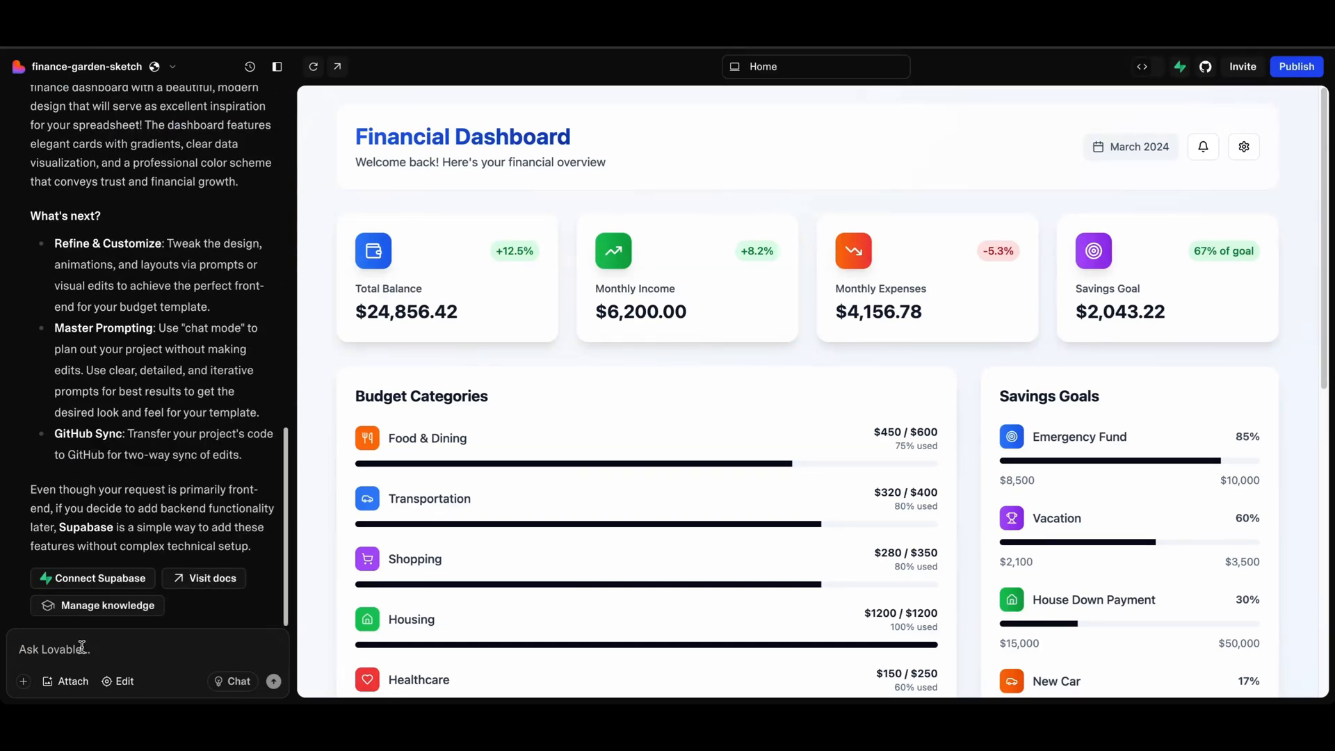
{"action": "type", "text": "Can you actually creat"}
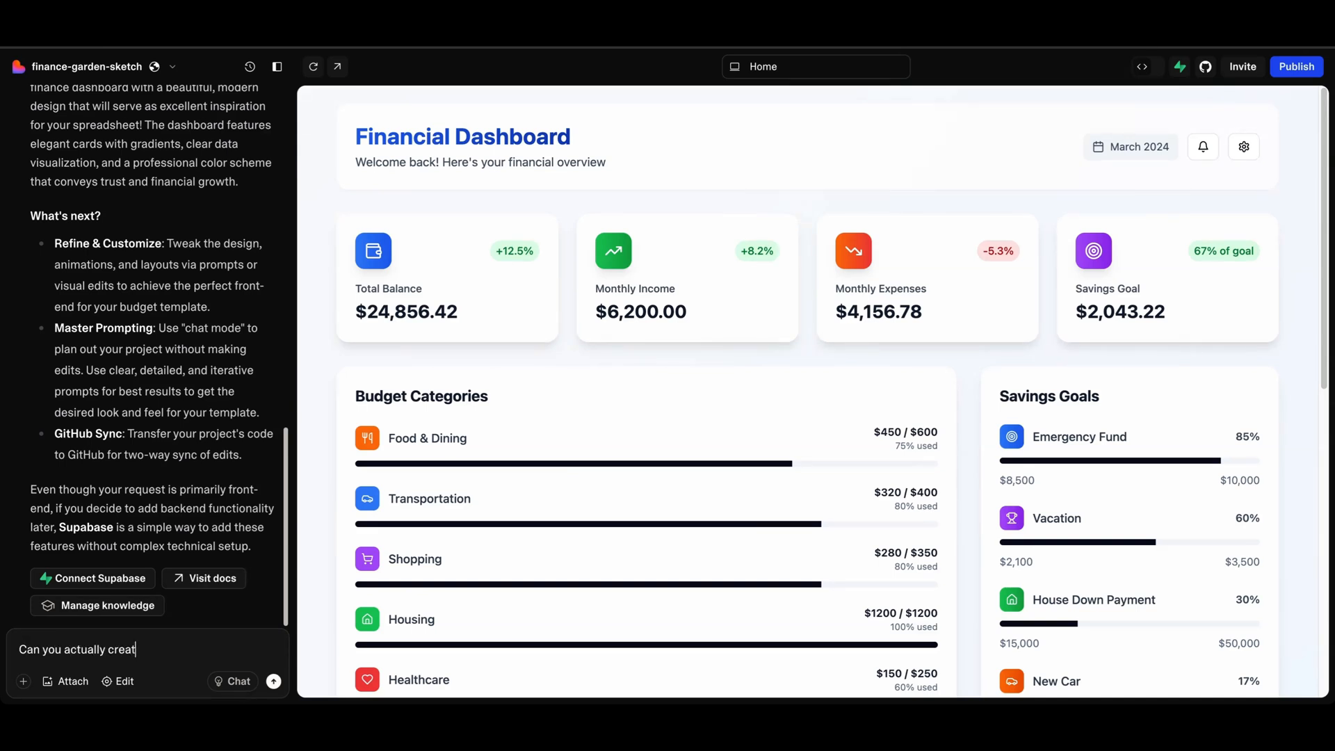
{"action": "type", "text": "e a side pan"}
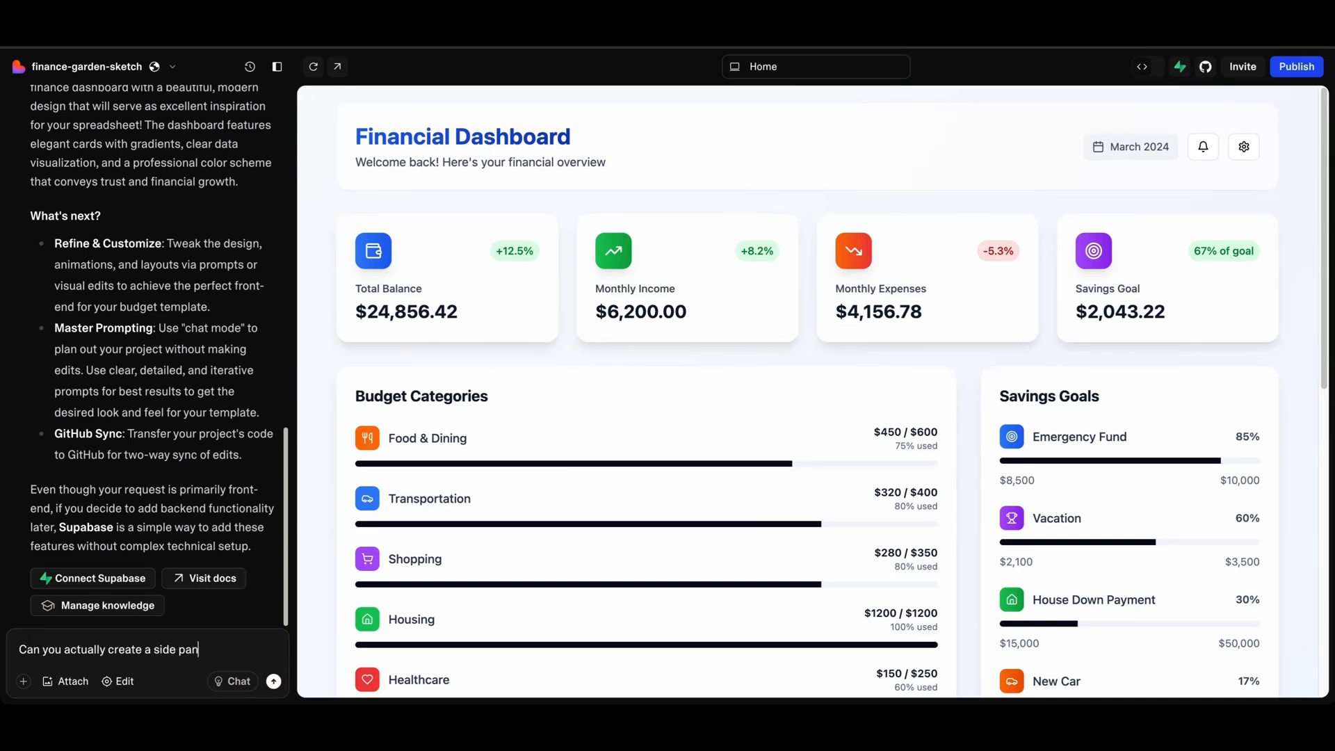
{"action": "type", "text": "e"}
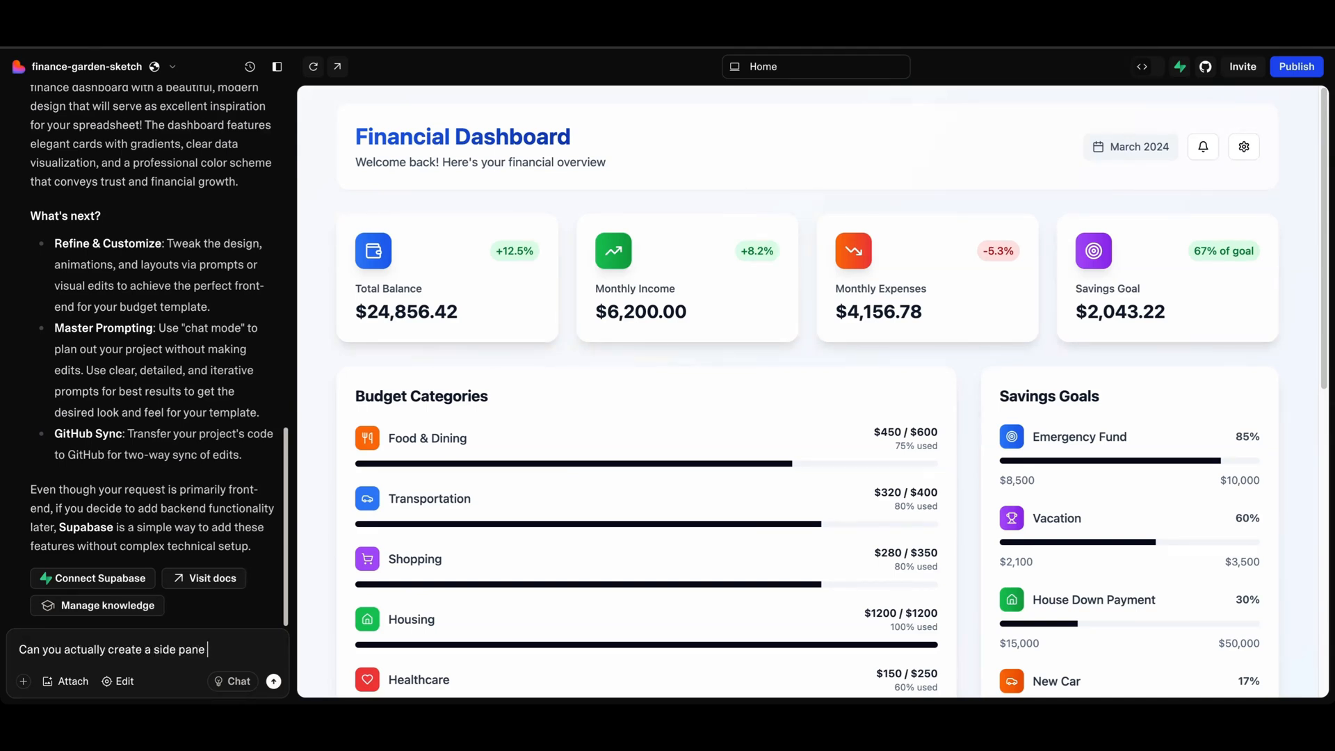
{"action": "type", "text": "/ bar like a"}
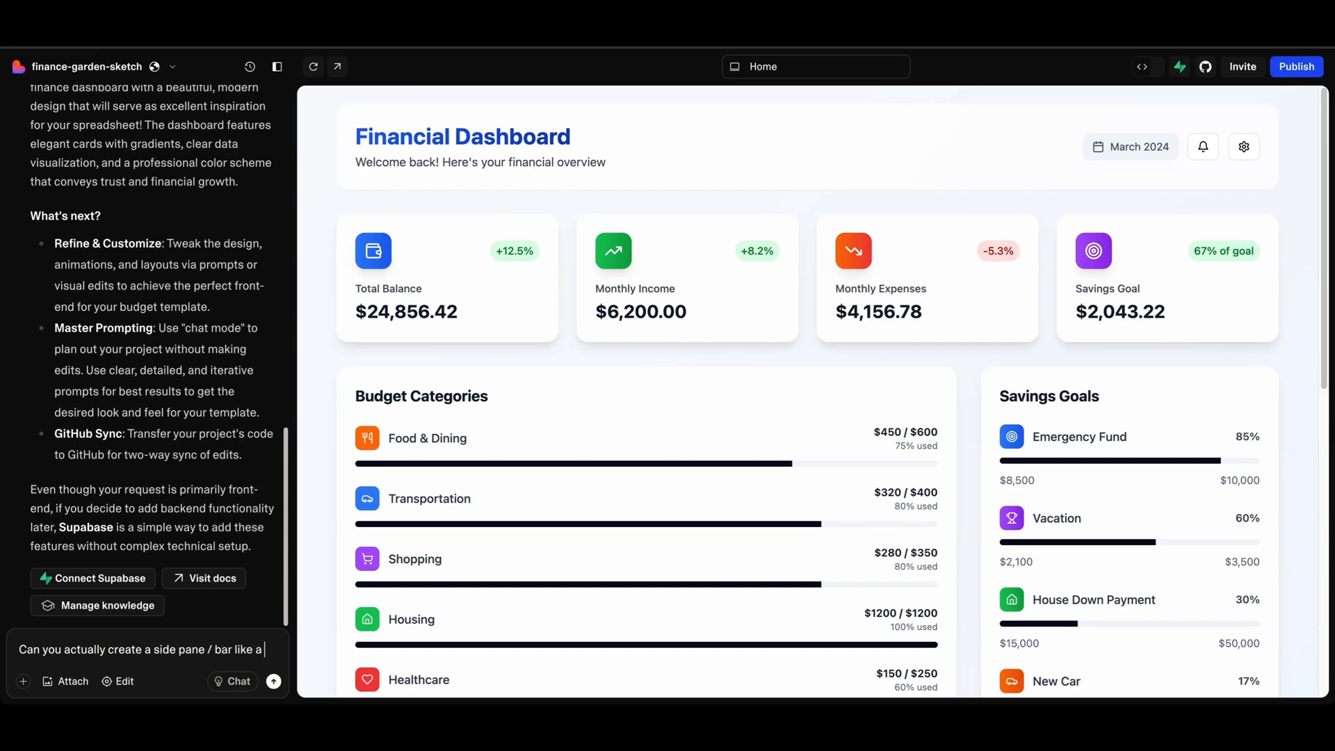
{"action": "type", "text": "traditional web app, with different menu items?"}
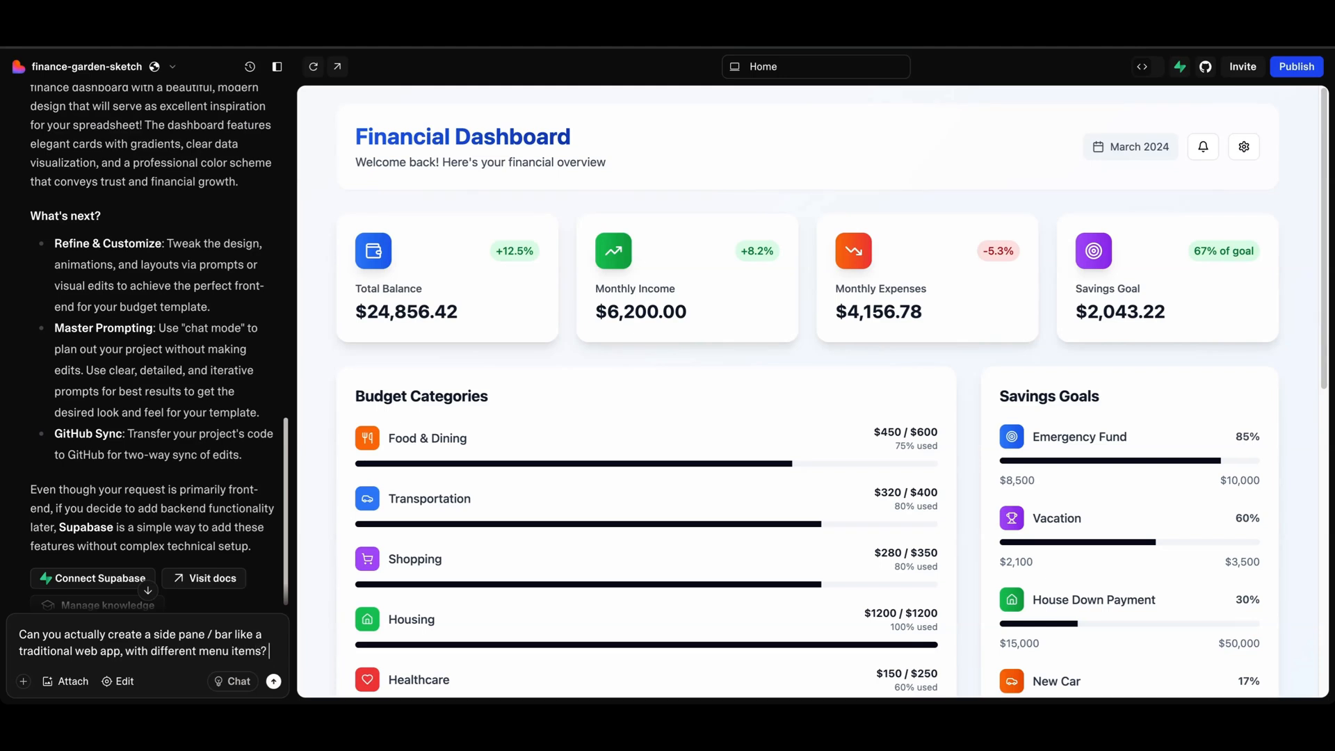
{"action": "type", "text": "And also a calendr"}
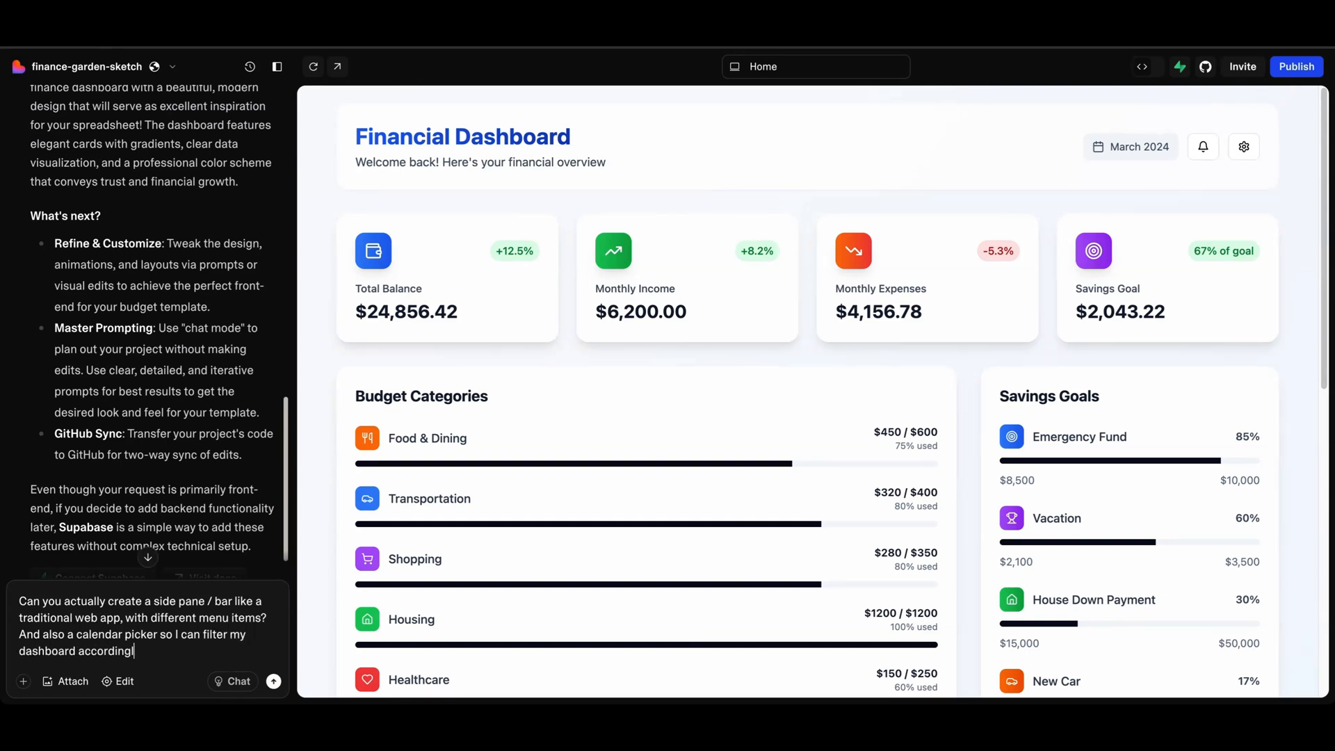
{"action": "left_click", "coordinate": [273, 681]}
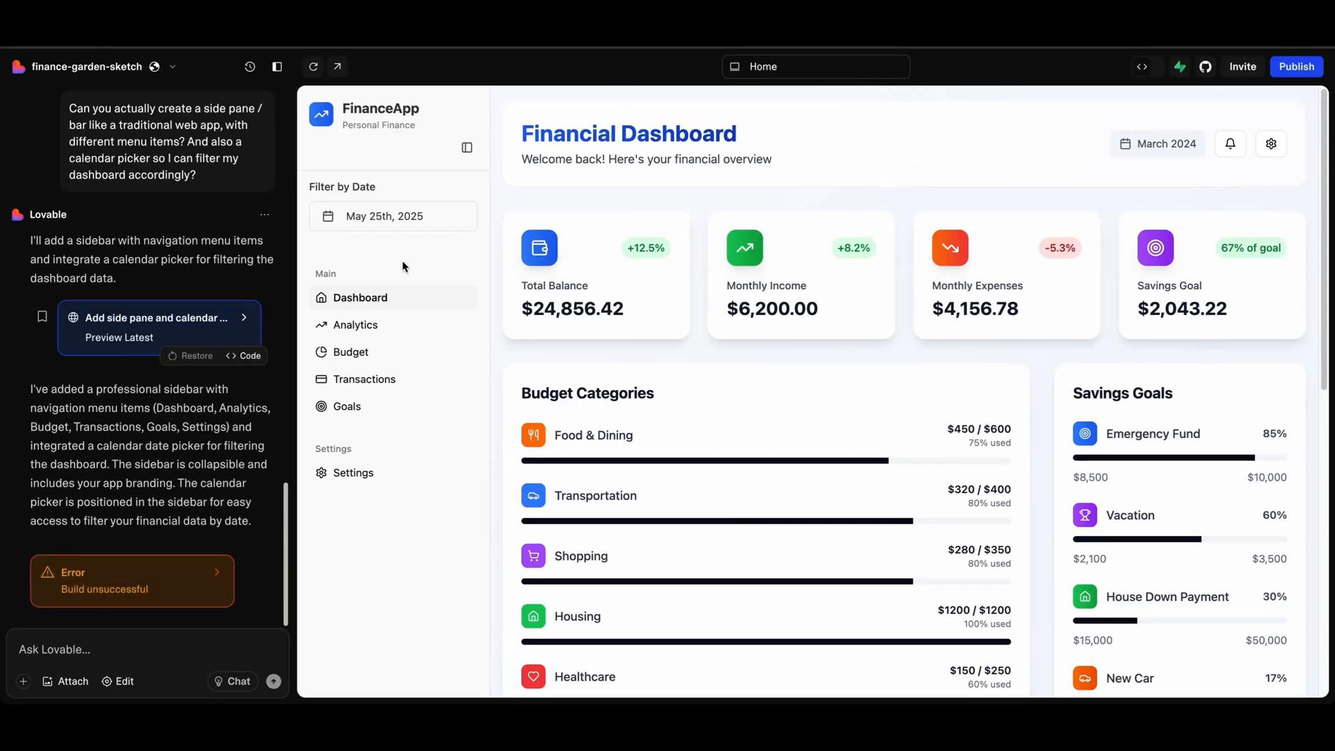
{"action": "mouse_move", "coordinate": [355, 330]}
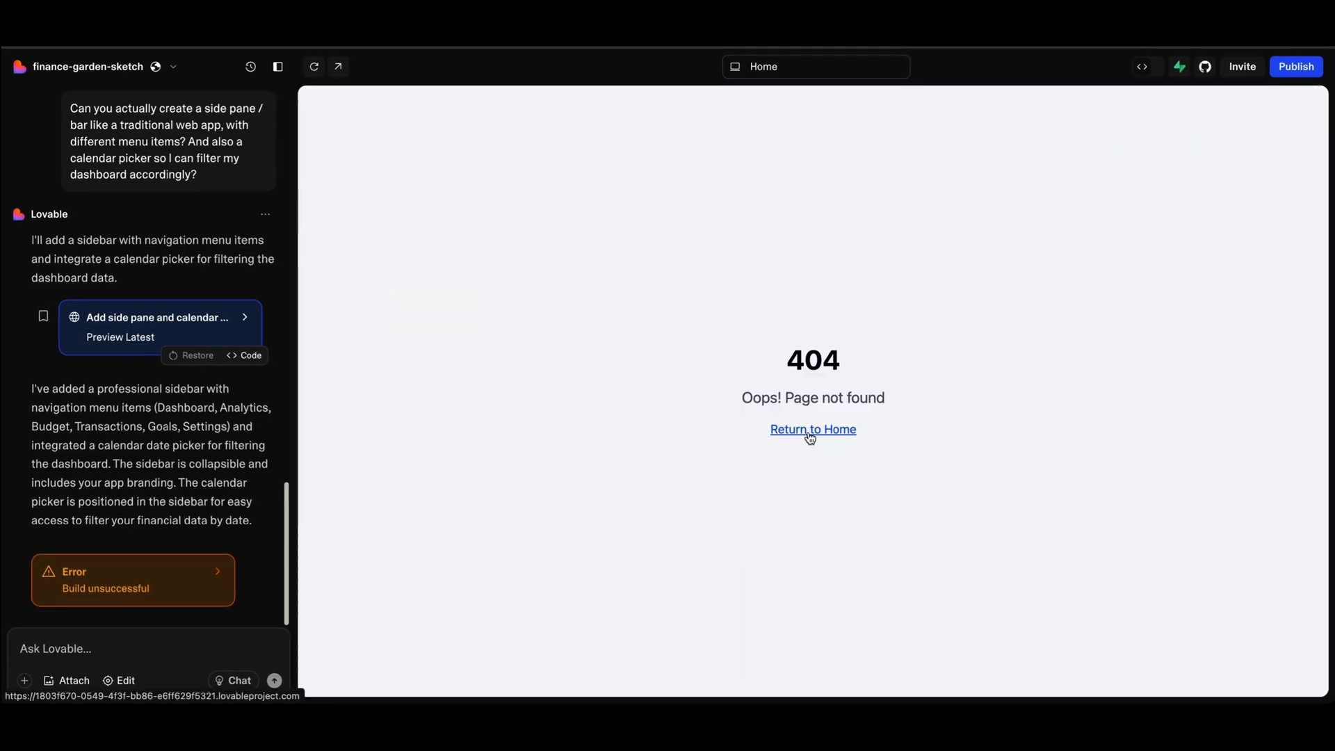
Return from the 404 page to the Financial Dashboard home with its new sidebar.
{"action": "left_click", "coordinate": [812, 428]}
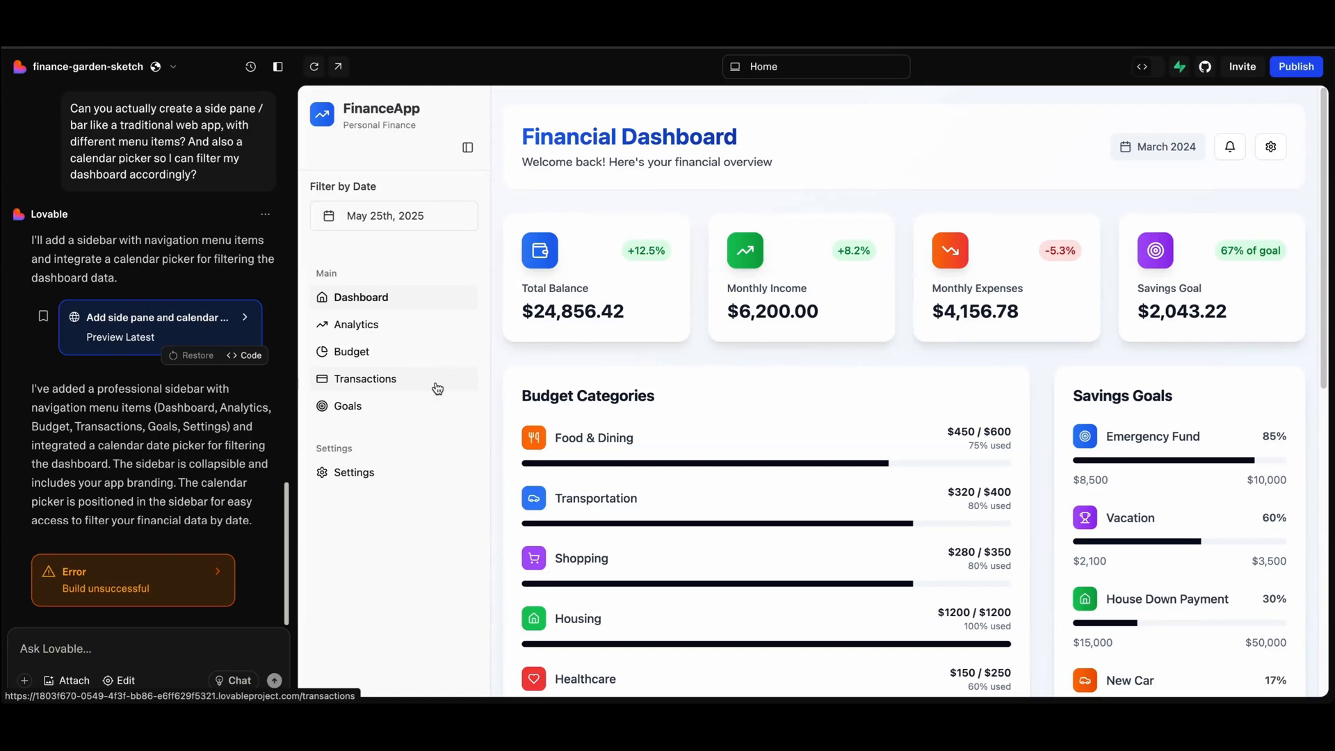
{"action": "mouse_move", "coordinate": [415, 243]}
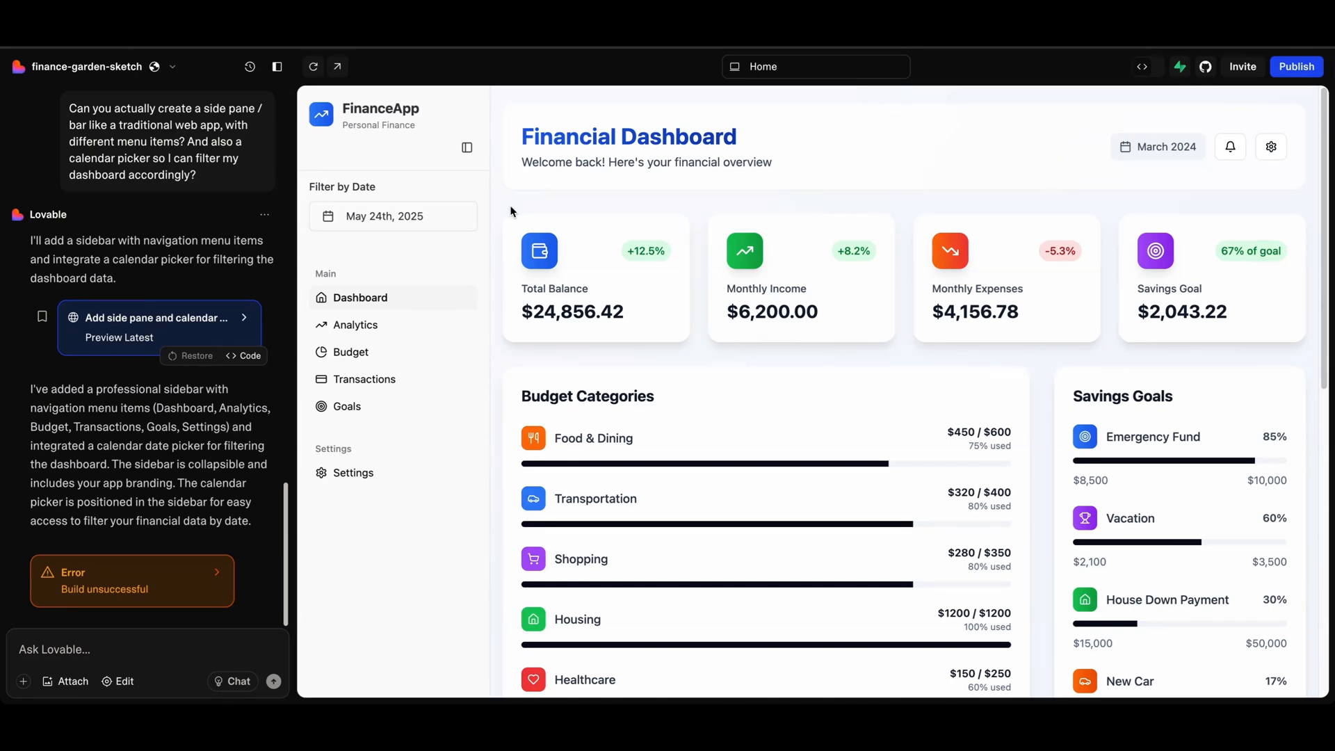
{"action": "mouse_move", "coordinate": [440, 184]}
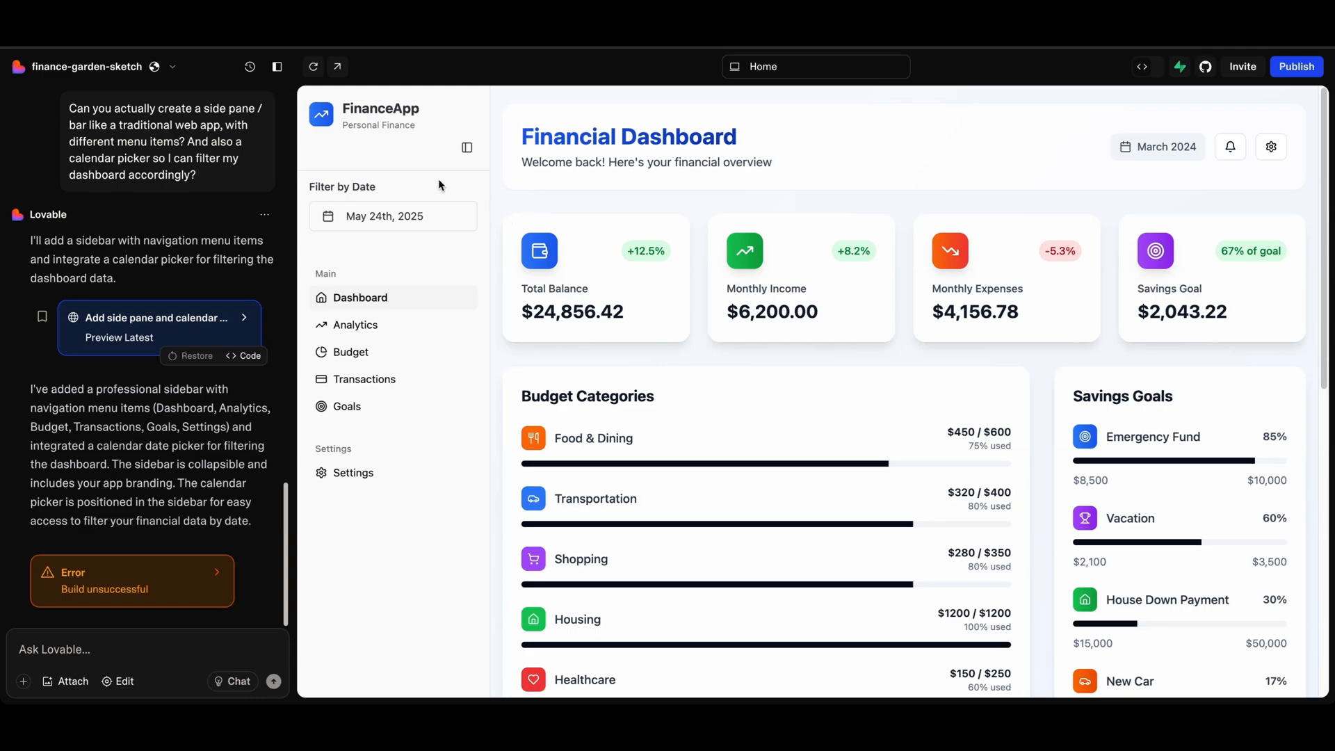